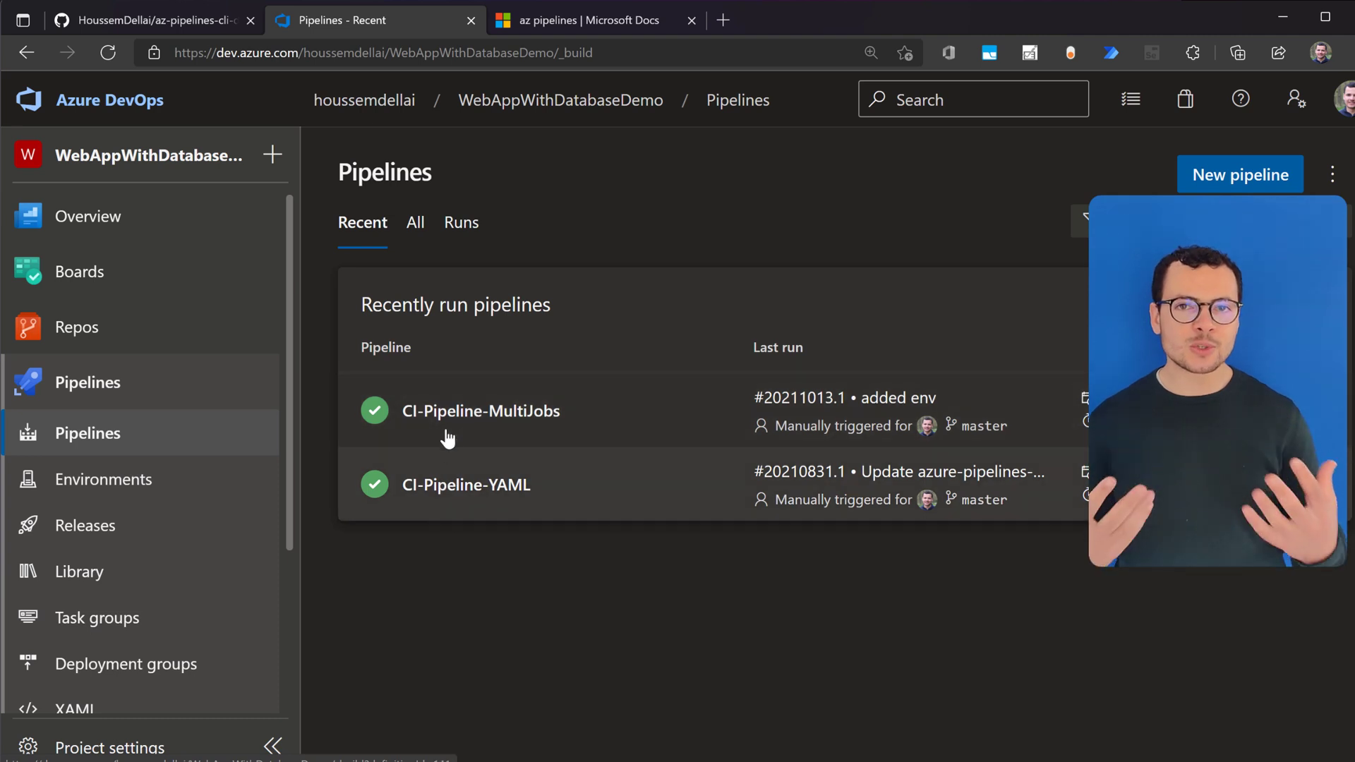
{"action": "mouse_move", "coordinate": [533, 436]}
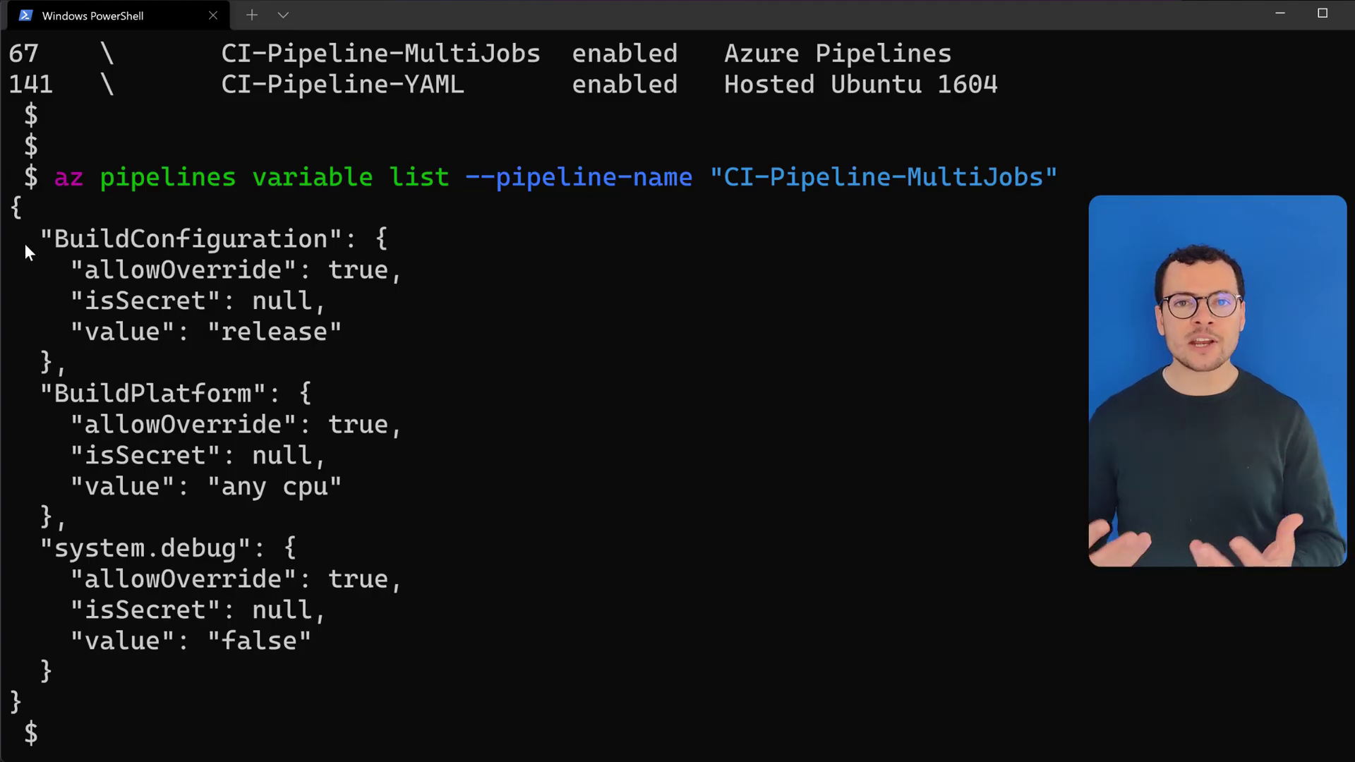
- Tour Azure DevOps pipelines and variable groups, then bring up the az-pipelines-cli-demo GitHub repo
{"action": "left_click_drag", "start_coordinate": [41, 238], "coordinate": [146, 424]}
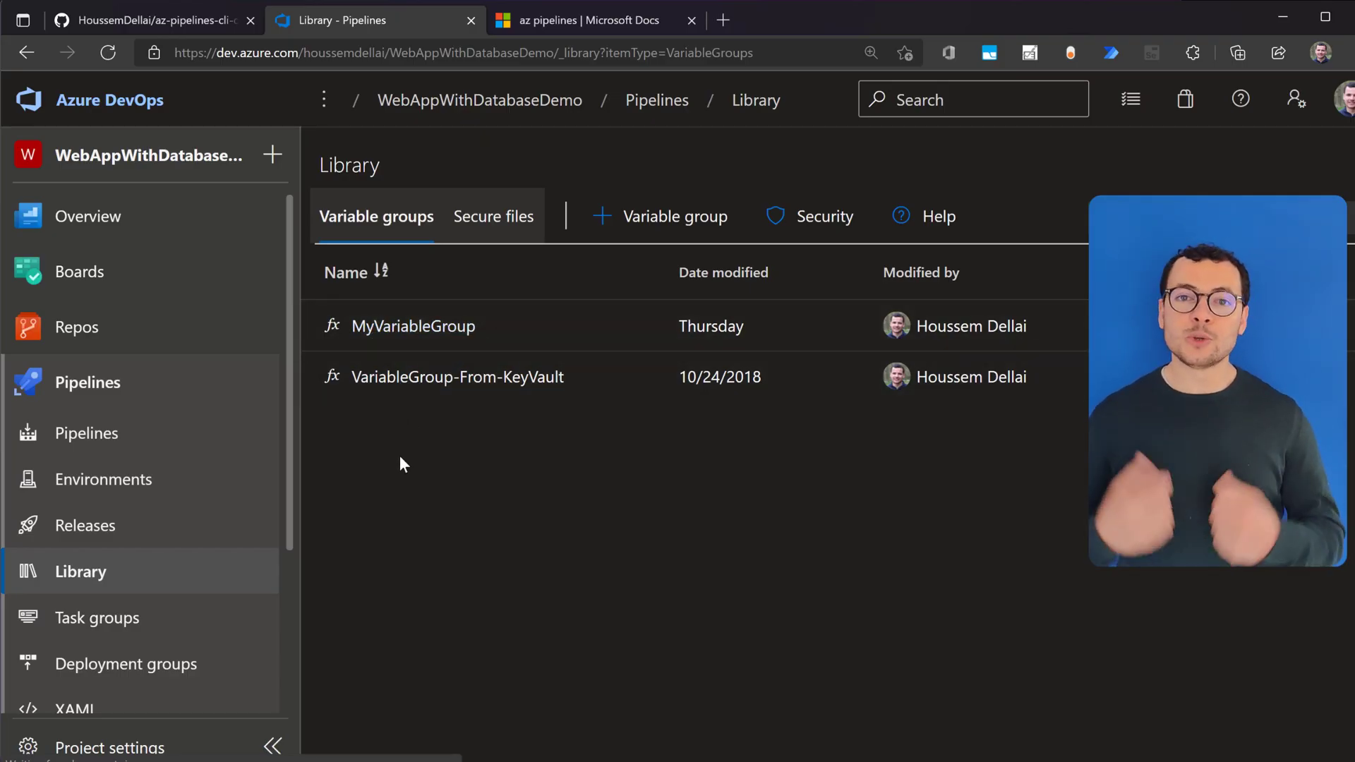
{"action": "left_click", "coordinate": [413, 326]}
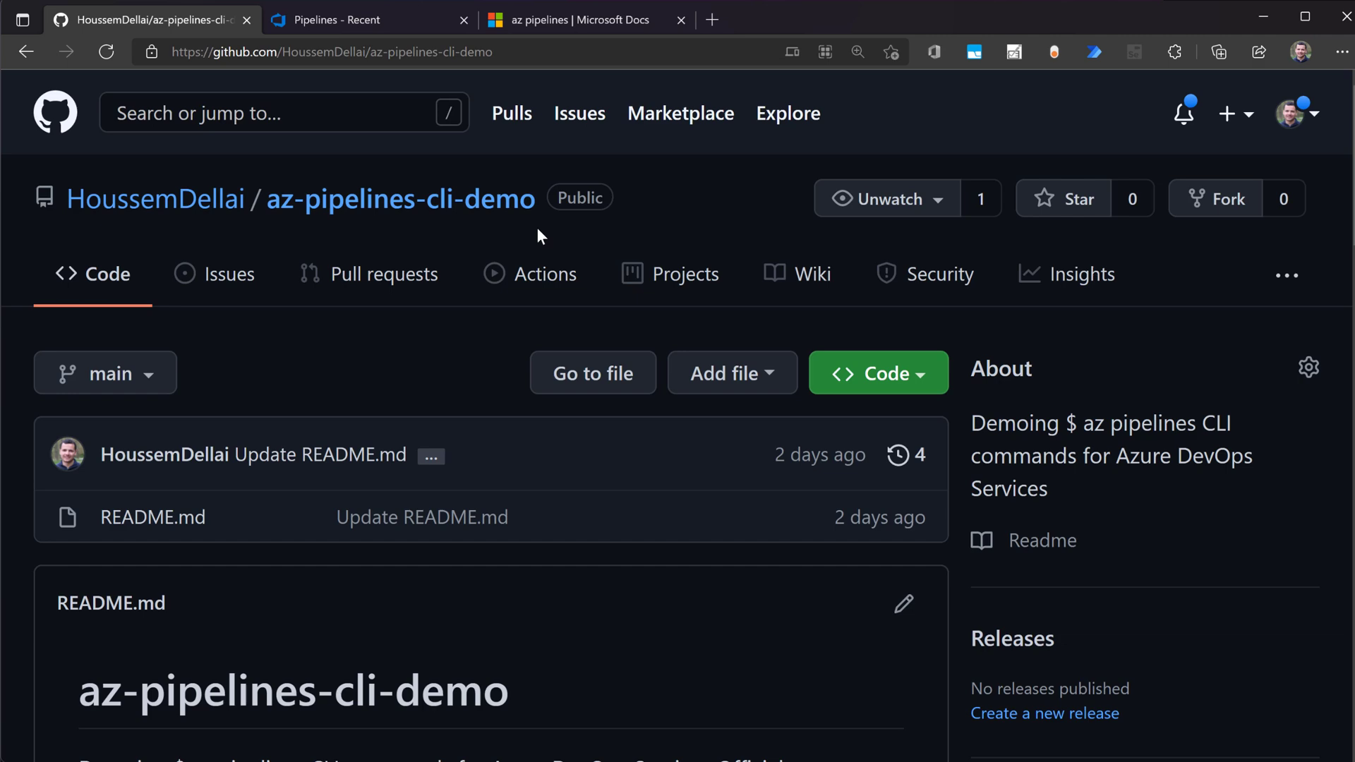
- Scroll the README down to the 'az extension add --name azure-devops' install command
{"action": "scroll", "scroll_direction": "down", "scroll_amount": 3}
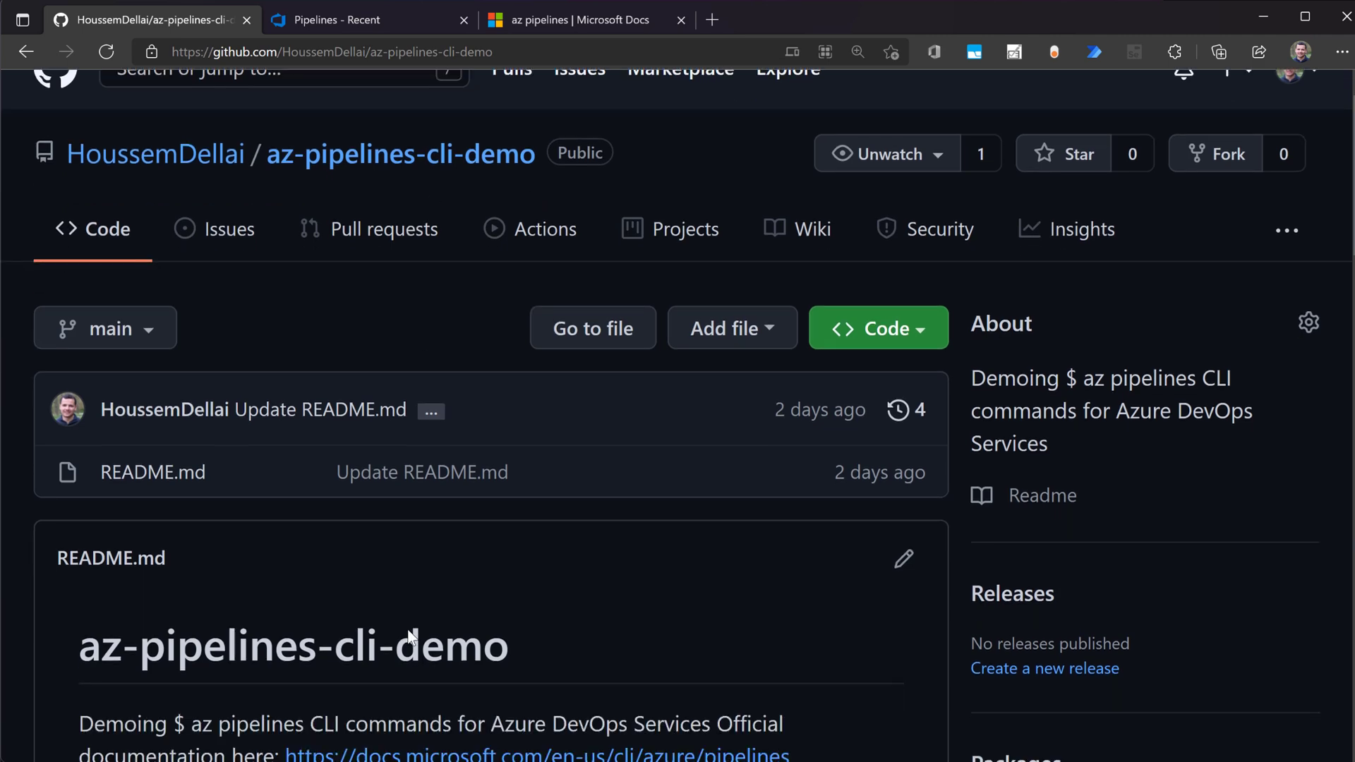
{"action": "scroll", "scroll_direction": "down", "scroll_amount": 3}
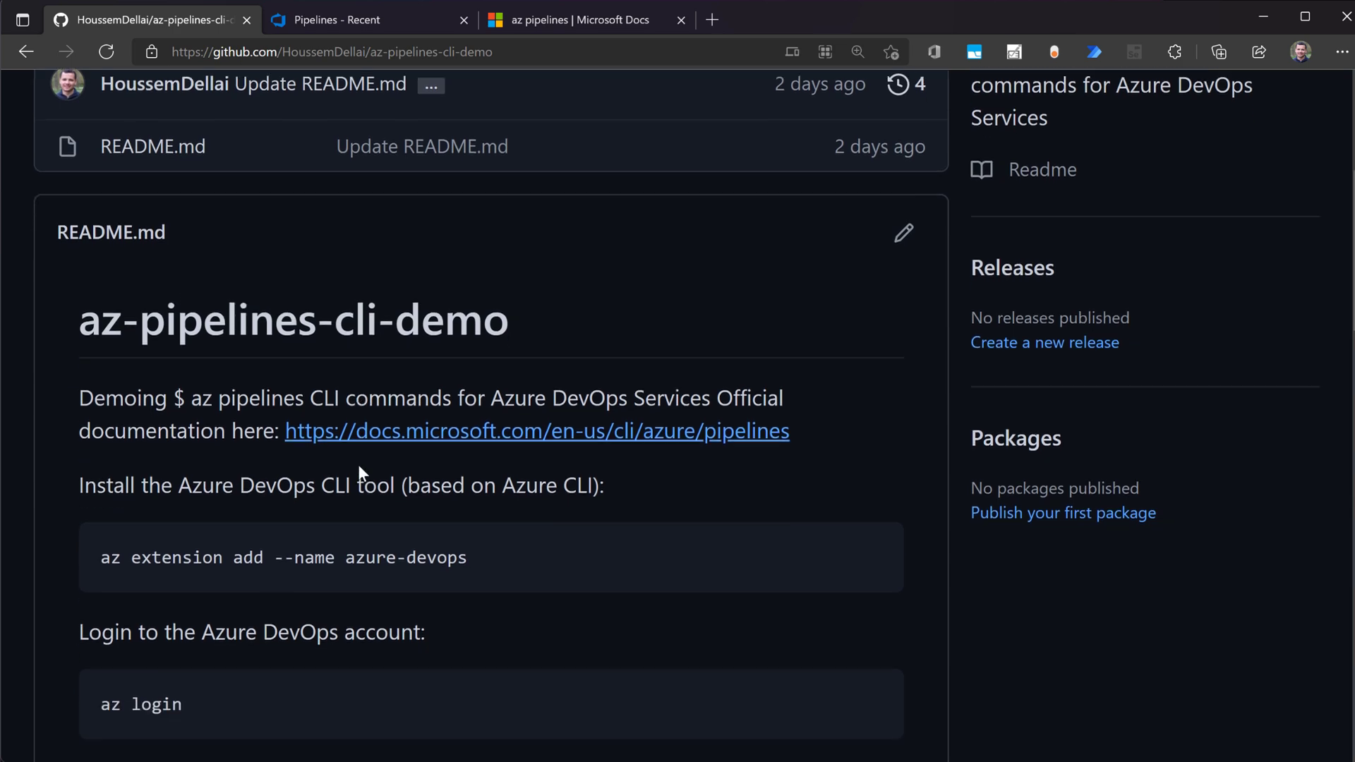
{"action": "scroll", "scroll_direction": "down", "scroll_amount": 3}
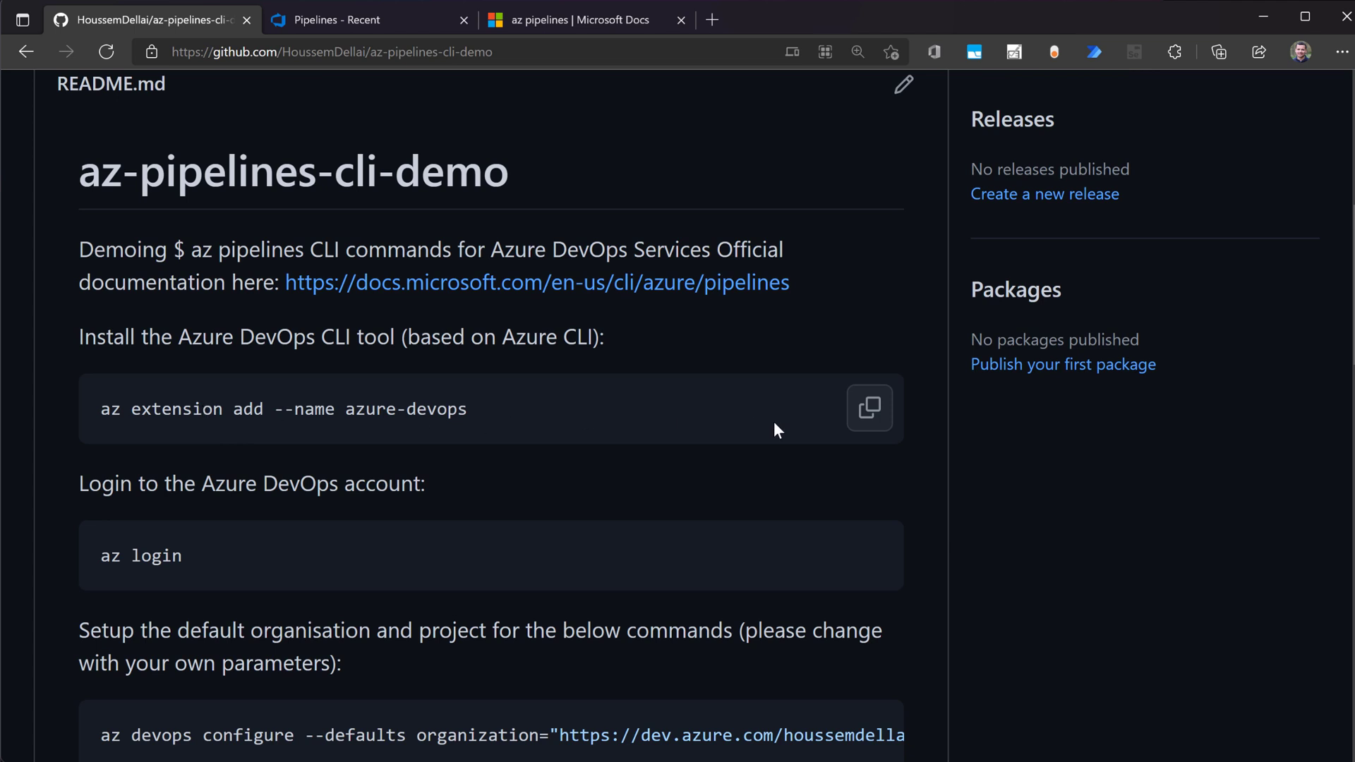
{"action": "mouse_move", "coordinate": [285, 553]}
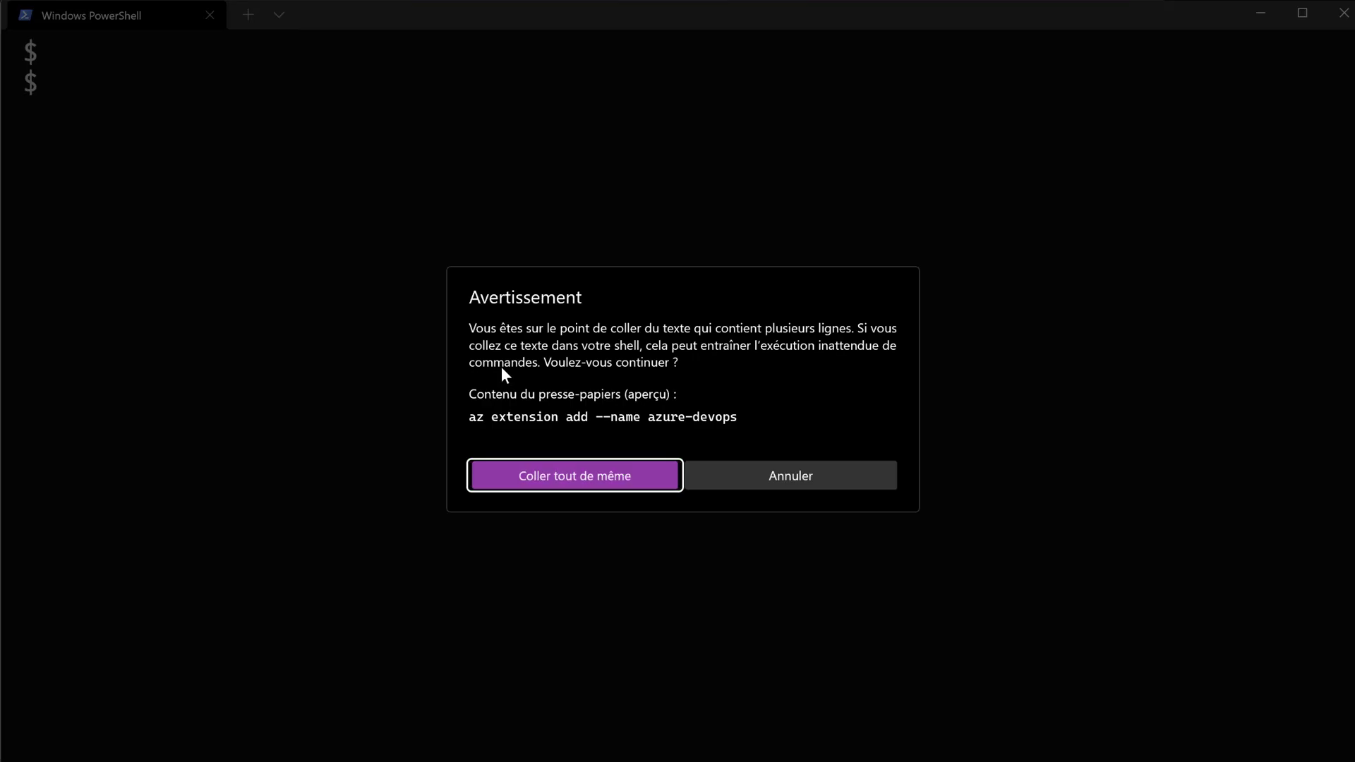
- Paste the azure-devops extension install and az login commands, then cancel the login
{"action": "left_click", "coordinate": [574, 475]}
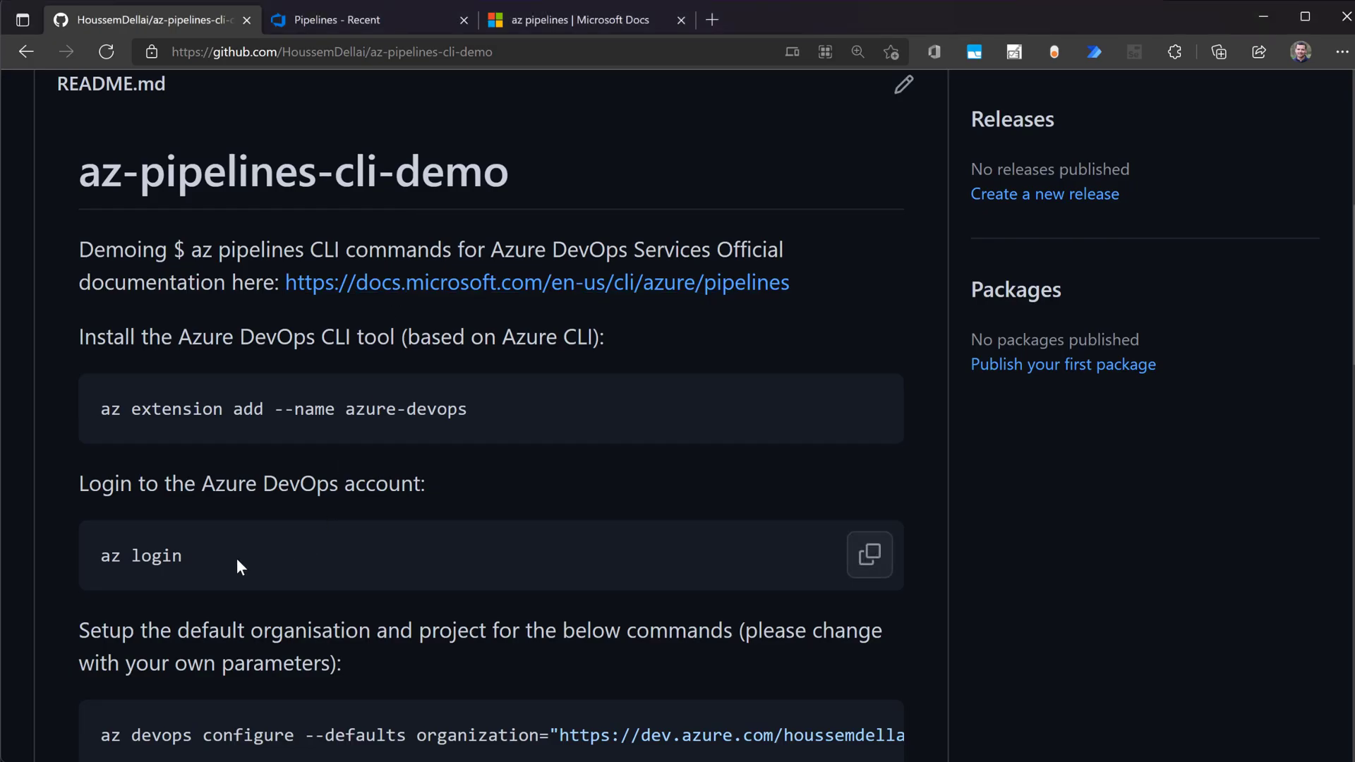
{"action": "left_click", "coordinate": [869, 555]}
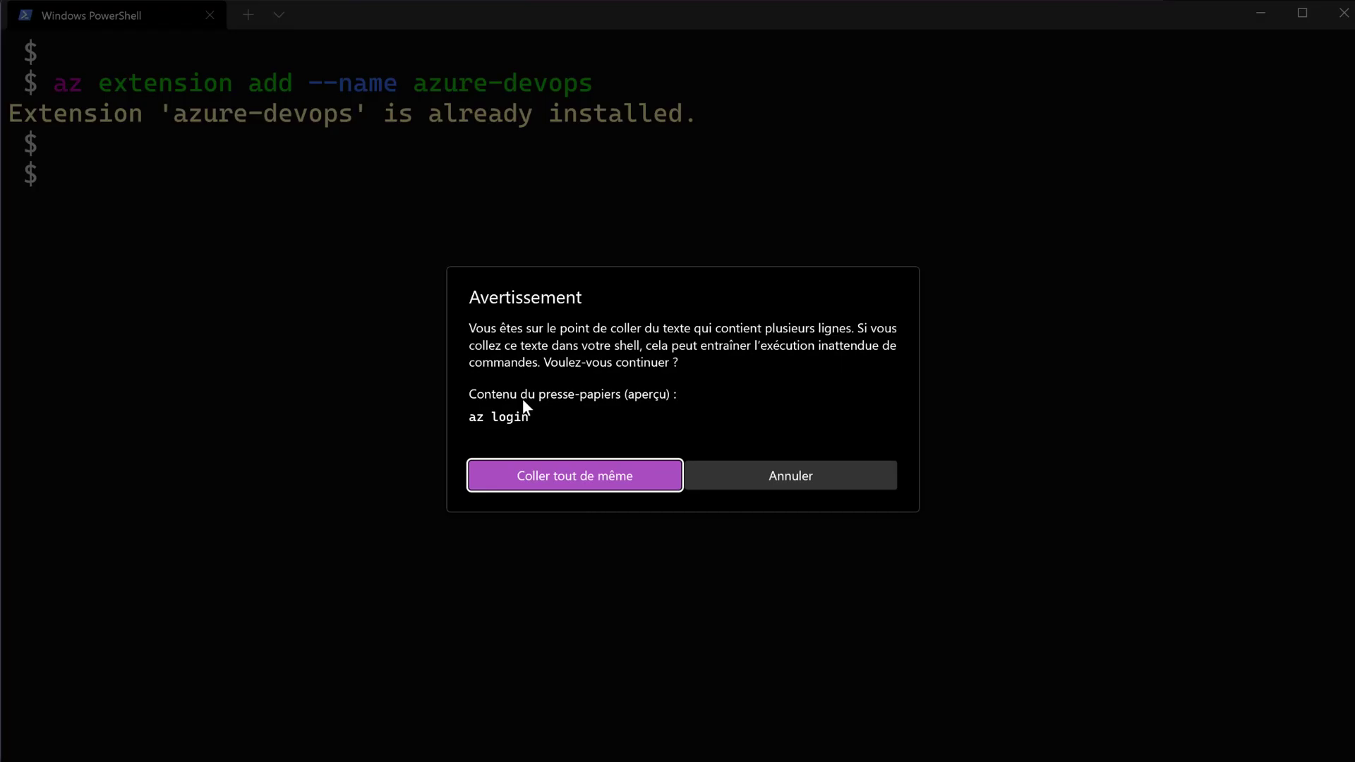
{"action": "left_click", "coordinate": [574, 475]}
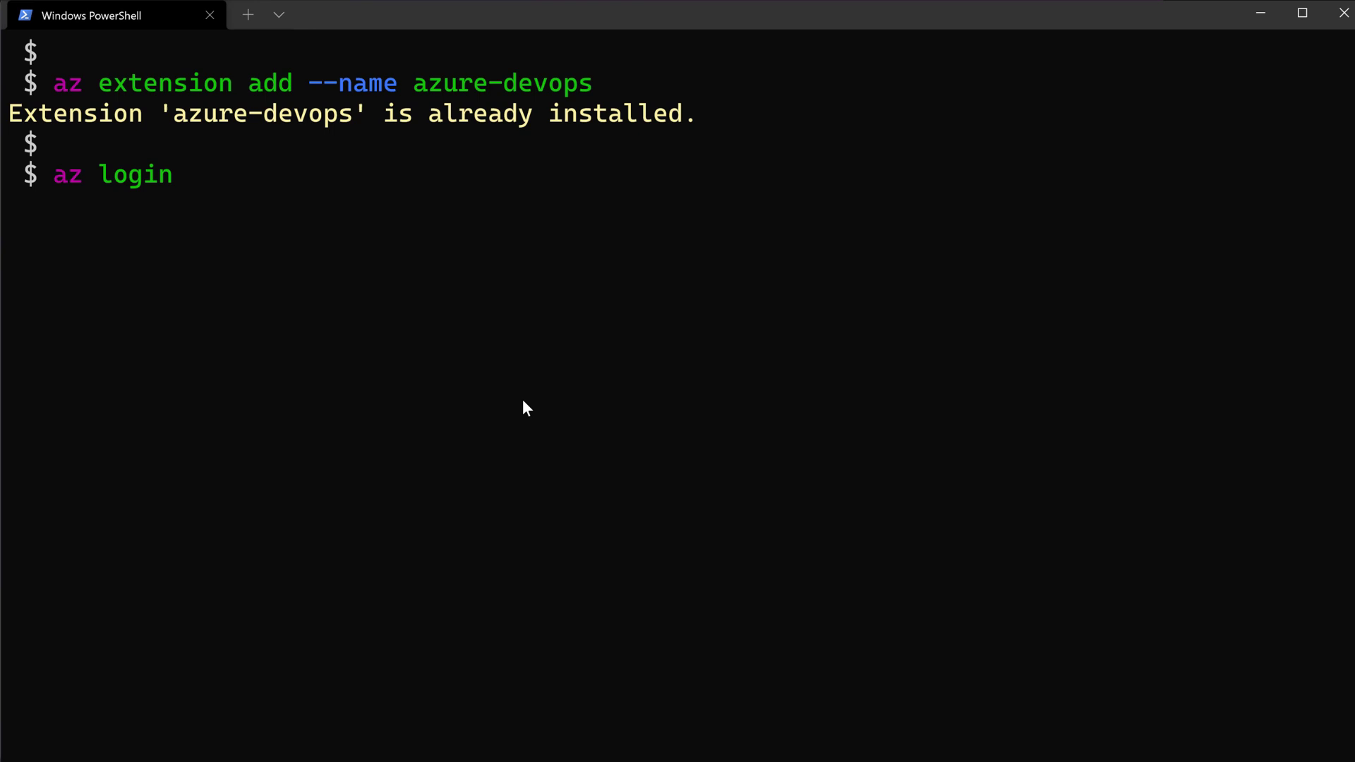
{"action": "key", "text": "ctrl+c"}
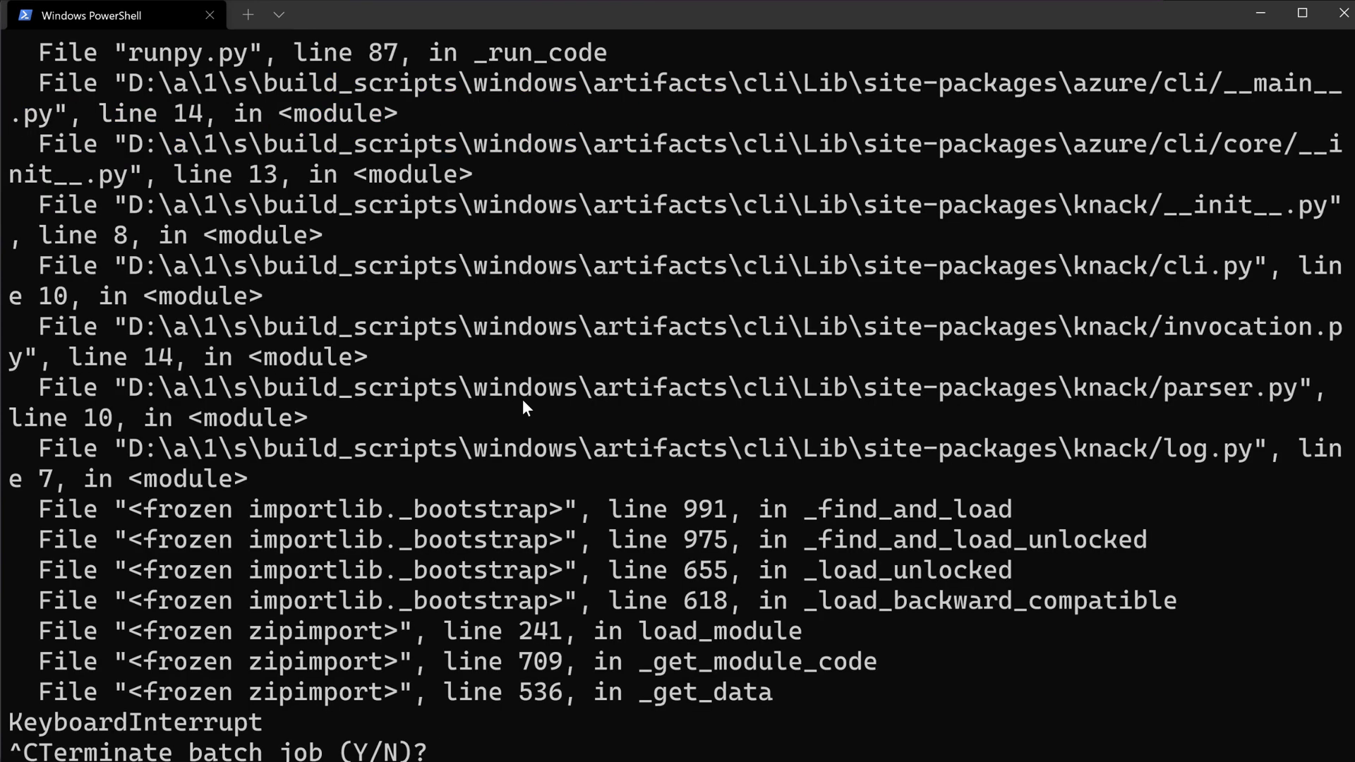
{"action": "type", "text": "n"}
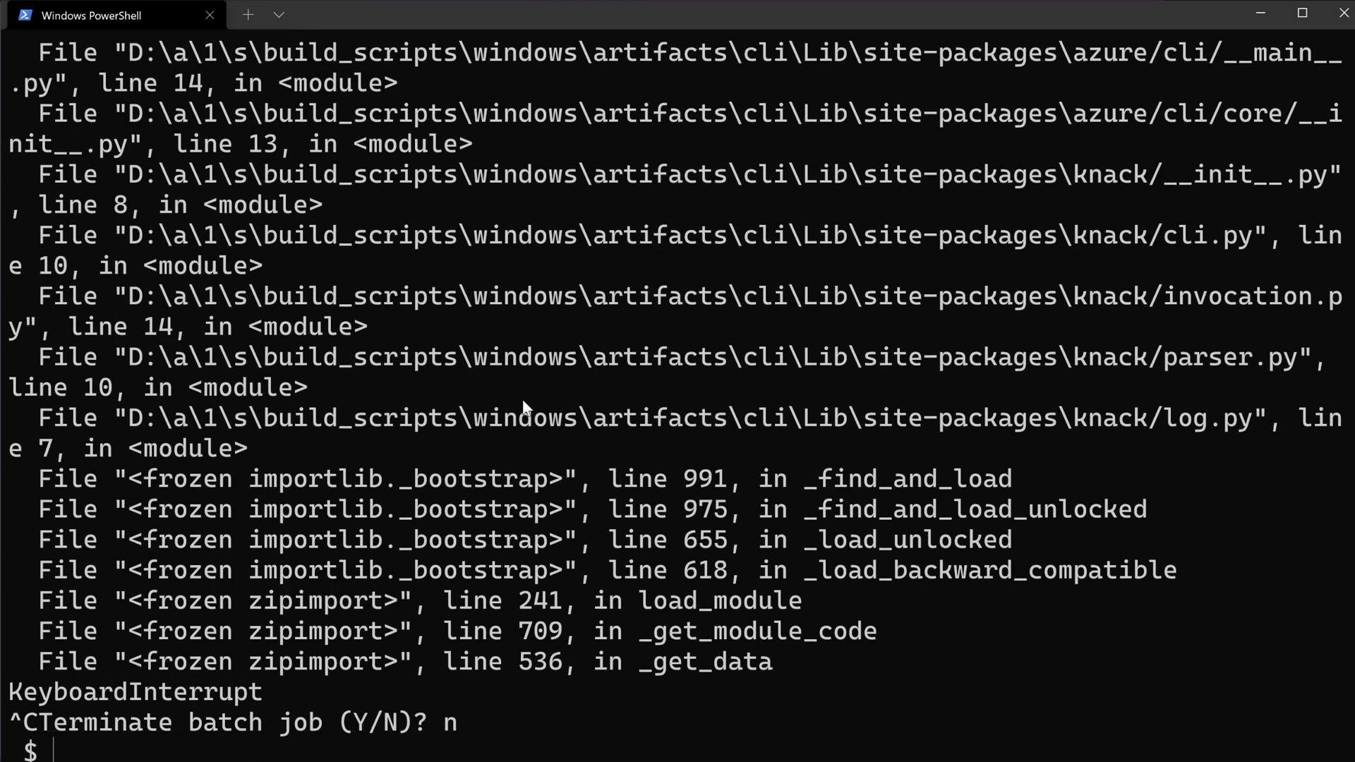
{"action": "type", "text": "cl"}
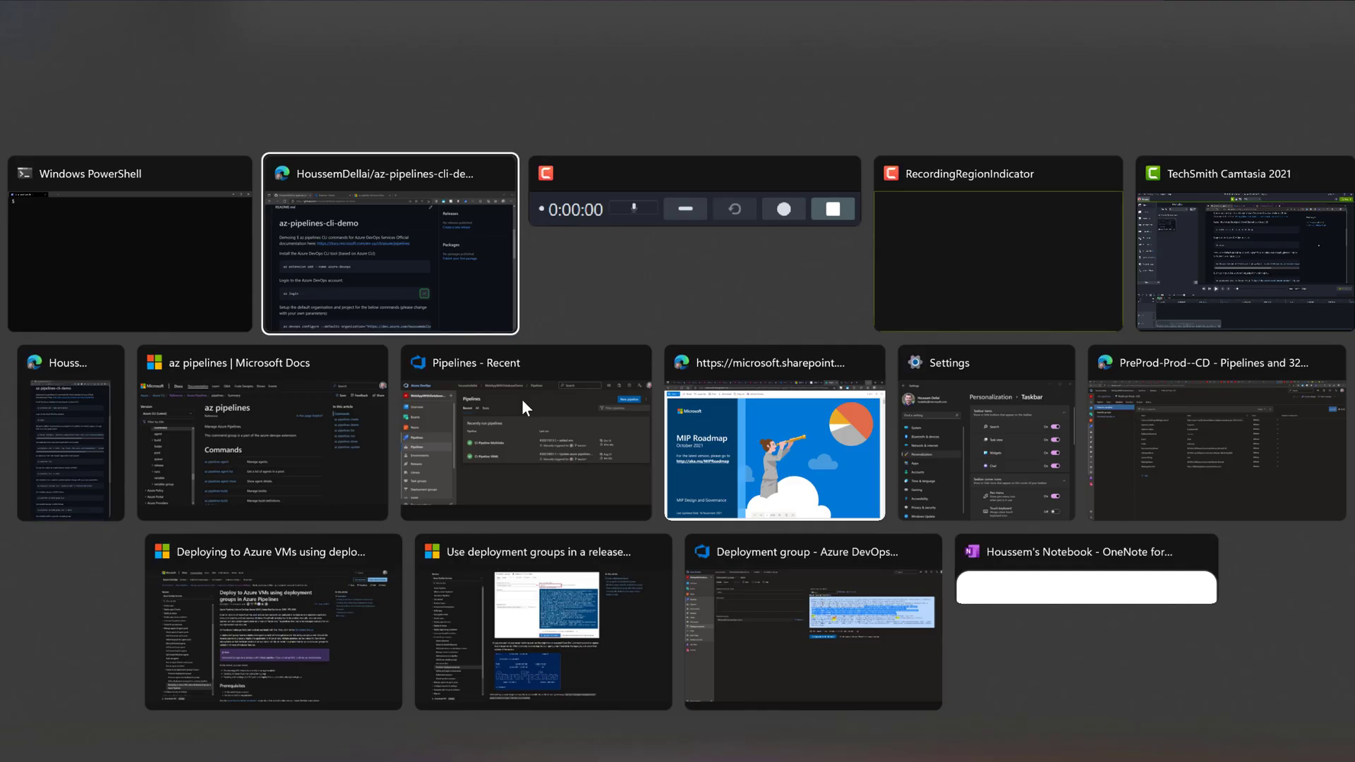
- Scroll the README and copy the 'az devops configure --defaults' command
{"action": "left_click", "coordinate": [388, 242]}
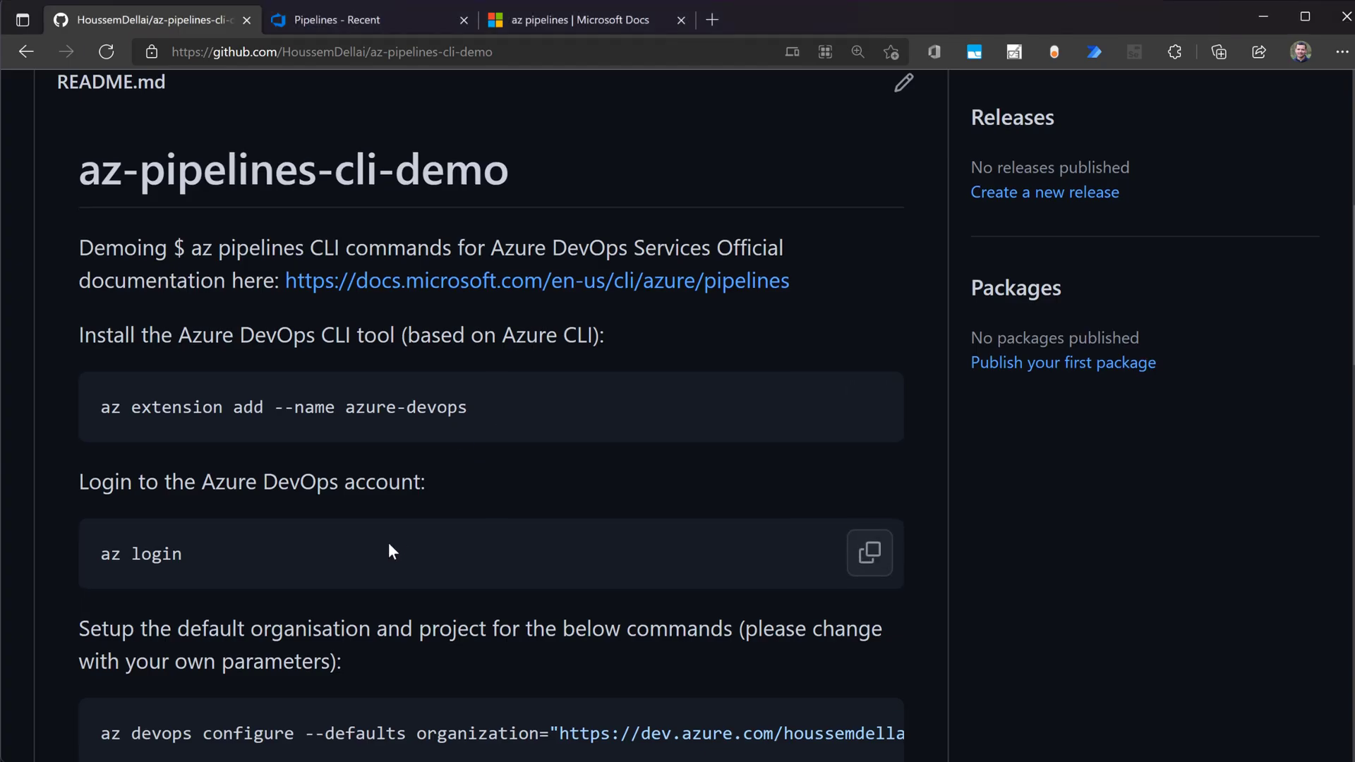
{"action": "scroll", "scroll_direction": "down", "scroll_amount": 3}
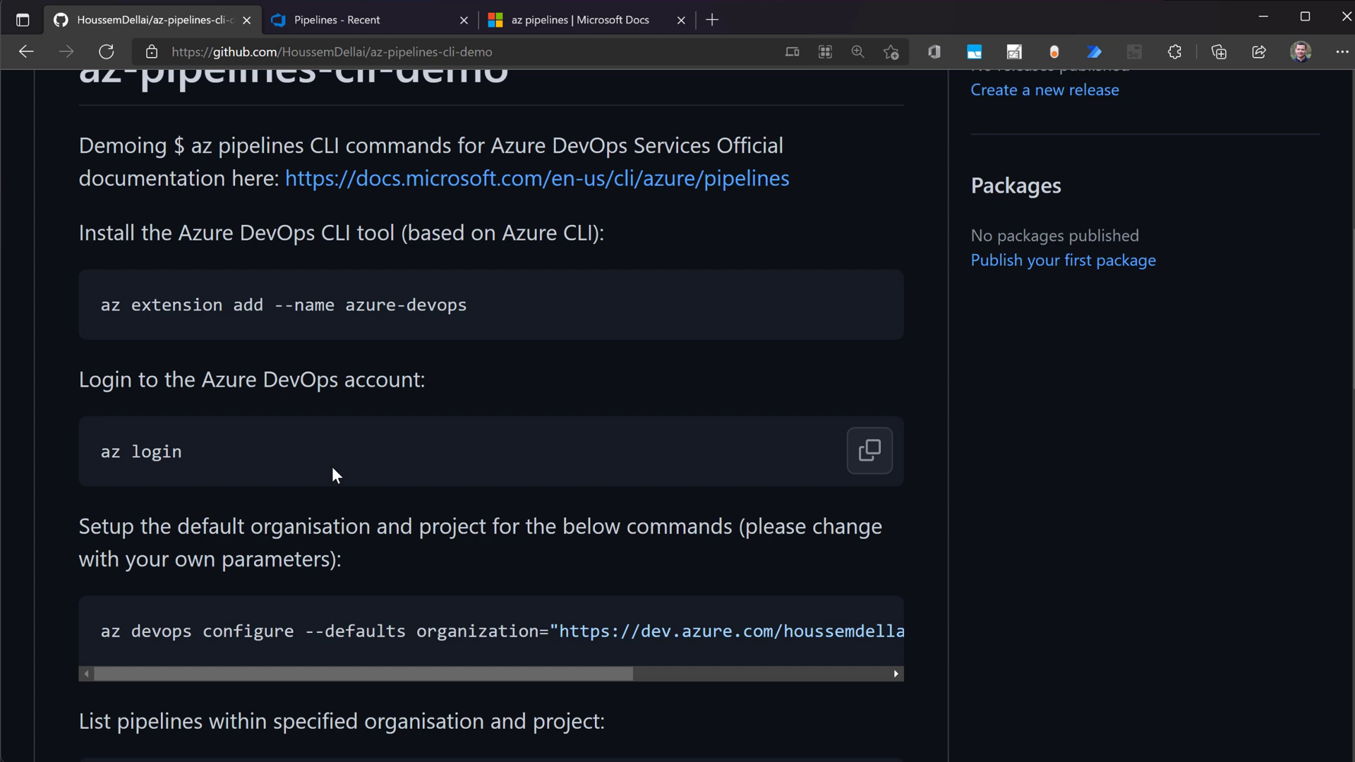
{"action": "scroll", "scroll_direction": "down", "scroll_amount": 3}
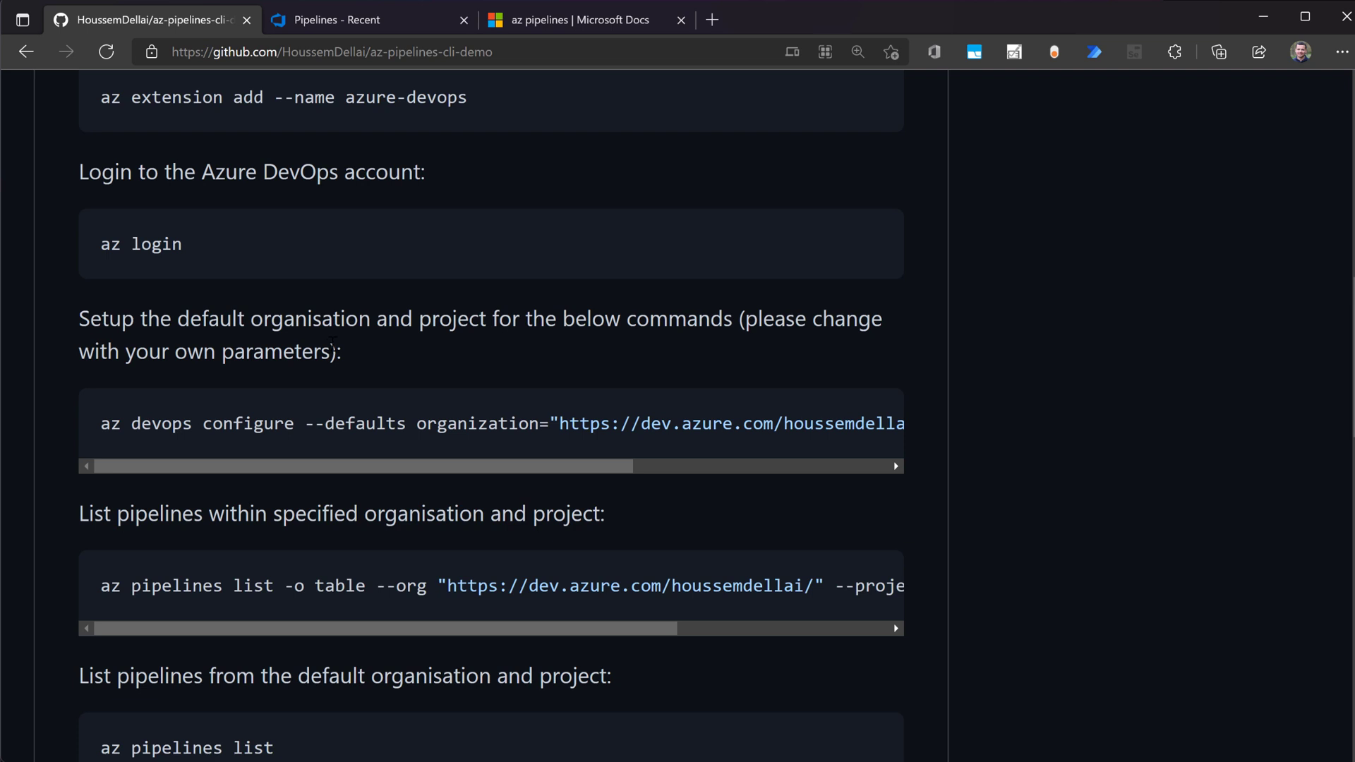
{"action": "mouse_move", "coordinate": [376, 346]}
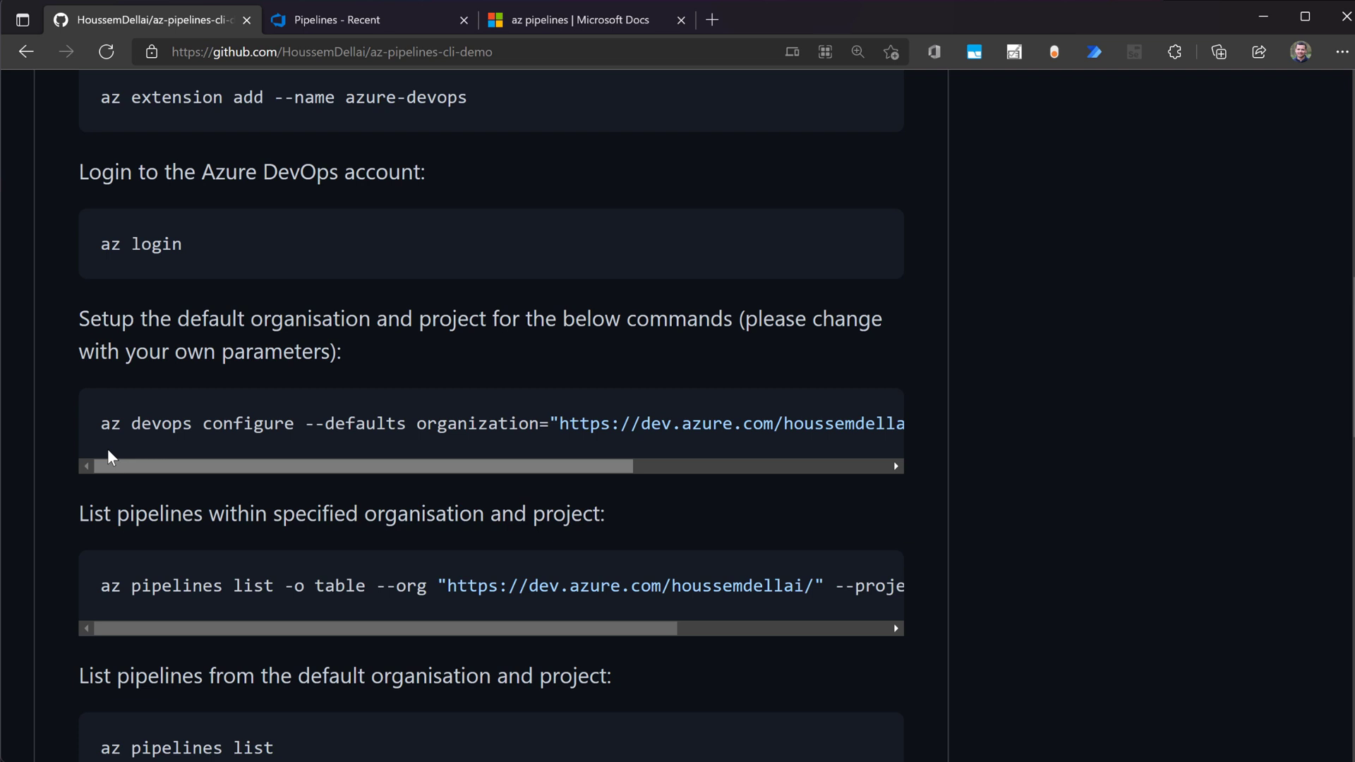
{"action": "left_click", "coordinate": [870, 423]}
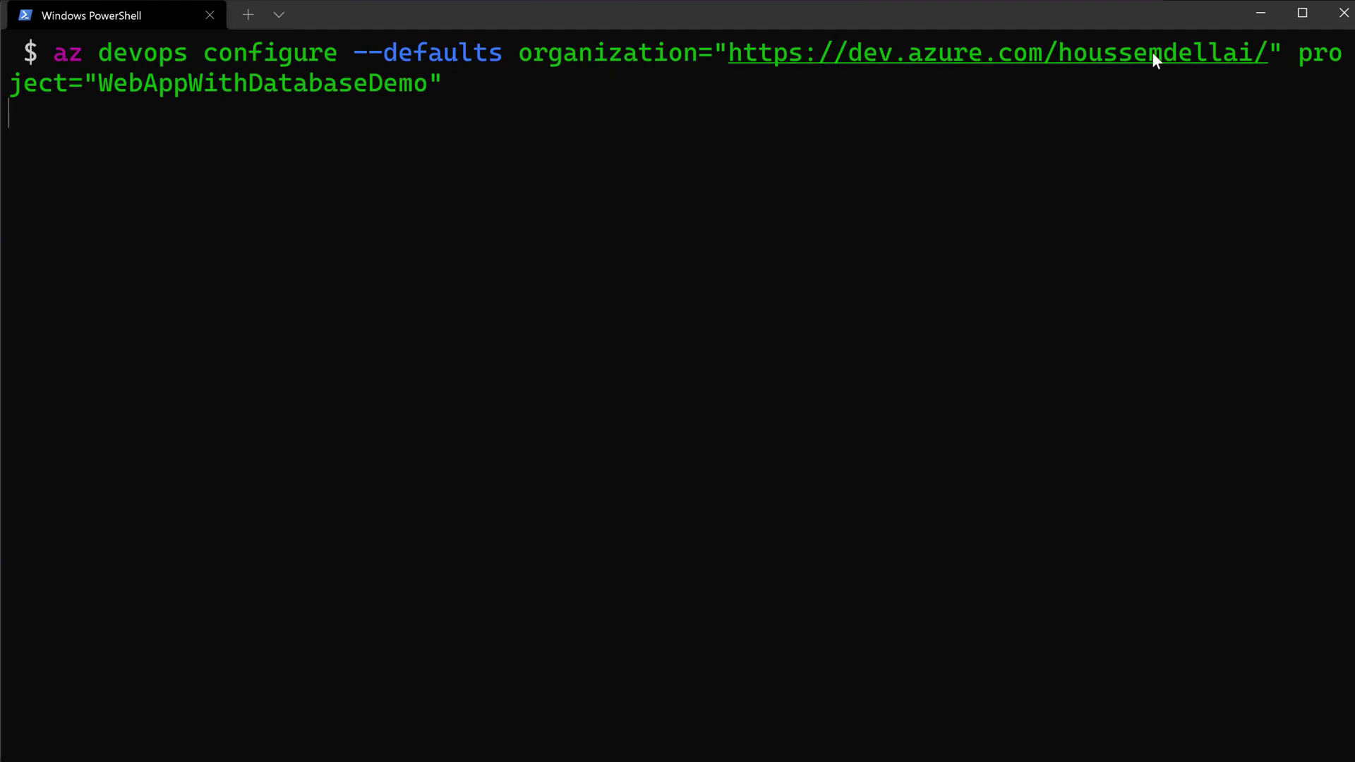
{"action": "mouse_move", "coordinate": [1060, 68]}
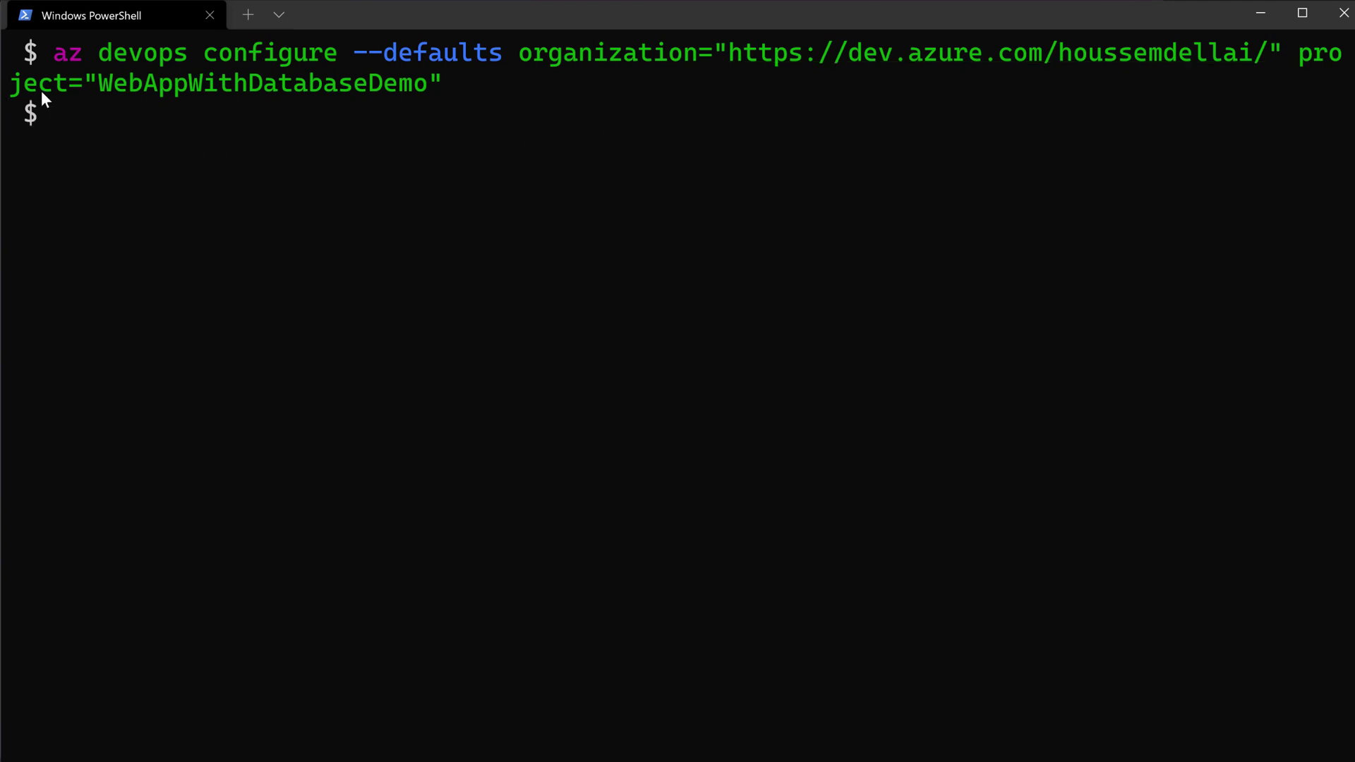
- Run az devops configure --defaults for houssemdellai organization and WebAppWithDatabaseDemo project
{"action": "left_click_drag", "start_coordinate": [97, 83], "coordinate": [426, 84]}
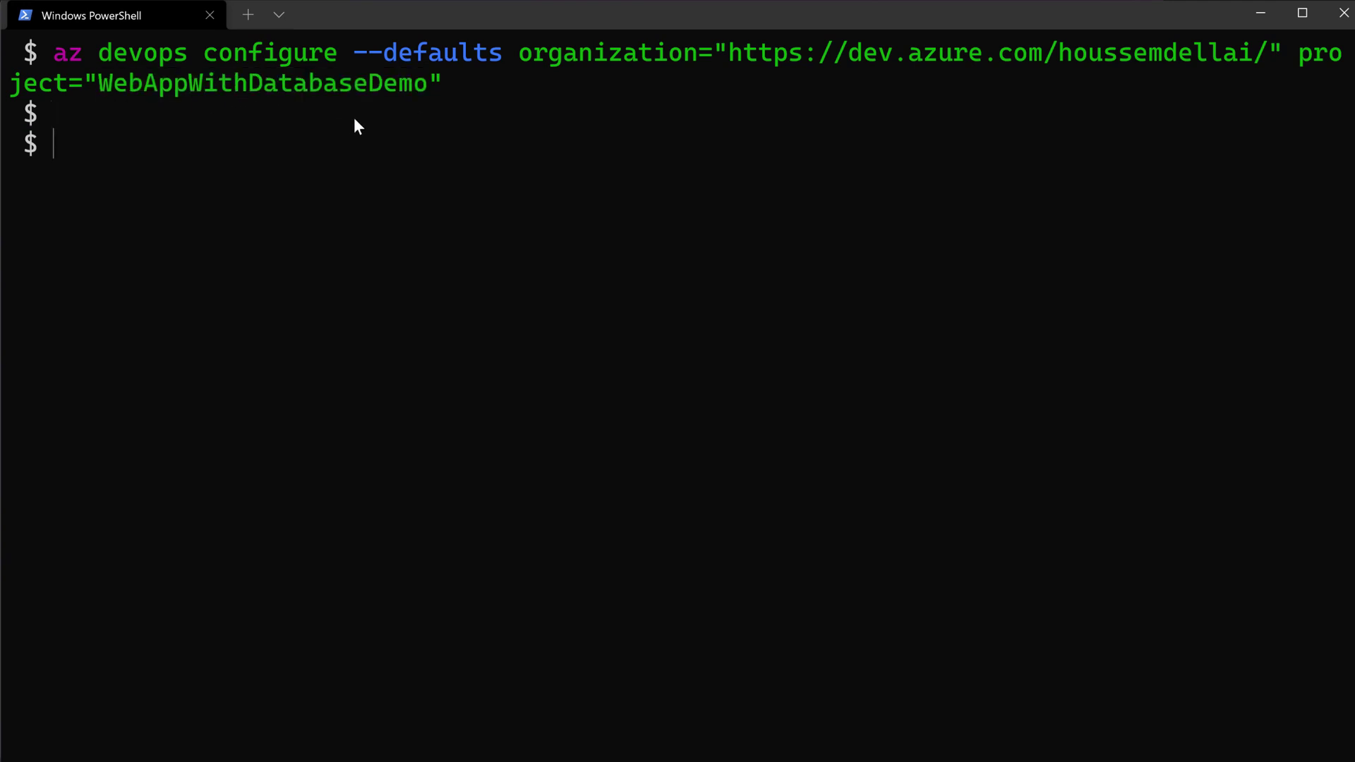
{"action": "mouse_move", "coordinate": [326, 129]}
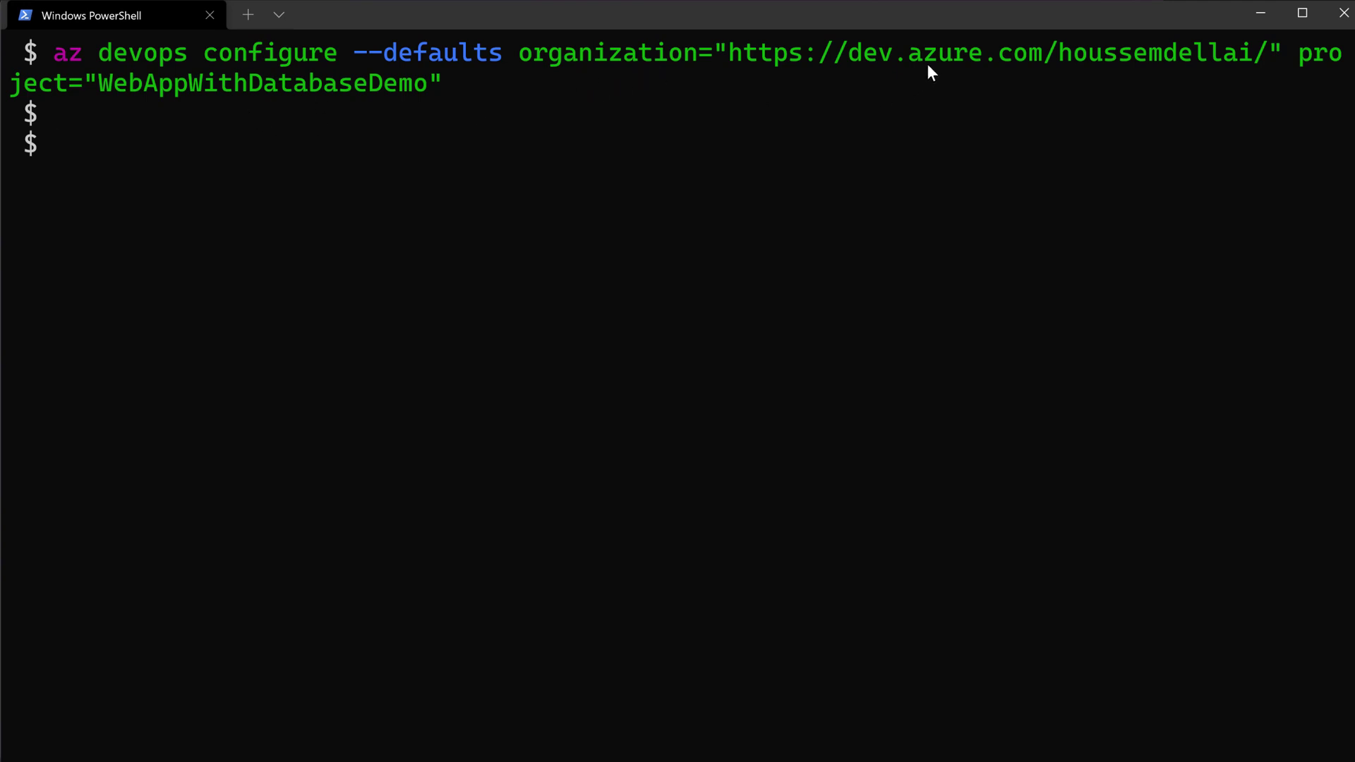
{"action": "mouse_move", "coordinate": [442, 100]}
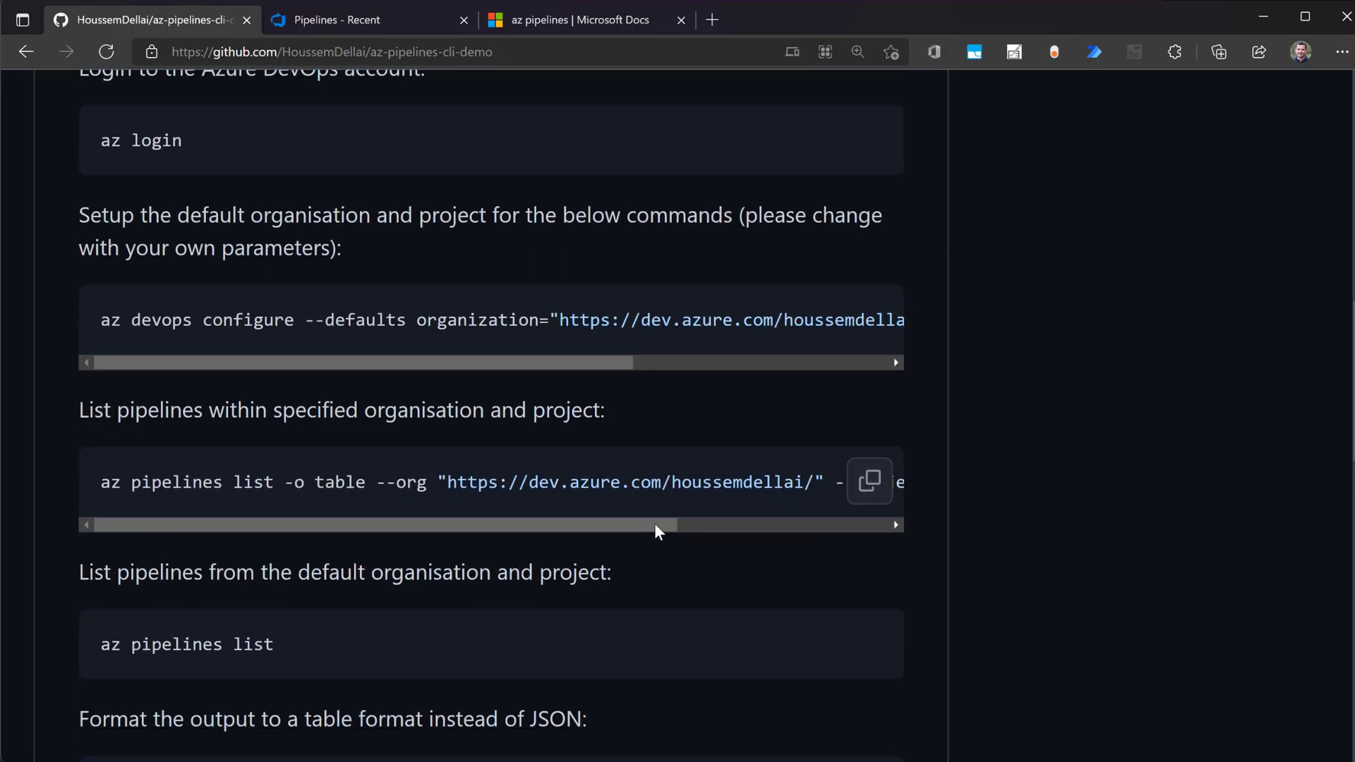
- Scroll the code block sideways and copy 'az pipelines list -o table --org --project'
{"action": "left_click_drag", "start_coordinate": [662, 525], "coordinate": [703, 525]}
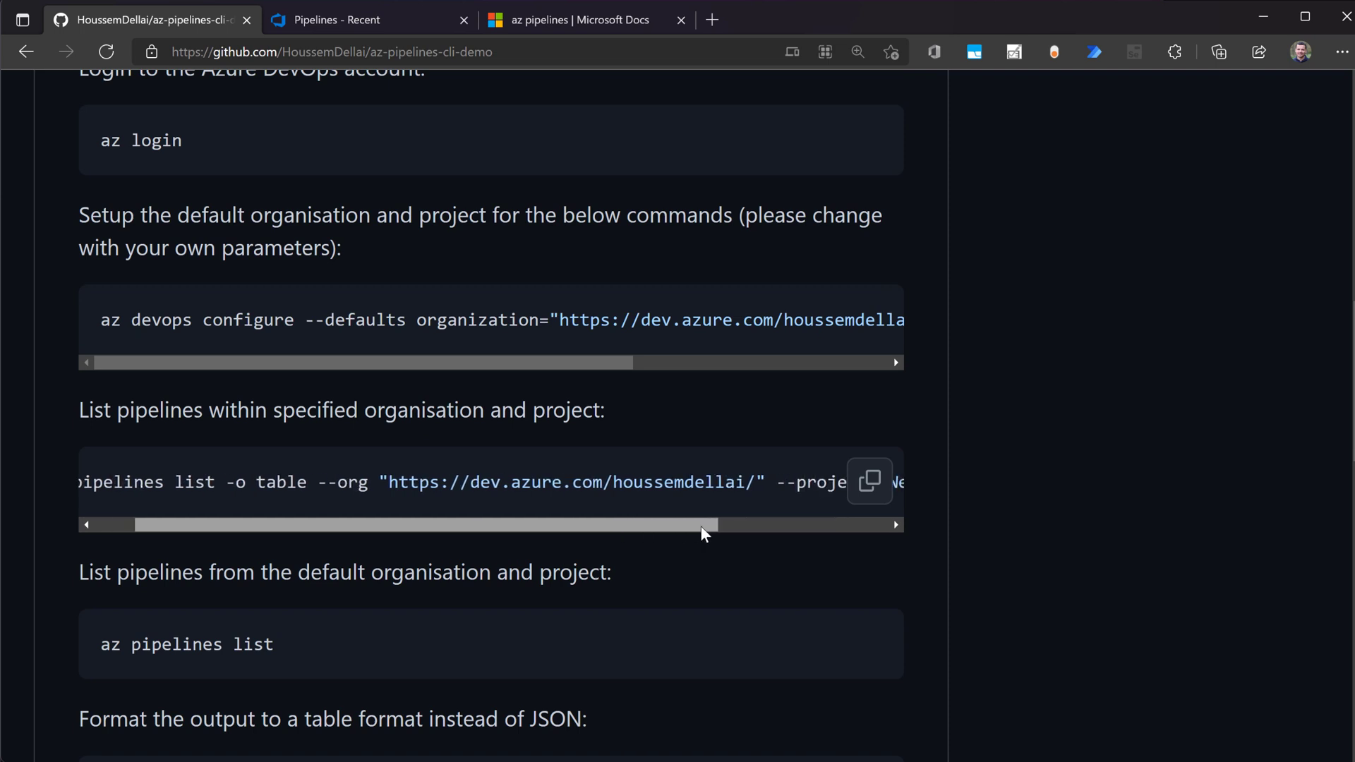
{"action": "left_click_drag", "start_coordinate": [700, 525], "coordinate": [877, 525]}
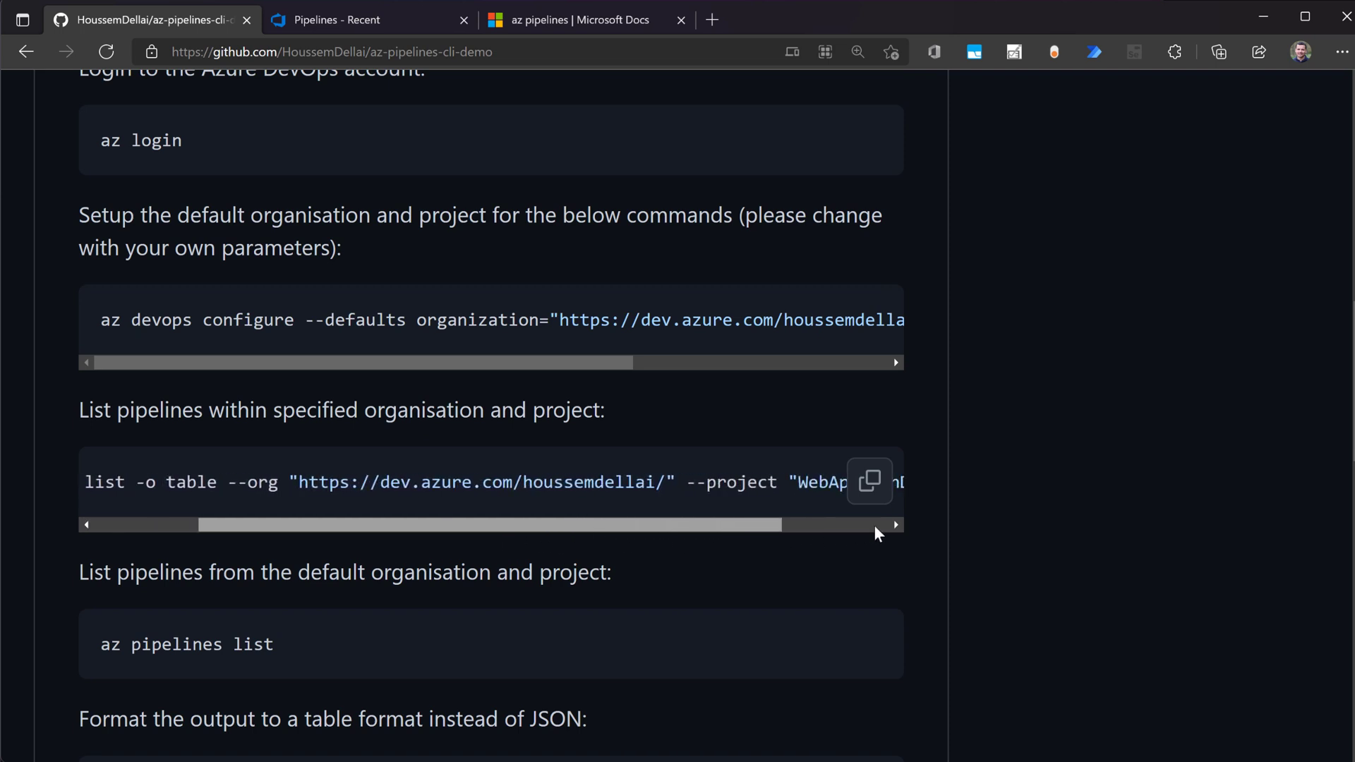
{"action": "left_click", "coordinate": [870, 481]}
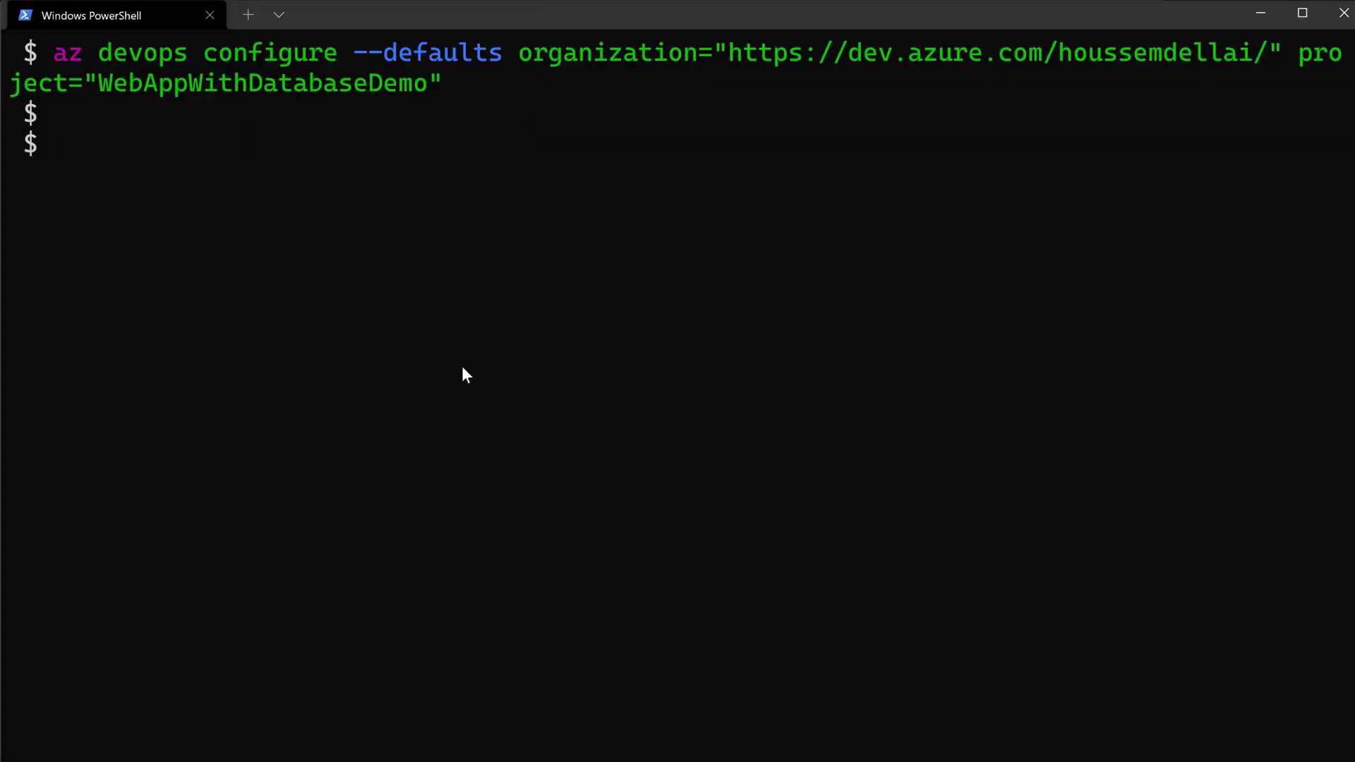
- Run az pipelines list -o table for houssemdellai's WebAppWithDatabaseDemo project
{"action": "type", "text": "az pipelines list -o table --org \"https://dev.azure.com/houssemdellai/\" --project \"WebAppWithDatabaseDemo\""}
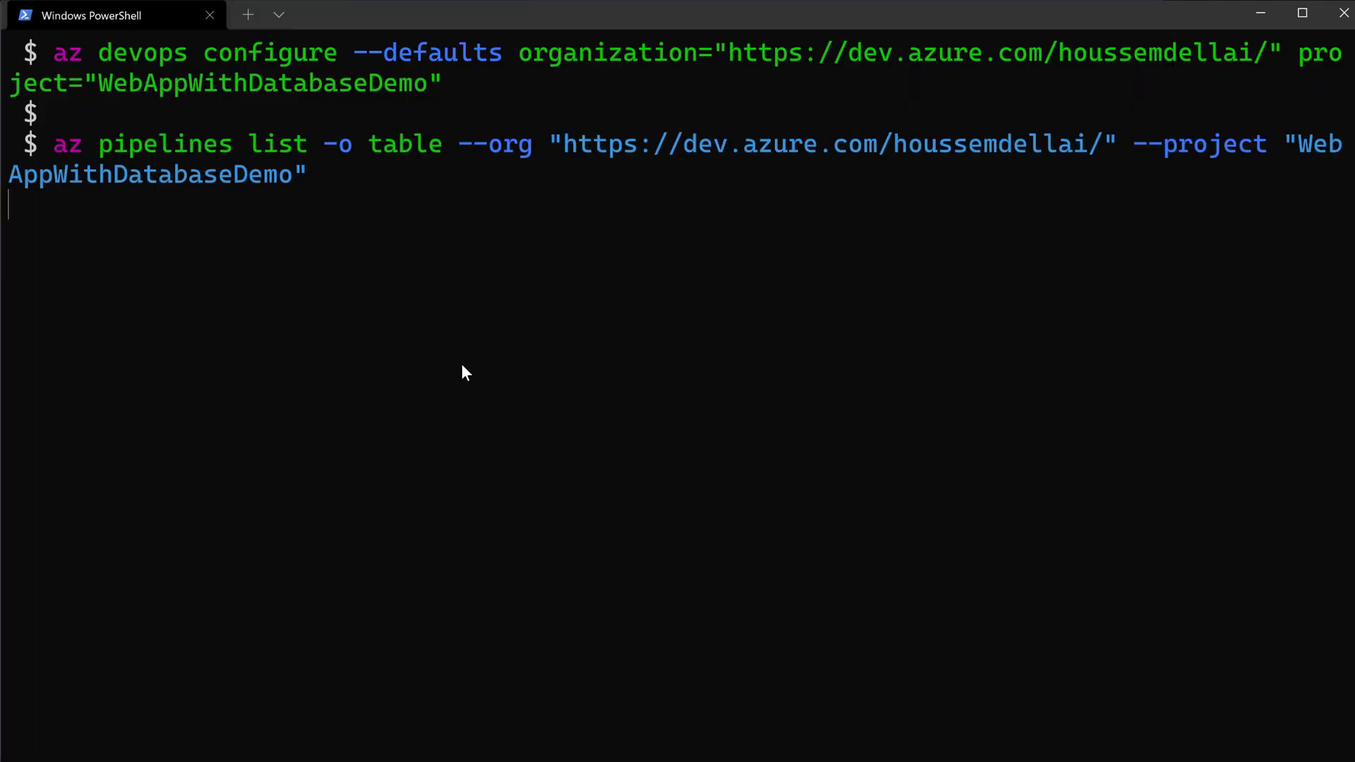
{"action": "double_click", "coordinate": [142, 144]}
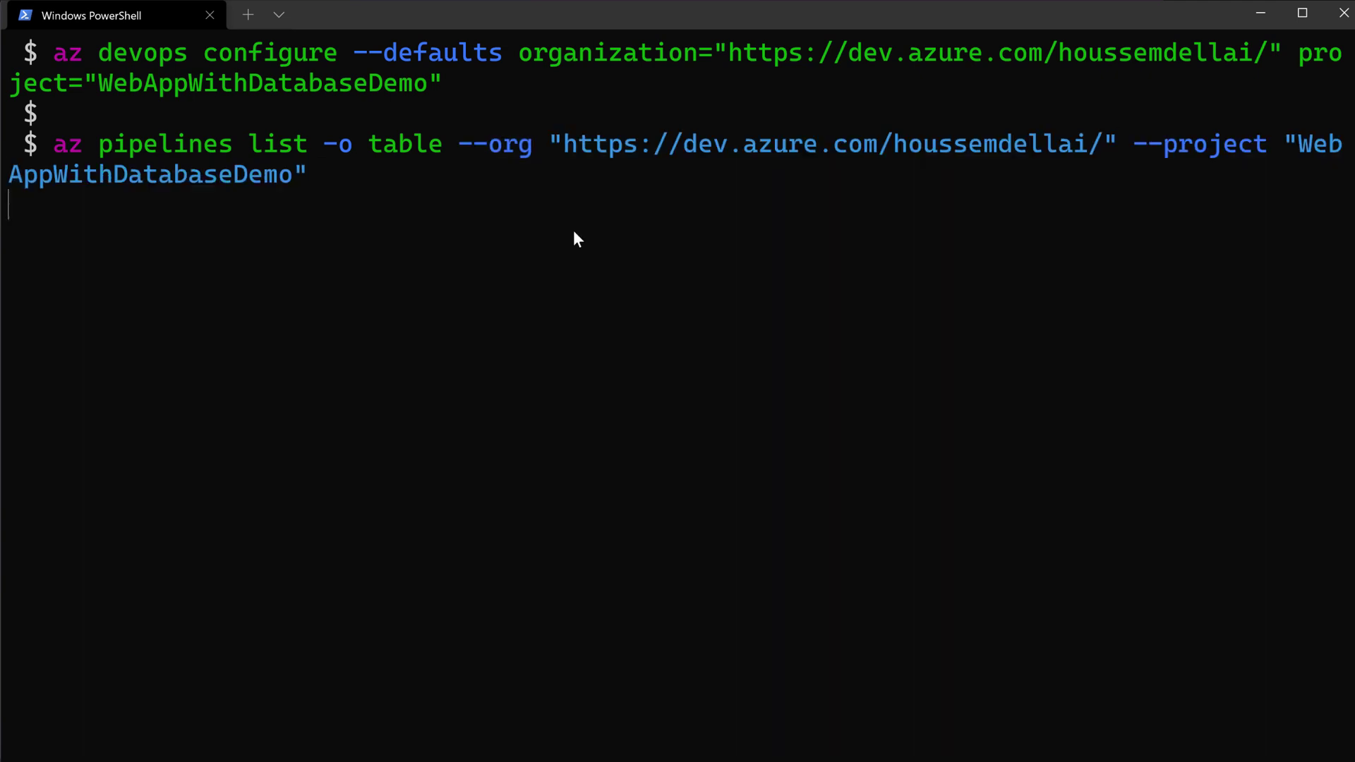
{"action": "key", "text": "enter"}
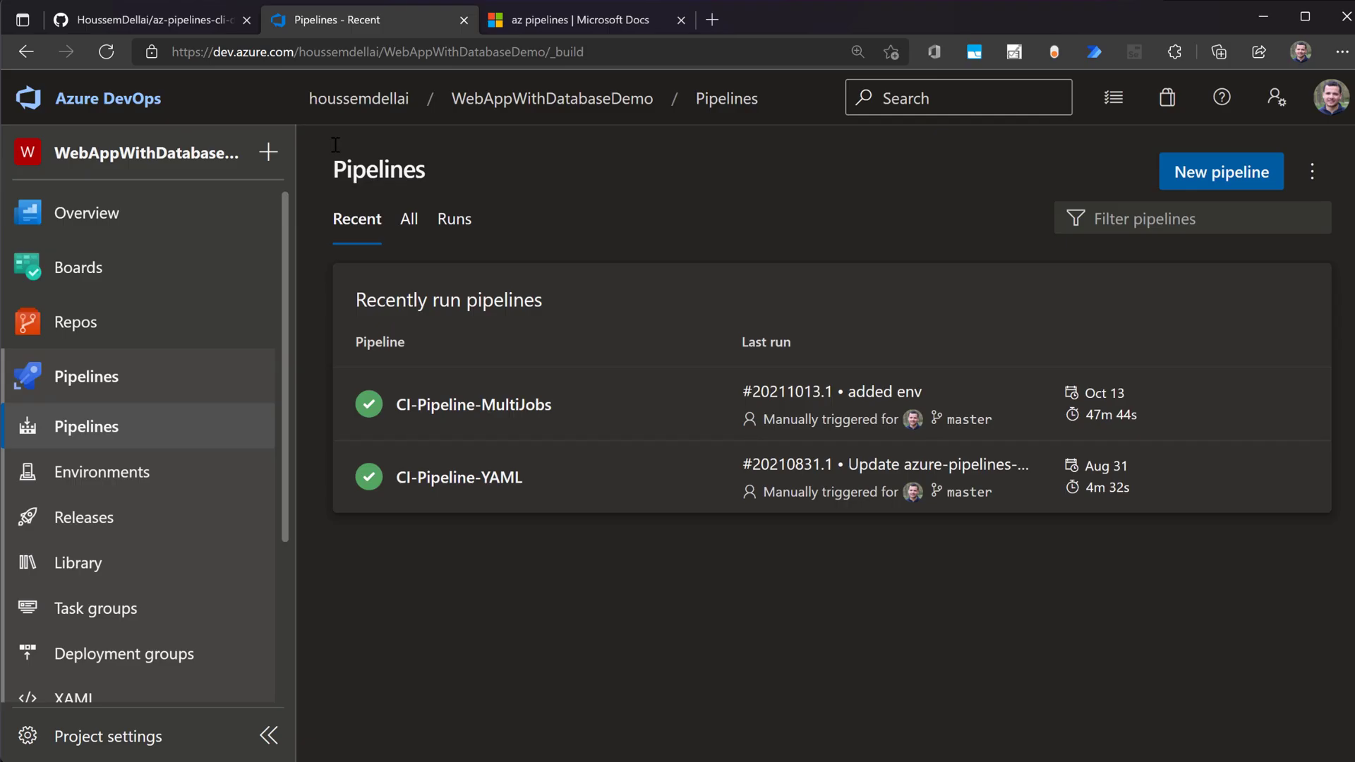
{"action": "mouse_move", "coordinate": [552, 99]}
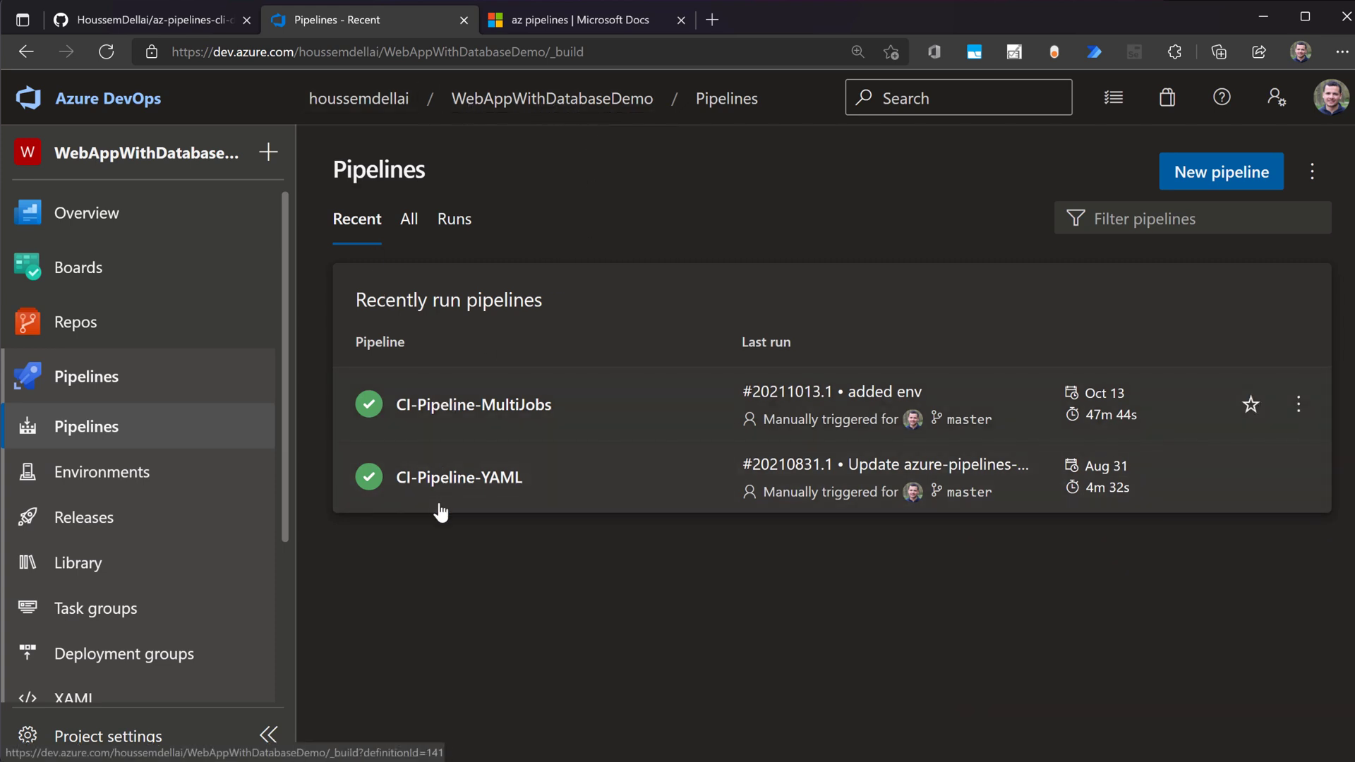
{"action": "mouse_move", "coordinate": [450, 425]}
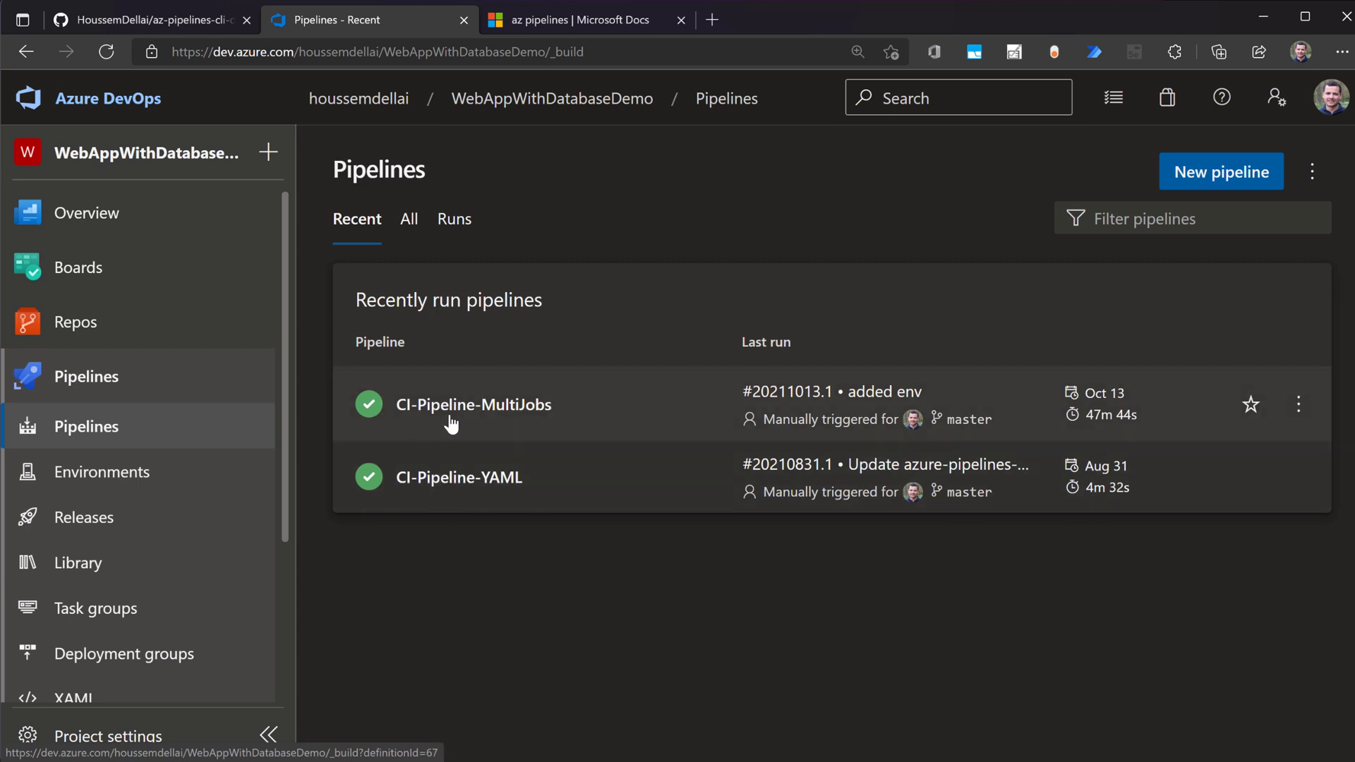
{"action": "mouse_move", "coordinate": [530, 517]}
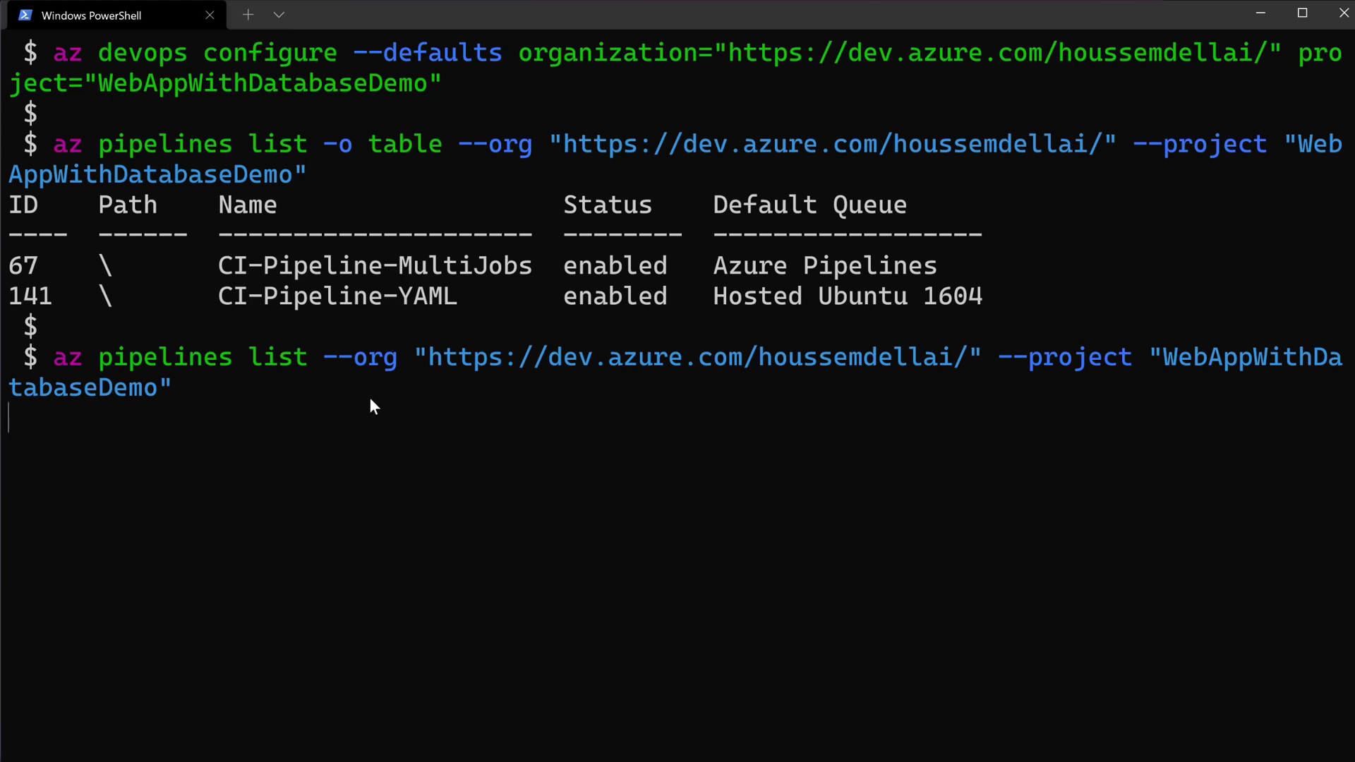
- Run az pipelines list with --org and --project but no table flag, giving JSON
{"action": "key", "text": "Enter"}
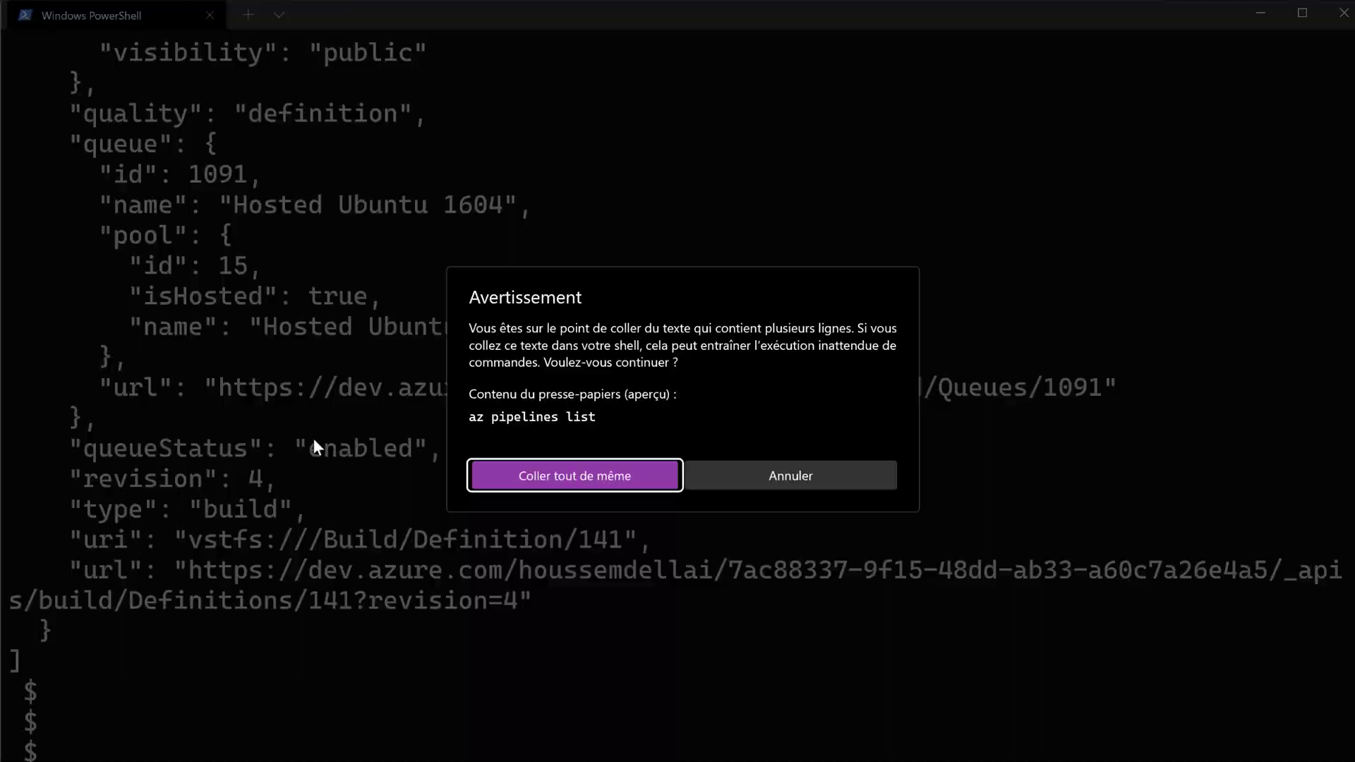
- List pipelines via saved defaults, then paste az pipelines variable list for CI-Pipeline-MultiJobs
{"action": "left_click", "coordinate": [574, 475]}
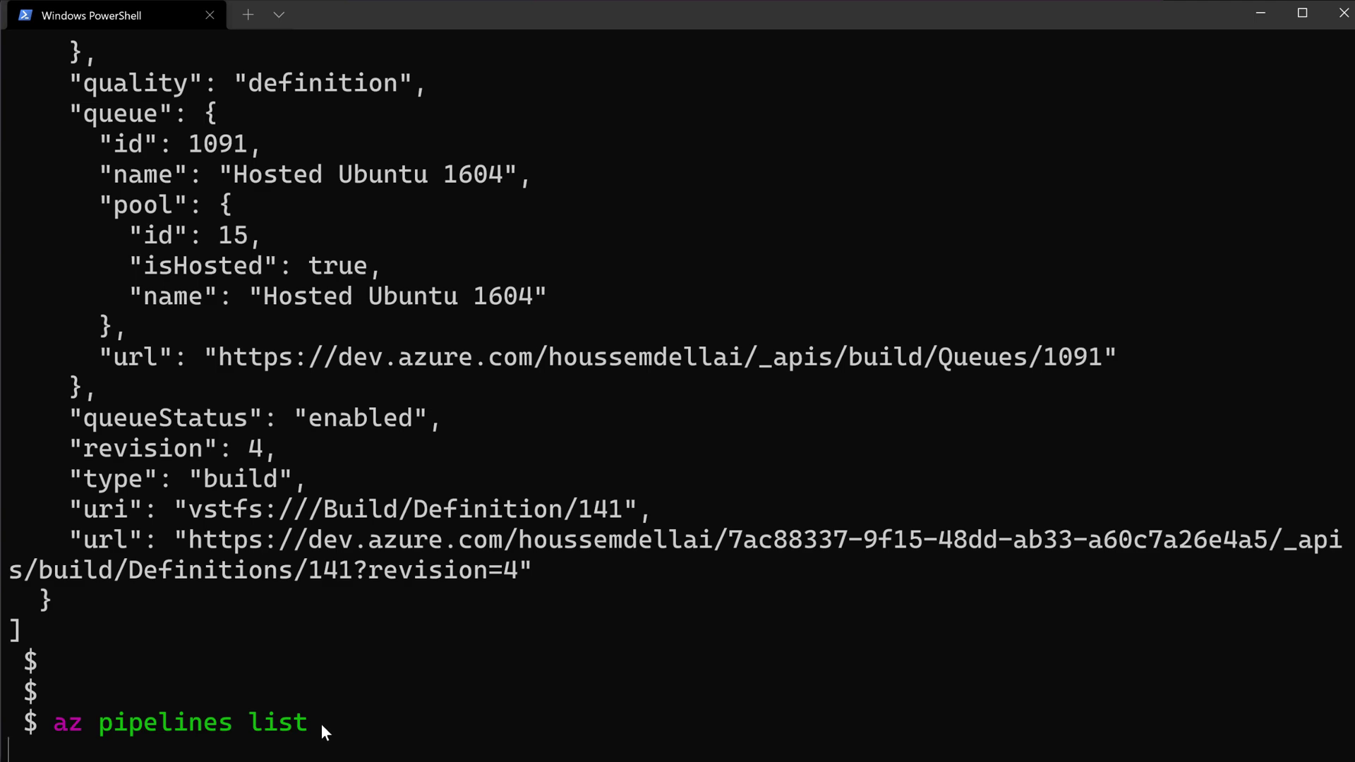
{"action": "mouse_move", "coordinate": [334, 726]}
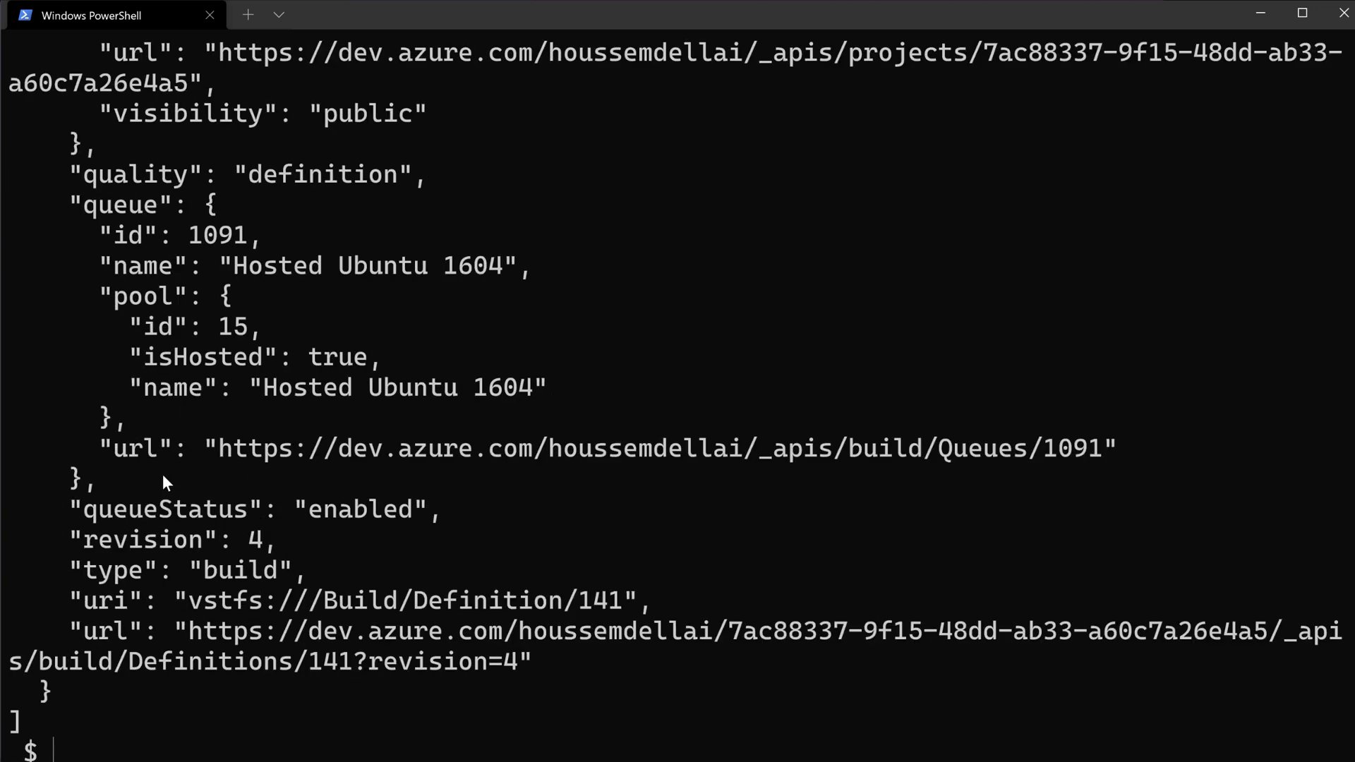
{"action": "mouse_move", "coordinate": [327, 544]}
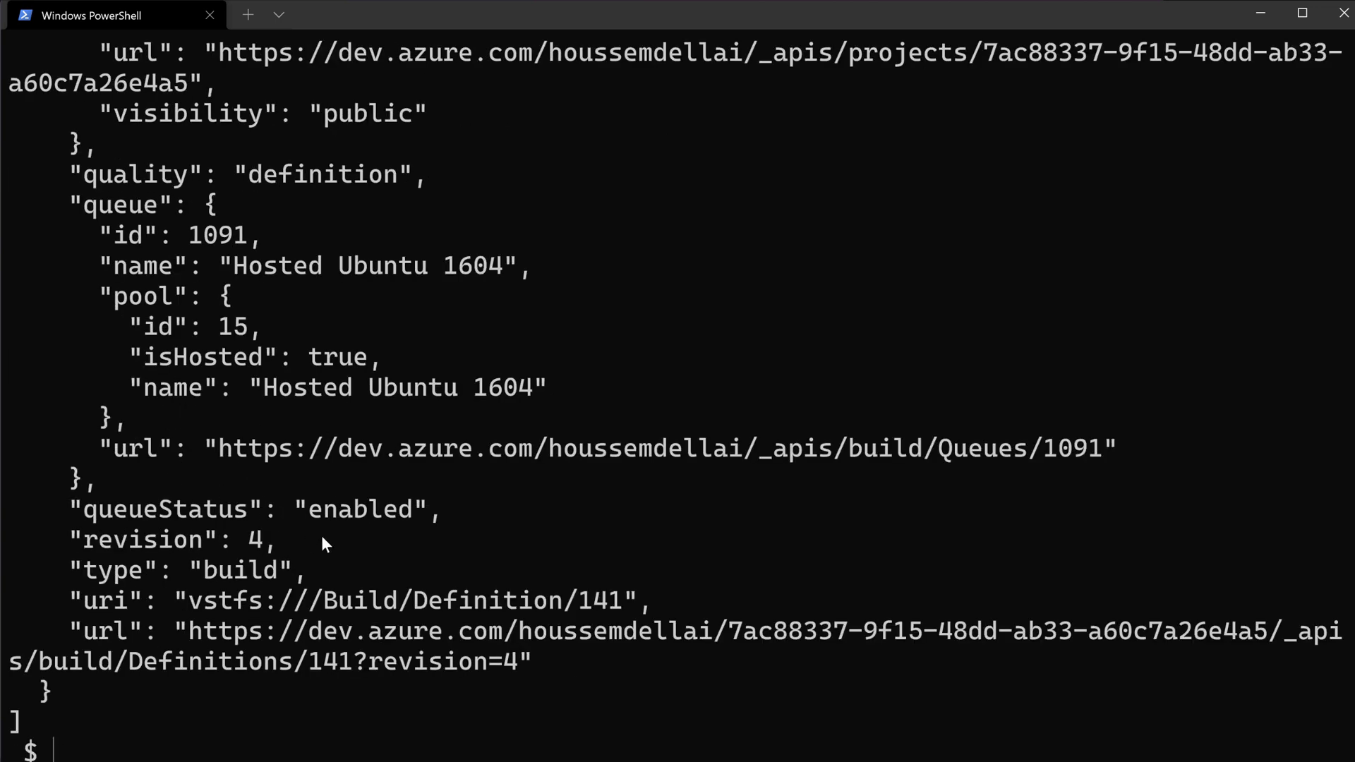
{"action": "mouse_move", "coordinate": [458, 610]}
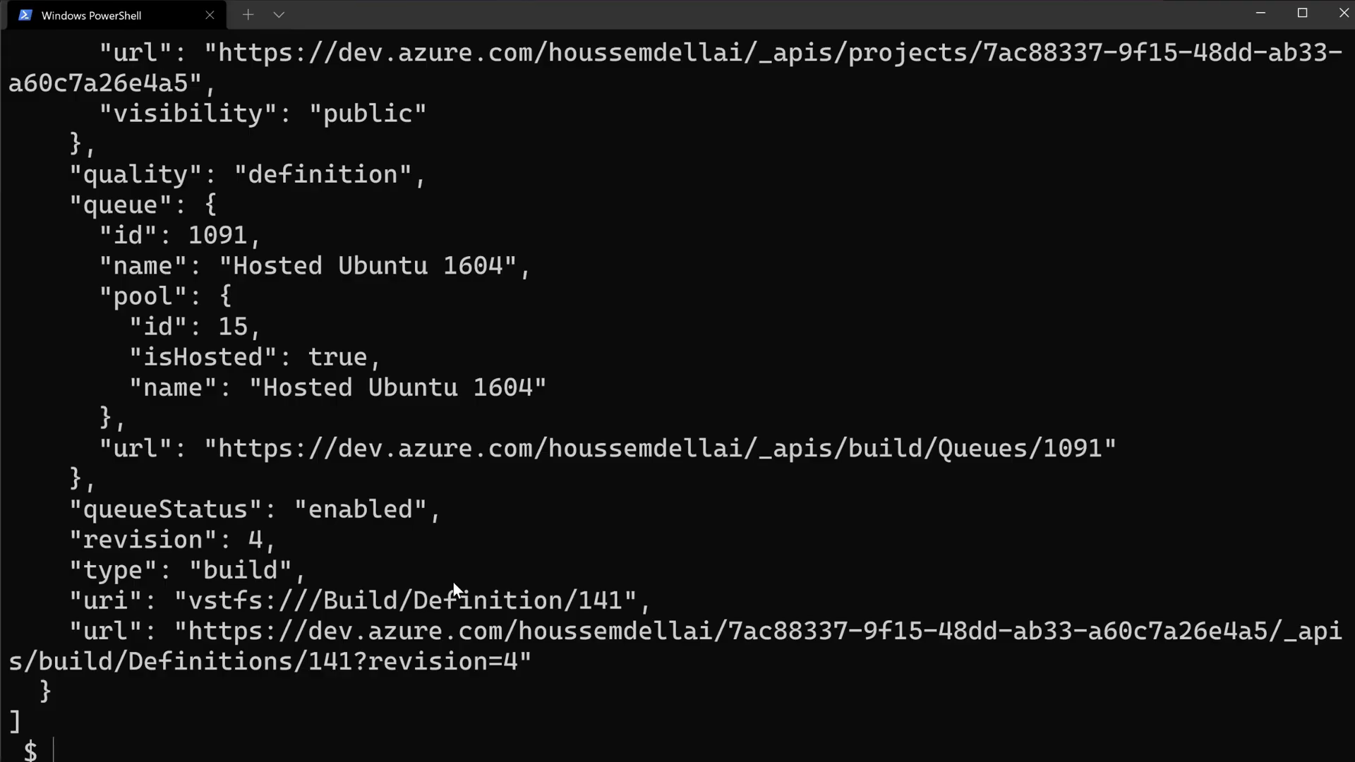
{"action": "type", "text": "az pipelines list -o table"}
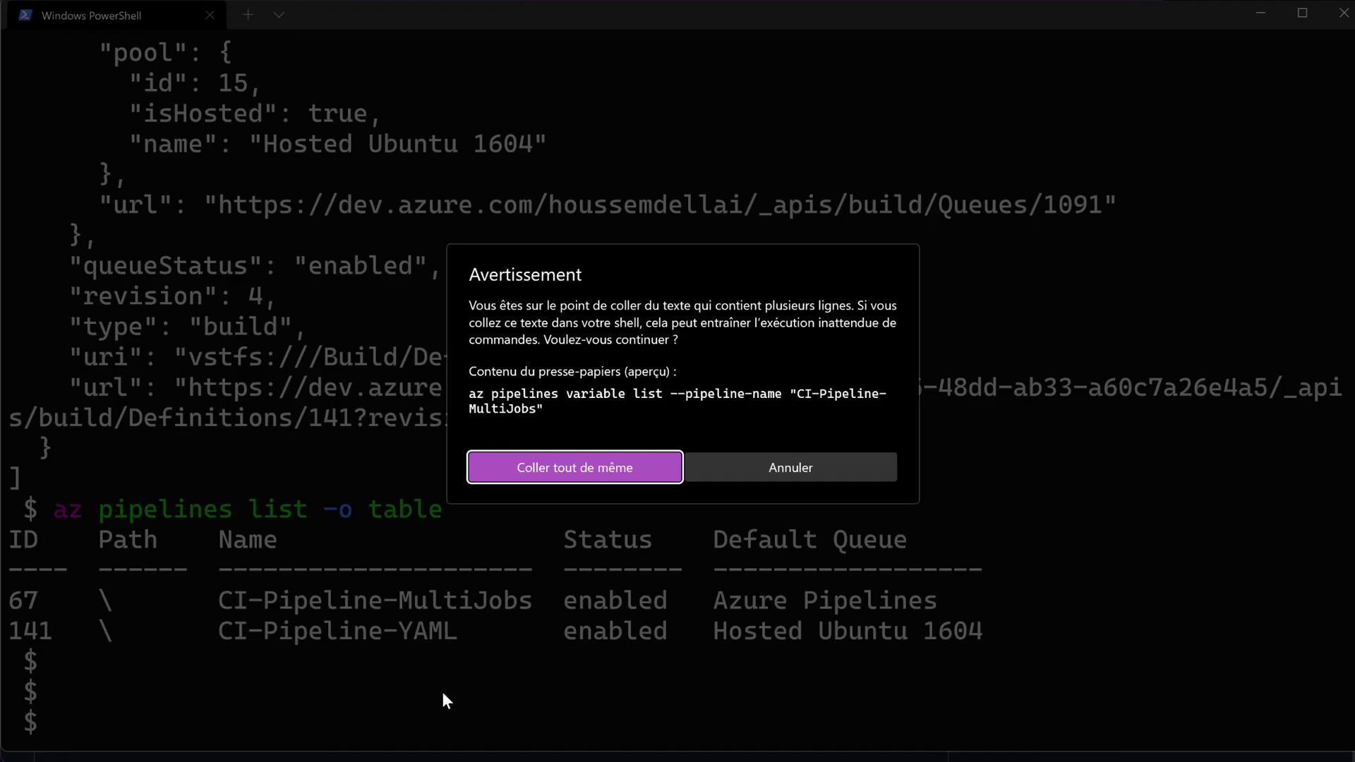
{"action": "left_click", "coordinate": [574, 467]}
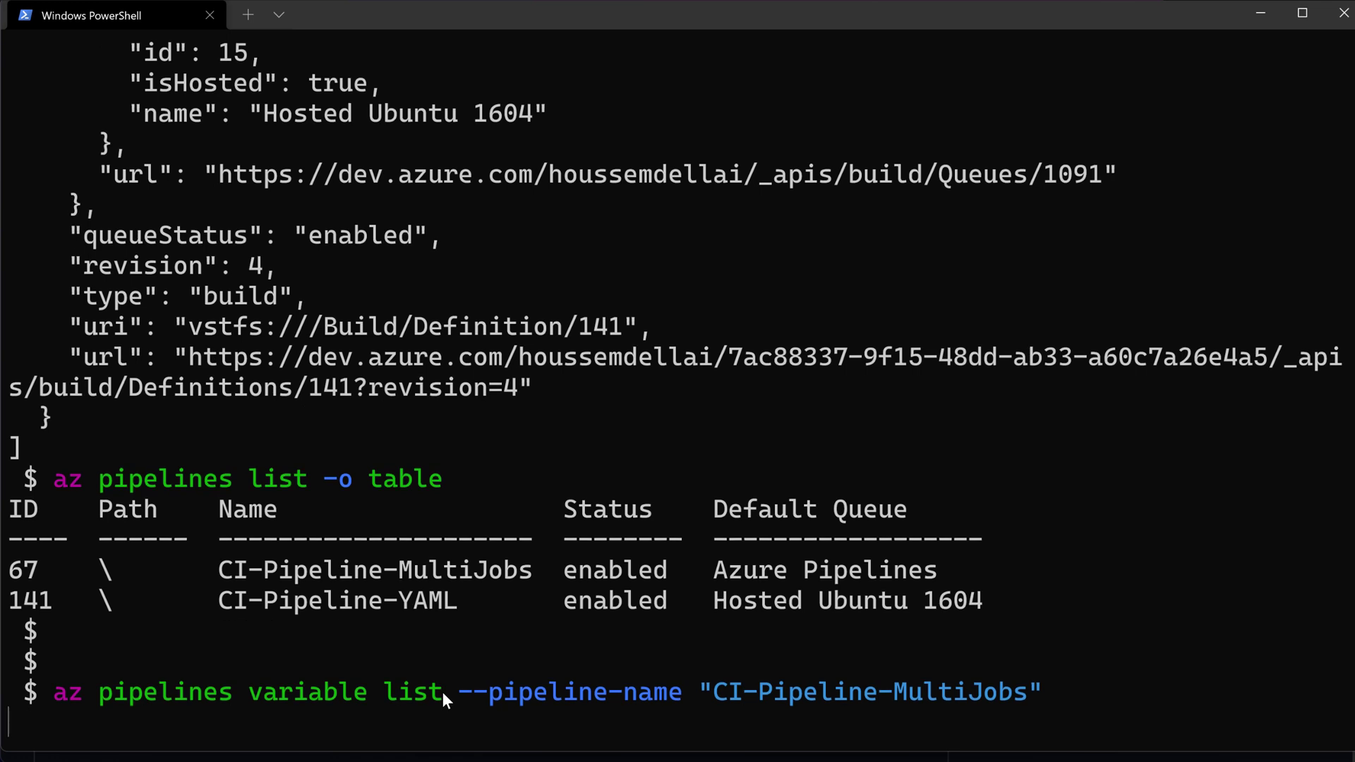
{"action": "mouse_move", "coordinate": [719, 698]}
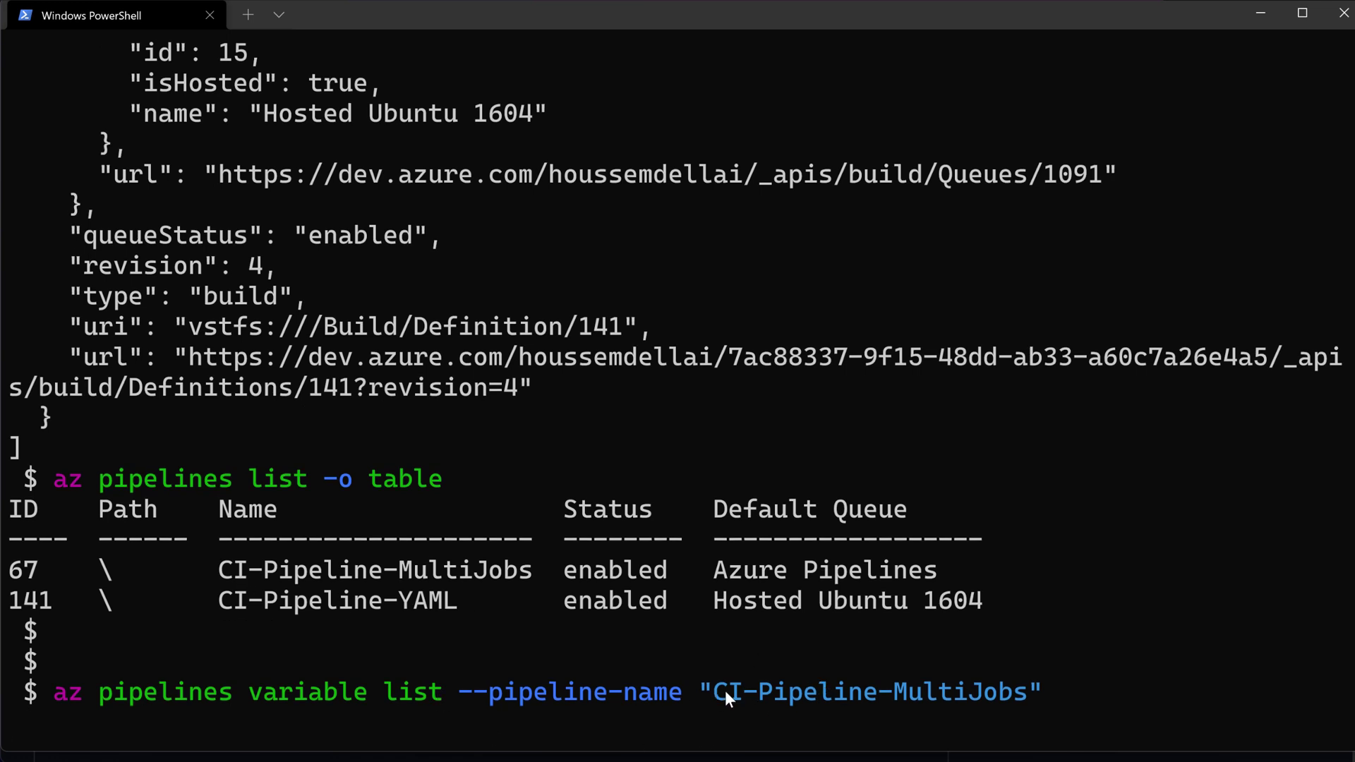
{"action": "double_click", "coordinate": [869, 691]}
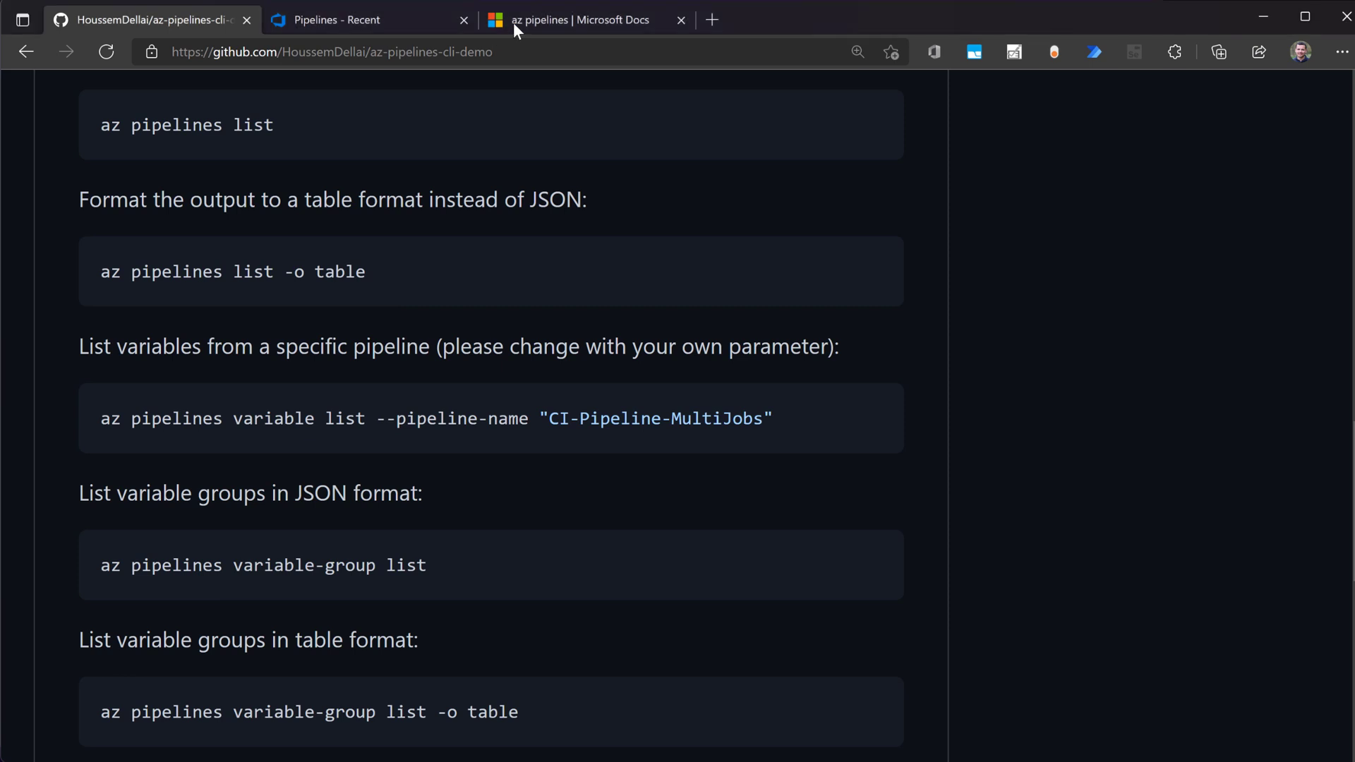
- Edit CI-Pipeline-MultiJobs and view its BuildConfiguration and BuildPlatform variables
{"action": "left_click", "coordinate": [367, 19]}
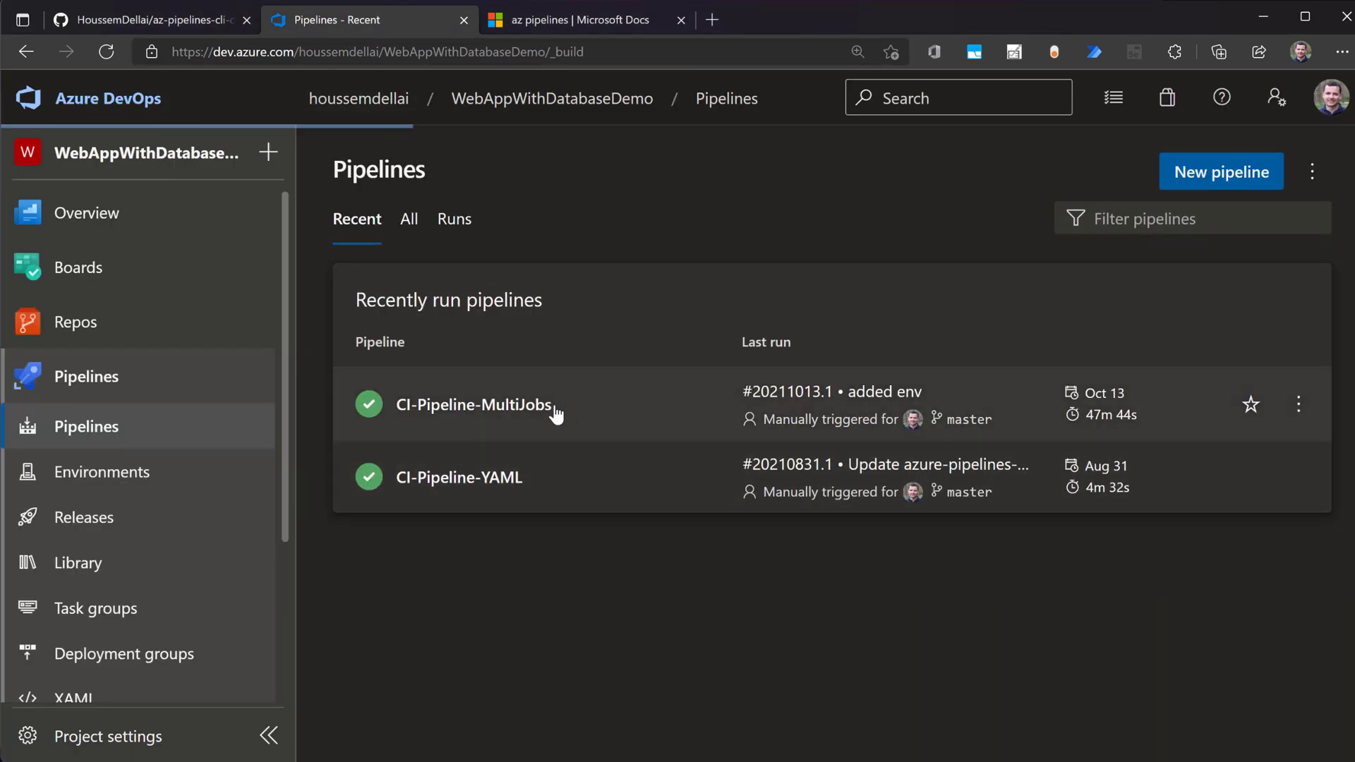
{"action": "left_click", "coordinate": [473, 404]}
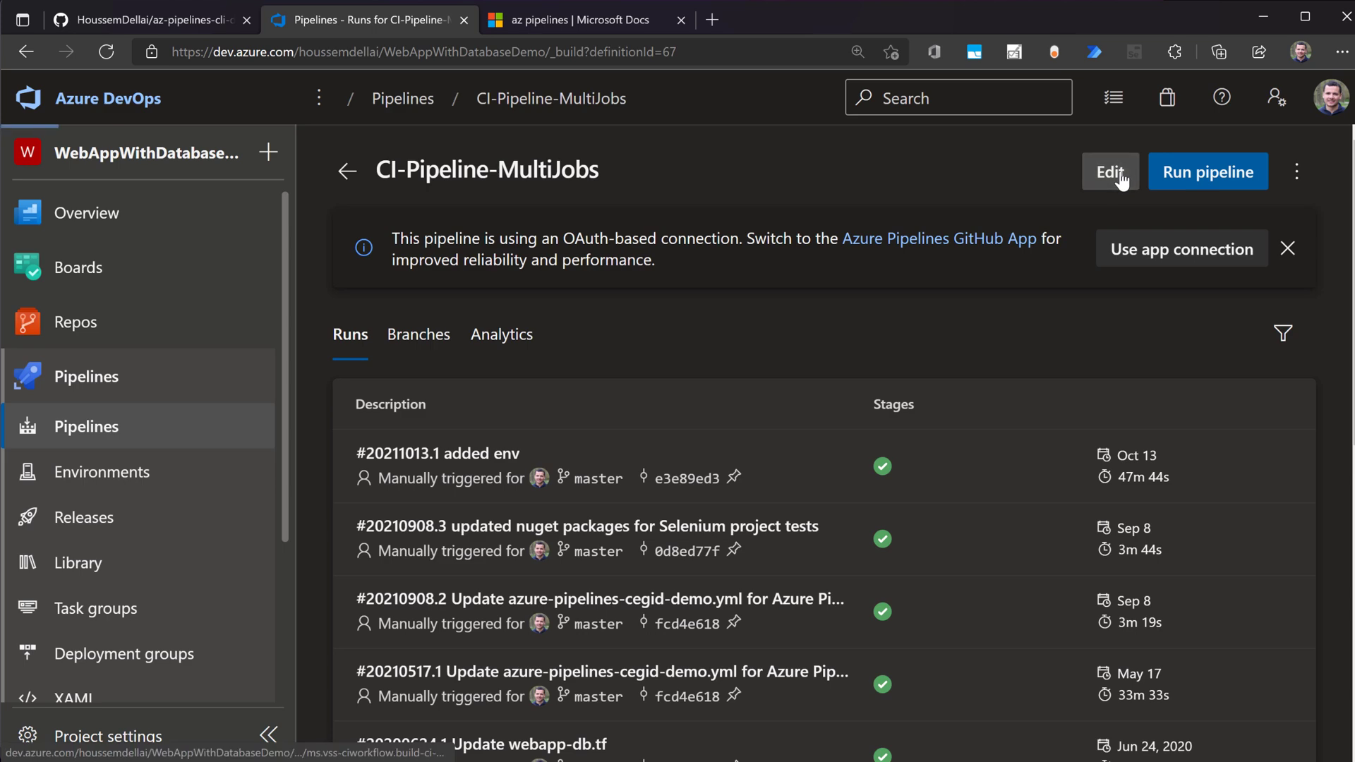
{"action": "left_click", "coordinate": [1110, 171]}
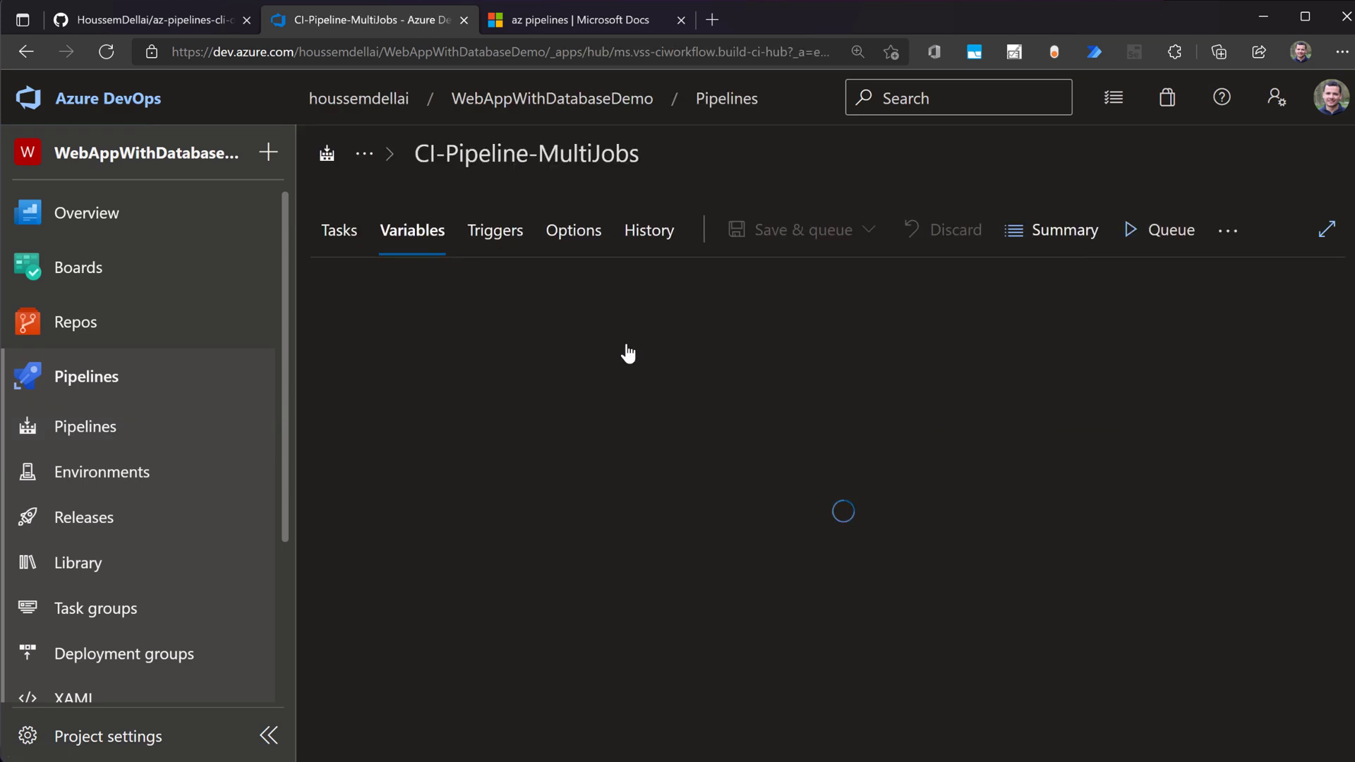
{"action": "left_click", "coordinate": [411, 230]}
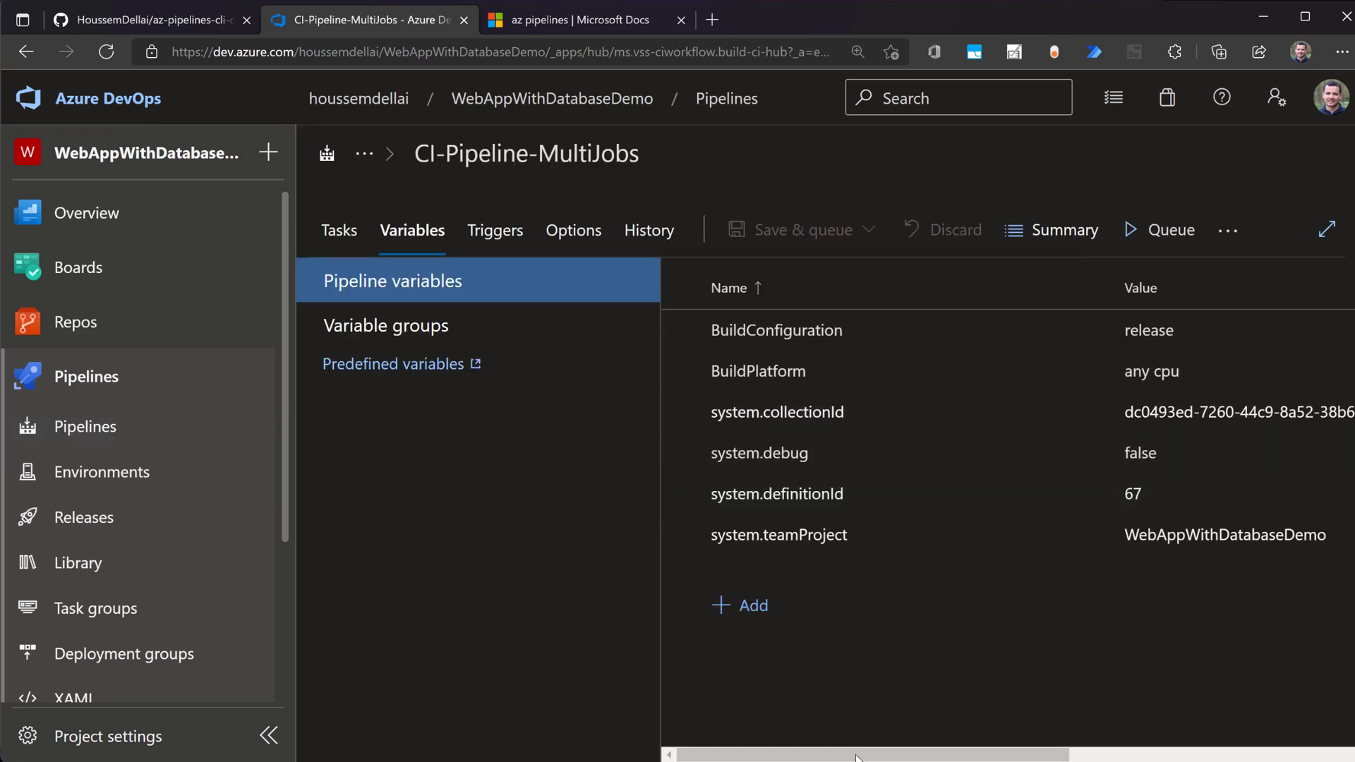
{"action": "scroll", "scroll_direction": "right", "scroll_amount": 3}
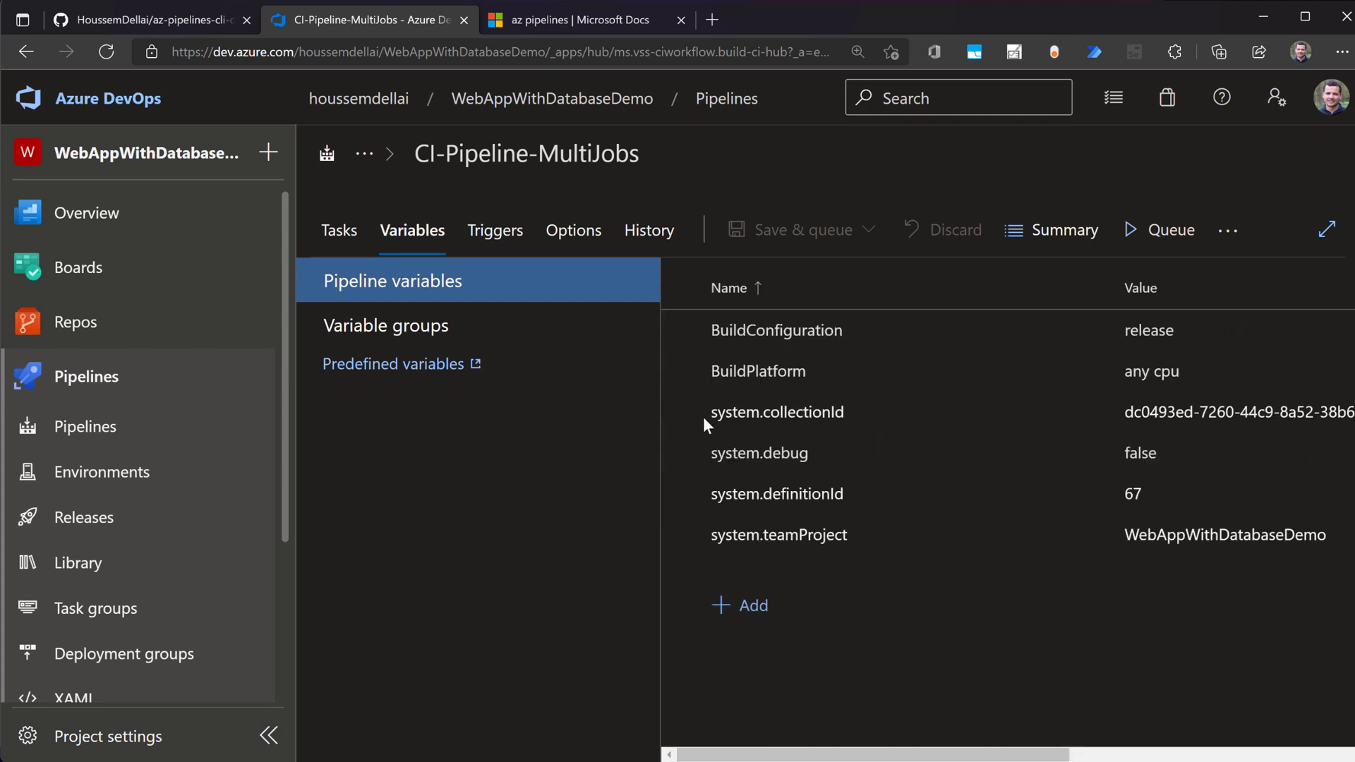
{"action": "mouse_move", "coordinate": [746, 493]}
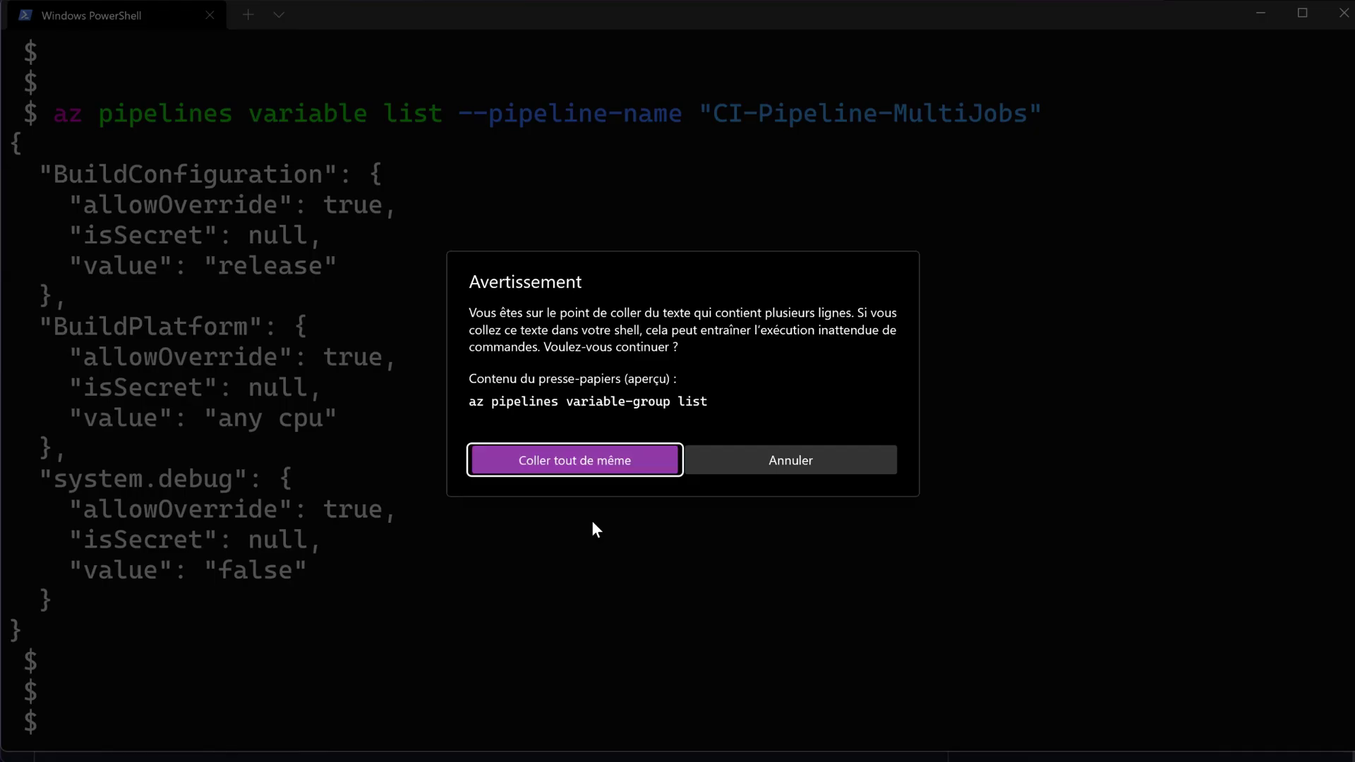
- List variable groups with az pipelines variable-group list, in JSON and then as a table (-o table)
{"action": "left_click", "coordinate": [574, 459]}
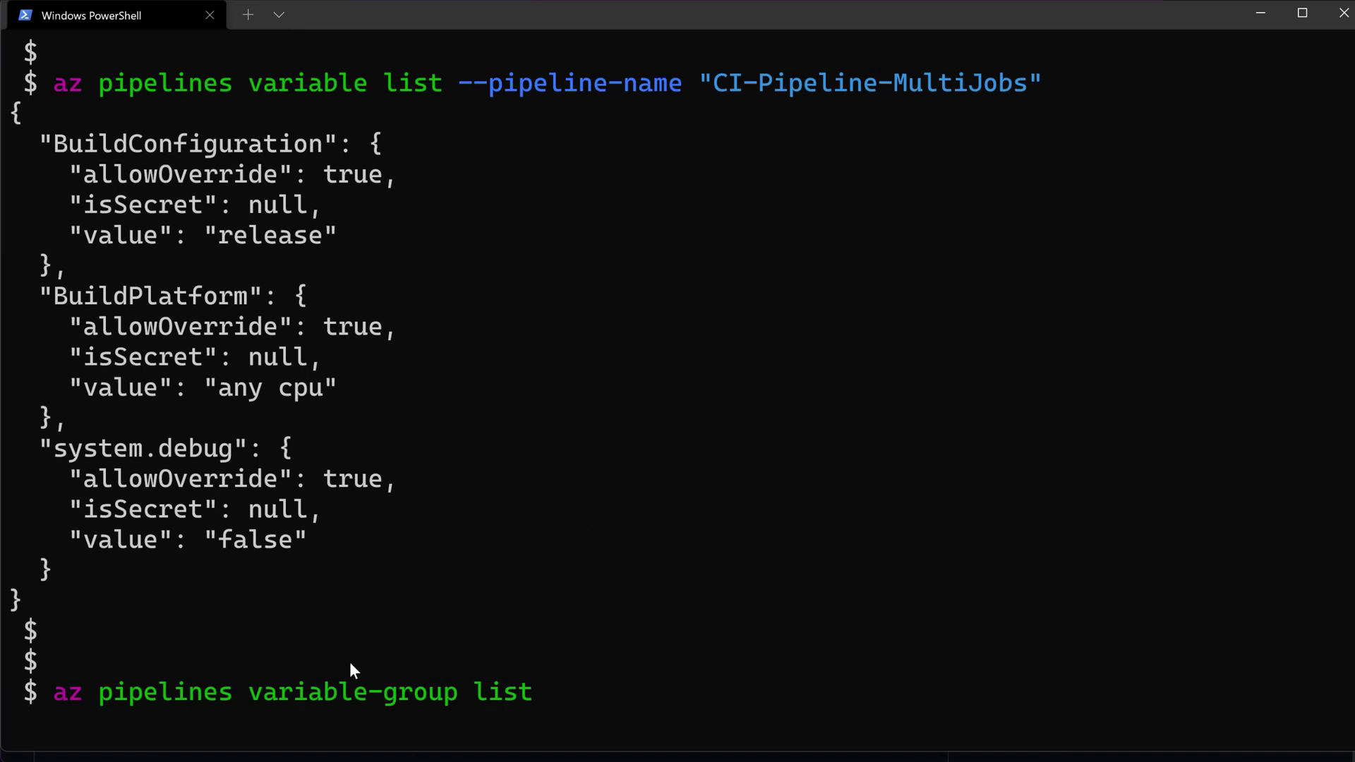
{"action": "mouse_move", "coordinate": [268, 713]}
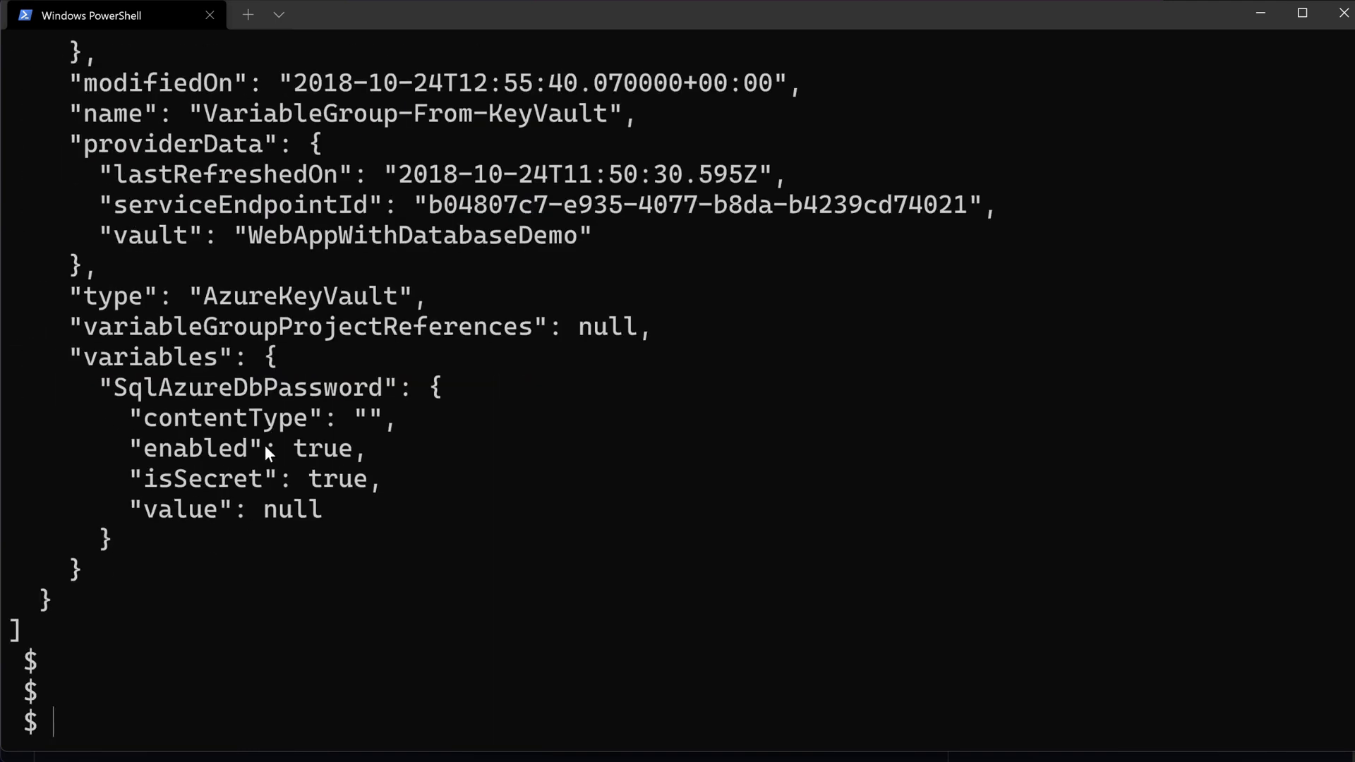
{"action": "type", "text": "az pipelines variable-group list"}
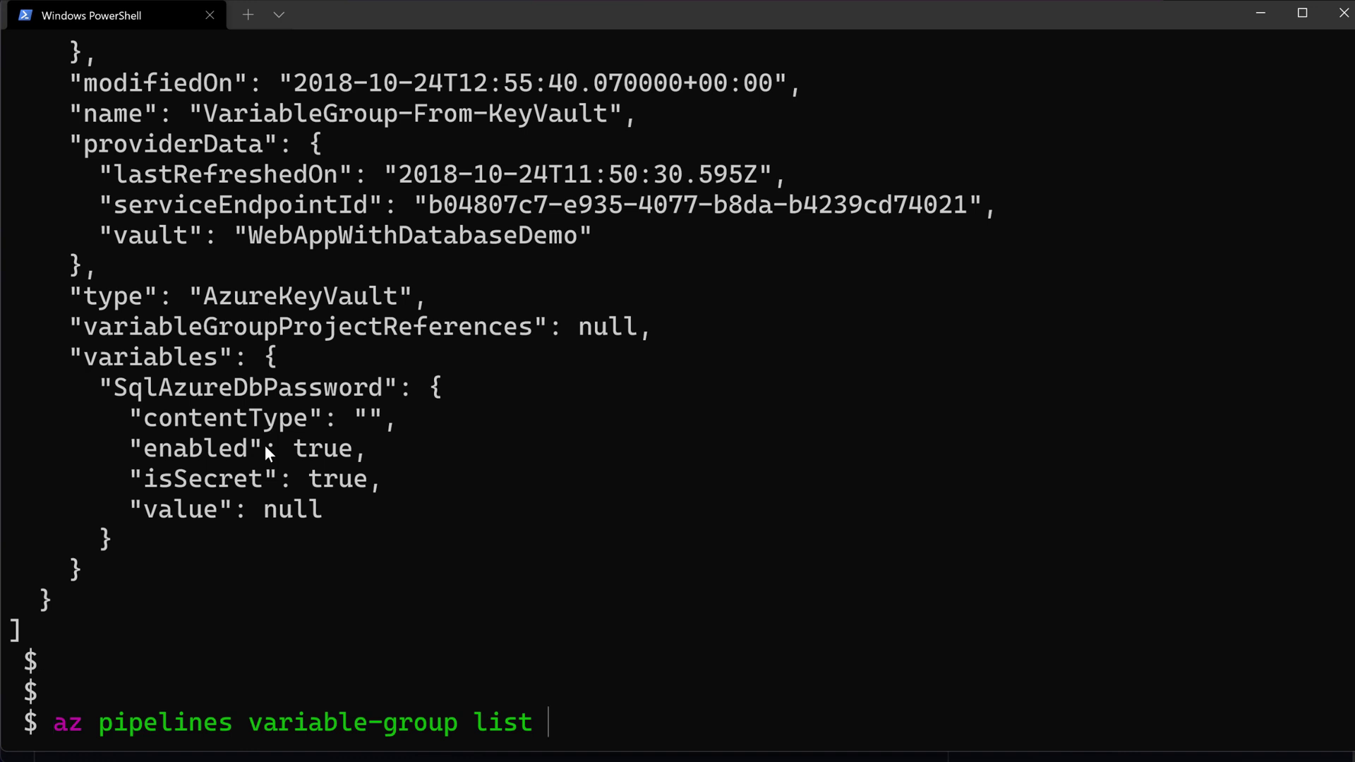
{"action": "type", "text": "-o table"}
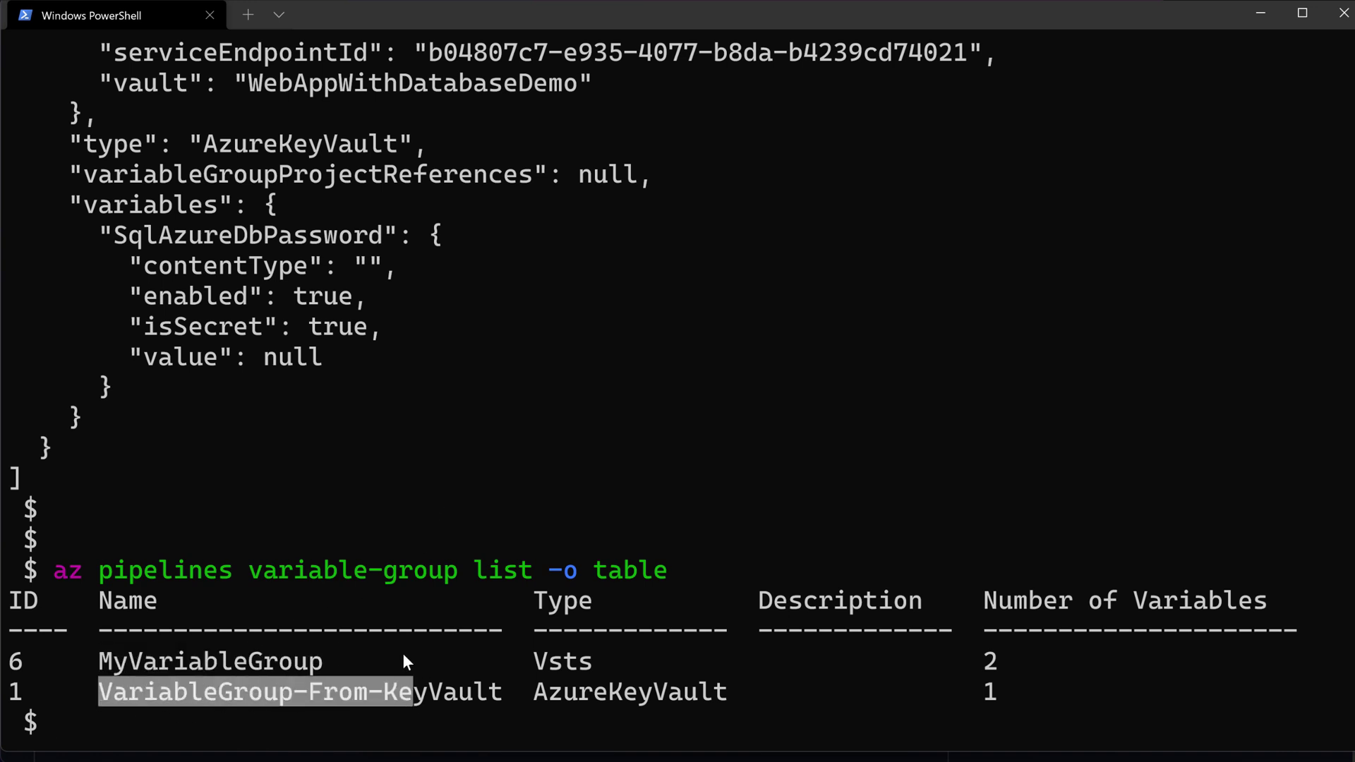
{"action": "key", "text": "Win+Tab"}
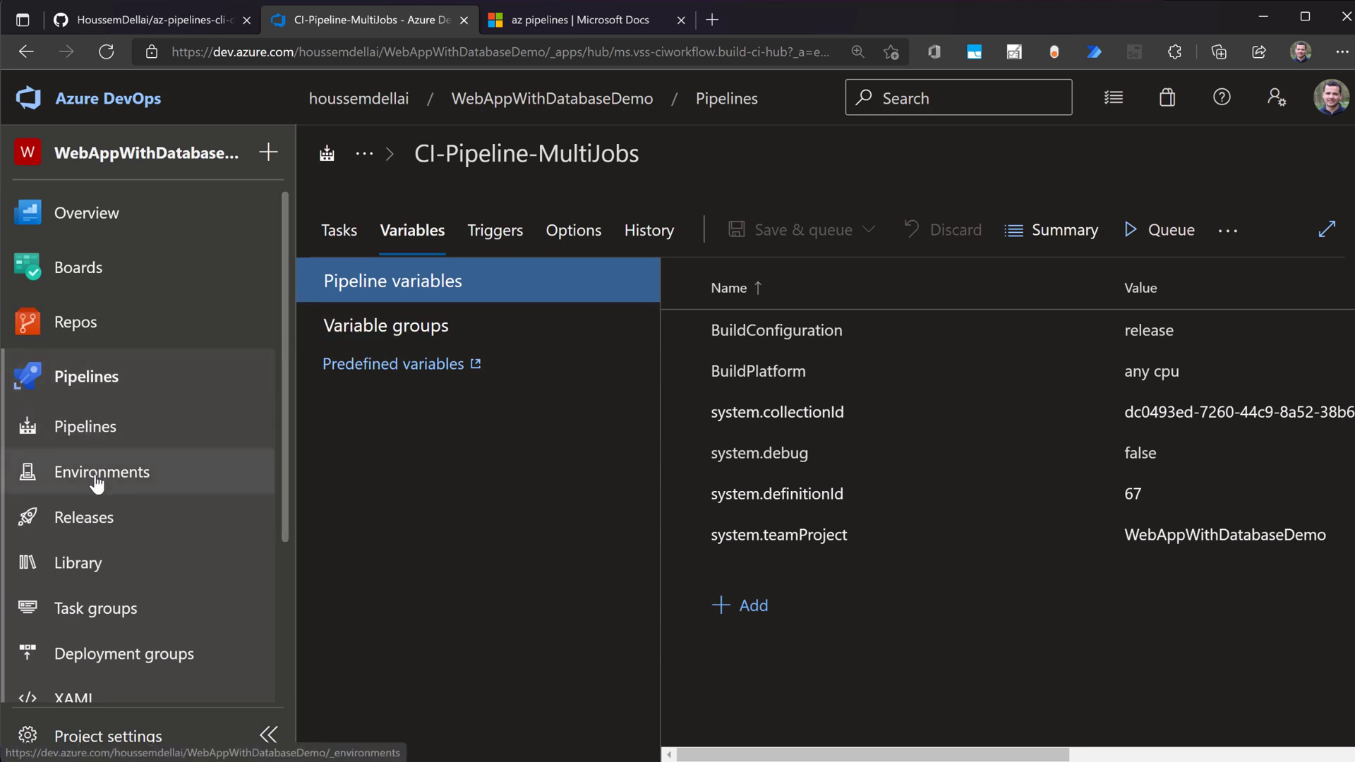
- Open Library in Azure DevOps to view MyVariableGroup's Variable01 and Variable02
{"action": "left_click", "coordinate": [102, 473]}
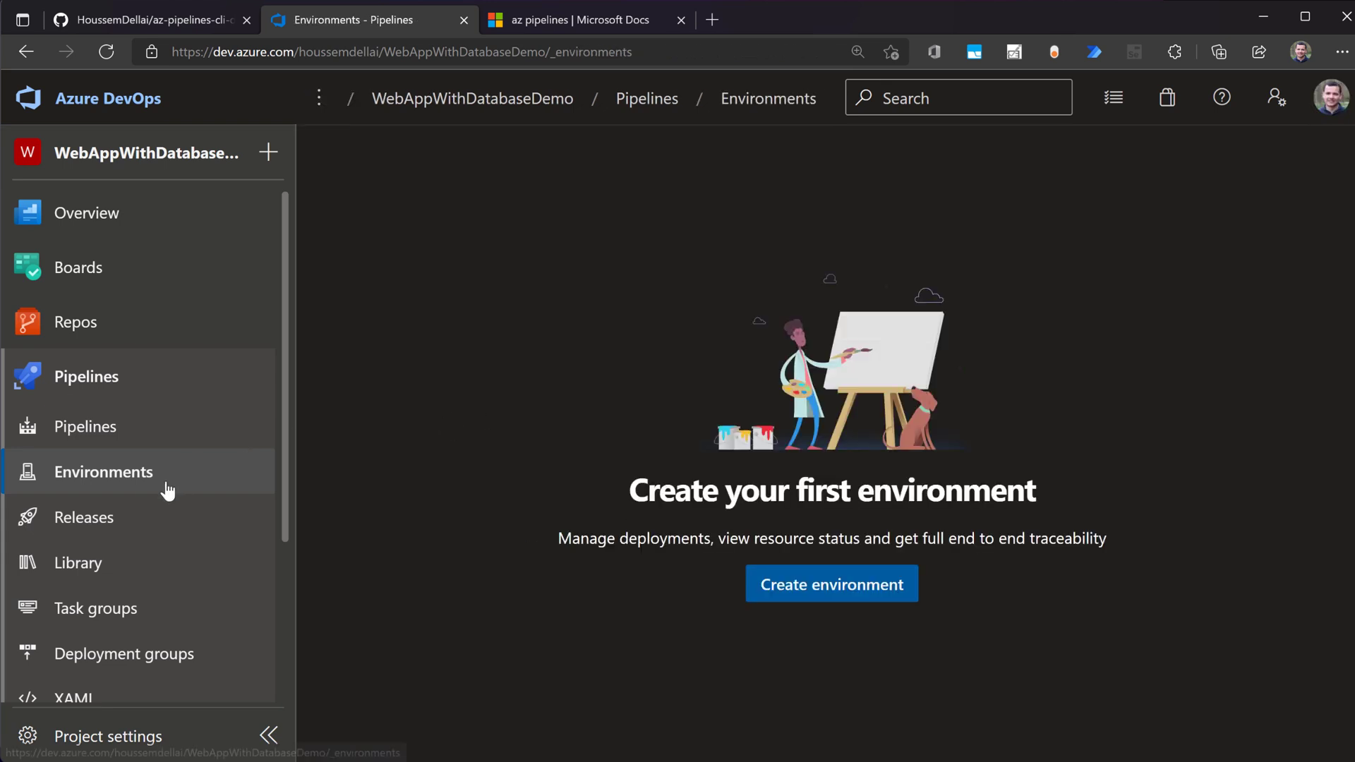
{"action": "left_click", "coordinate": [78, 563]}
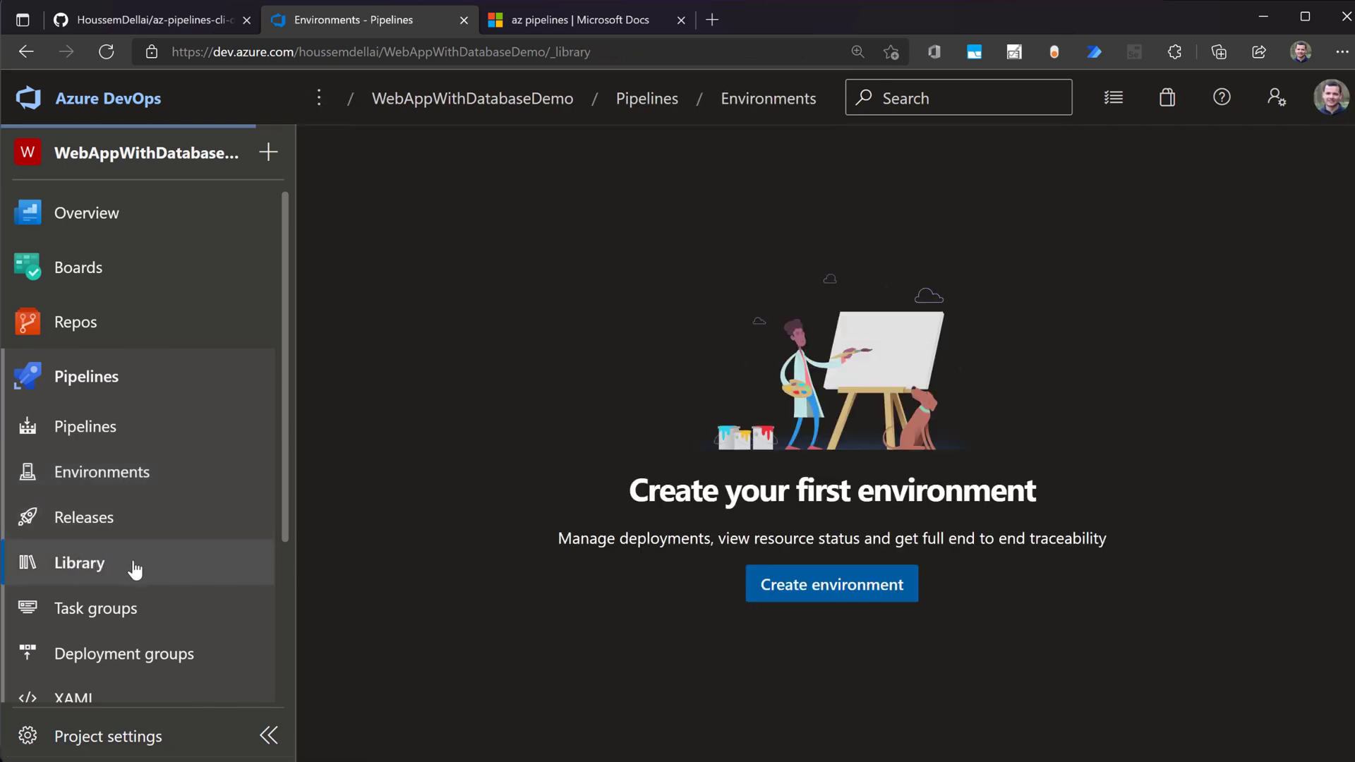
{"action": "left_click", "coordinate": [78, 562]}
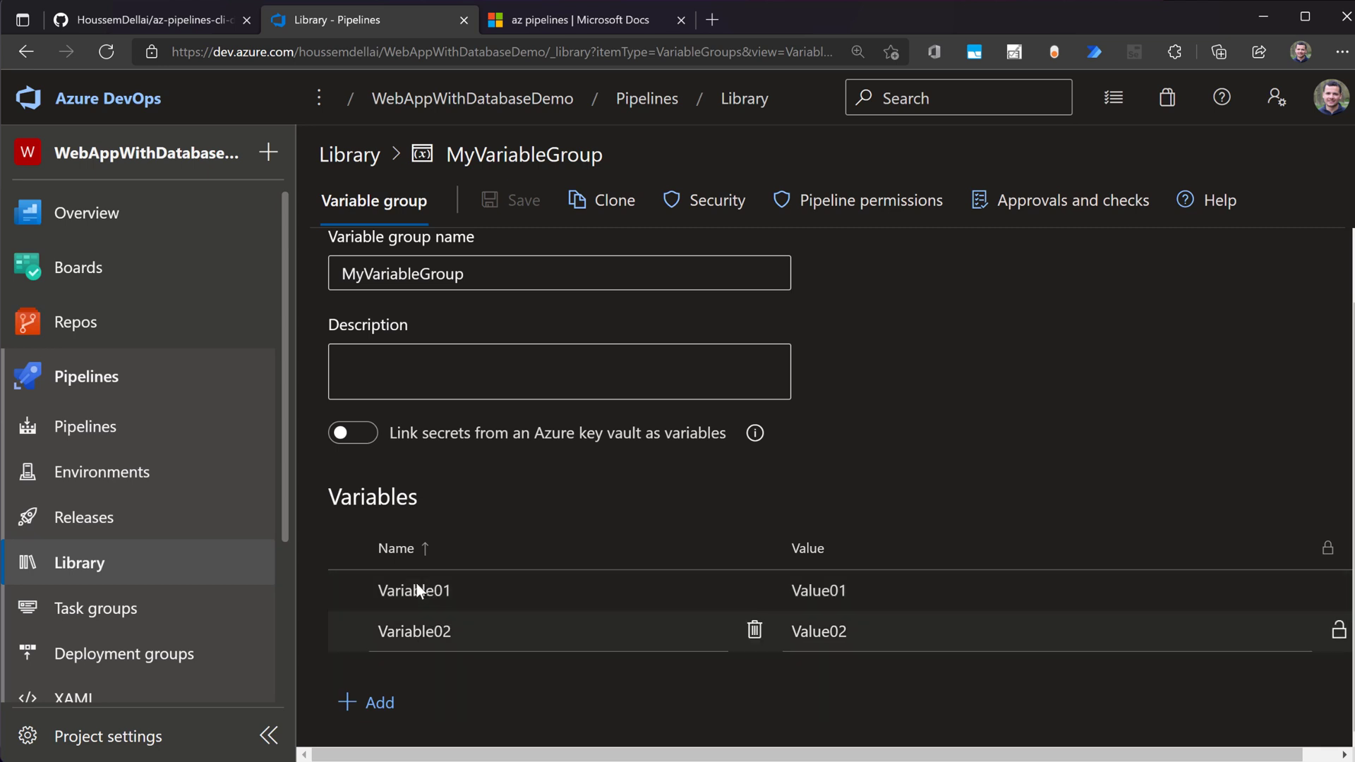
{"action": "mouse_move", "coordinate": [631, 523]}
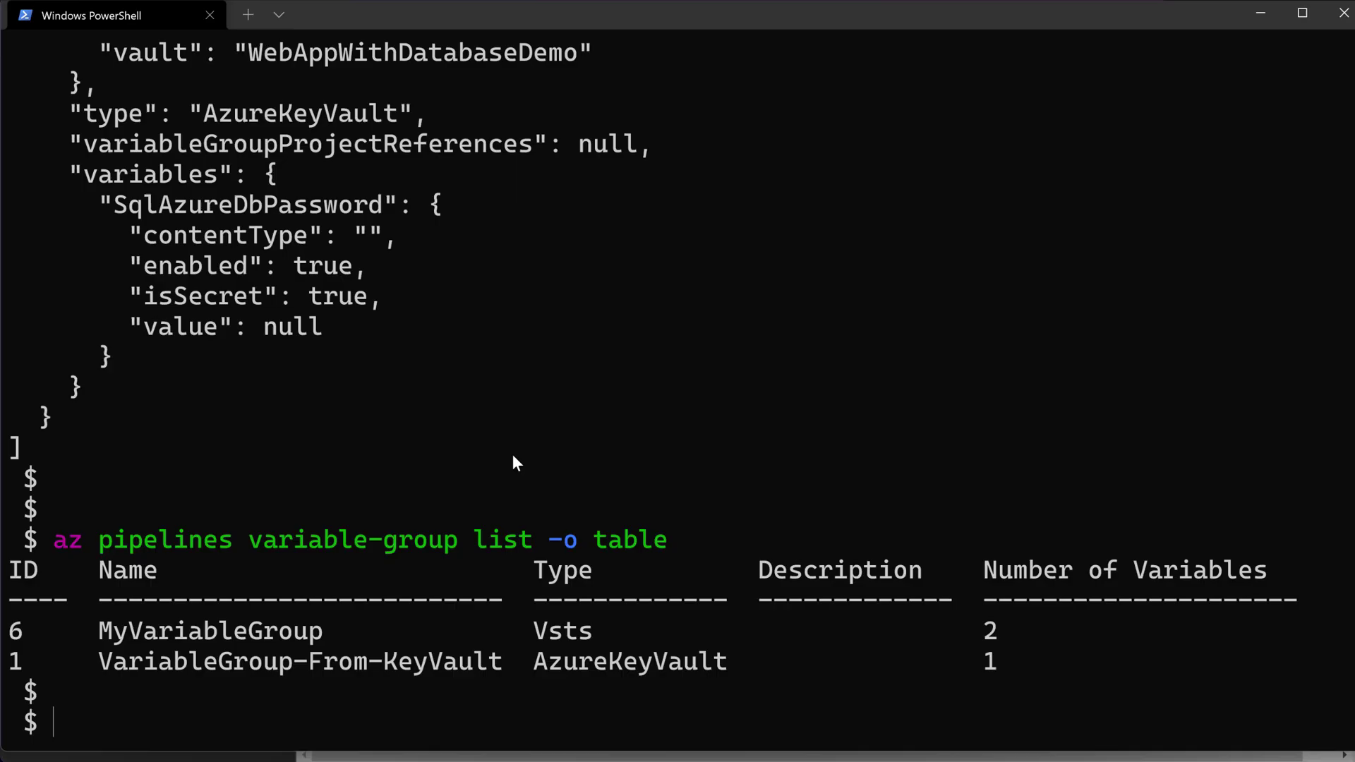
- Run az pipelines variable-group variable list --group-id 6
{"action": "type", "text": "az pipelines variable-group variable list --group-id 6"}
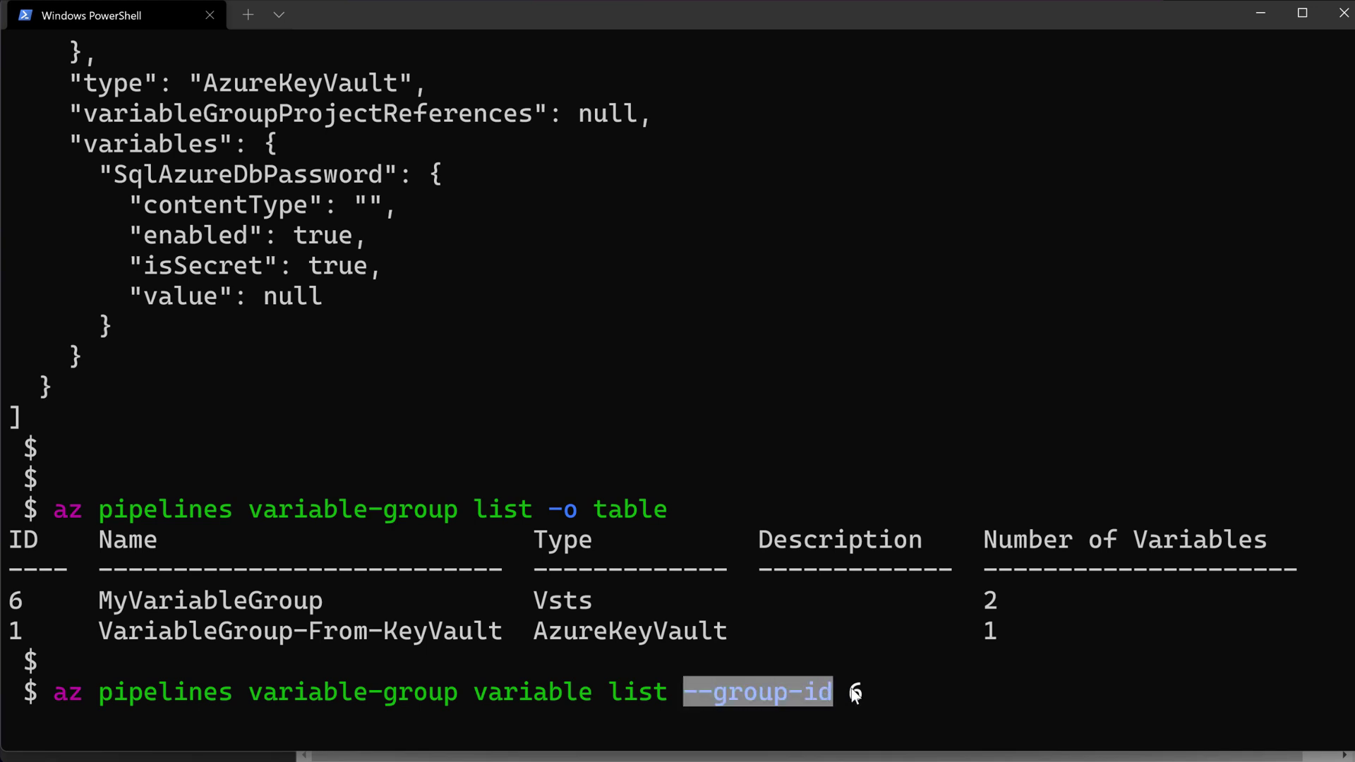
{"action": "type", "text": "6"}
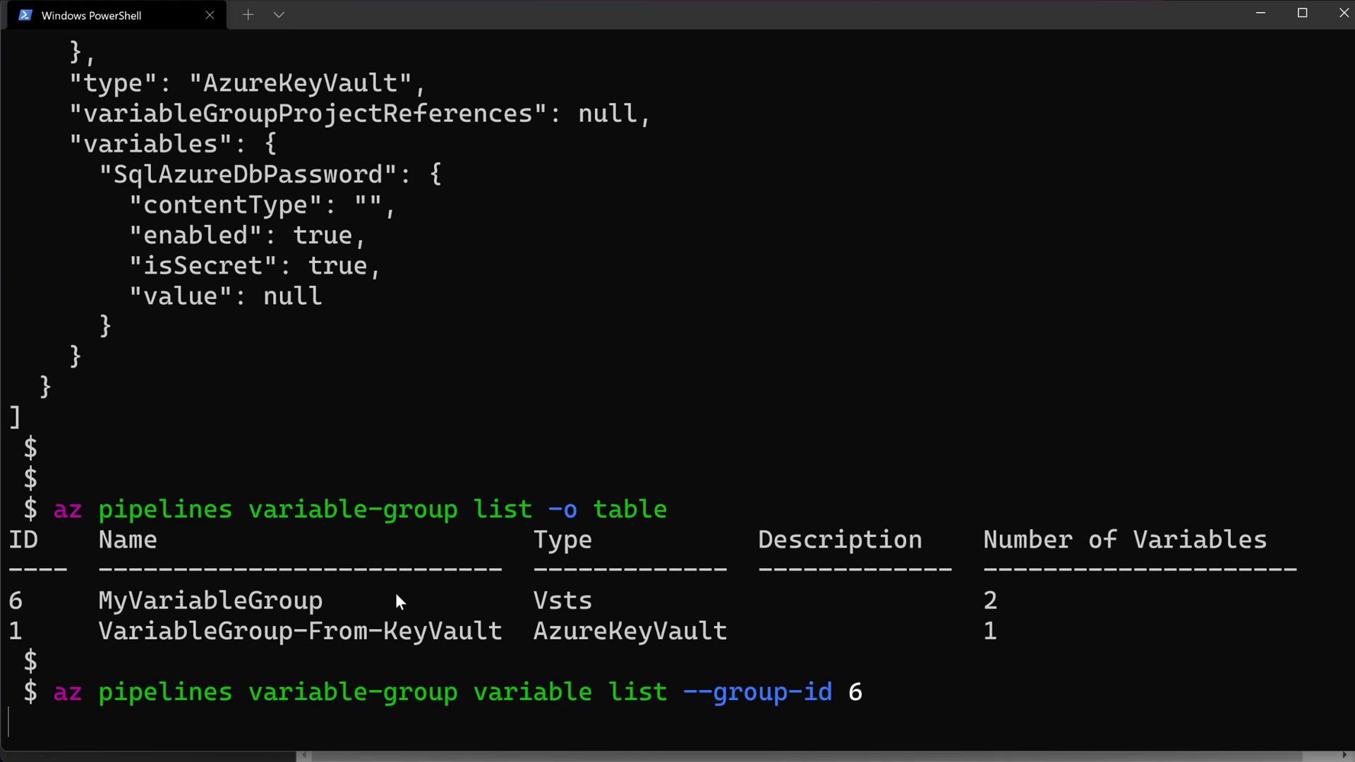
{"action": "key", "text": "Enter"}
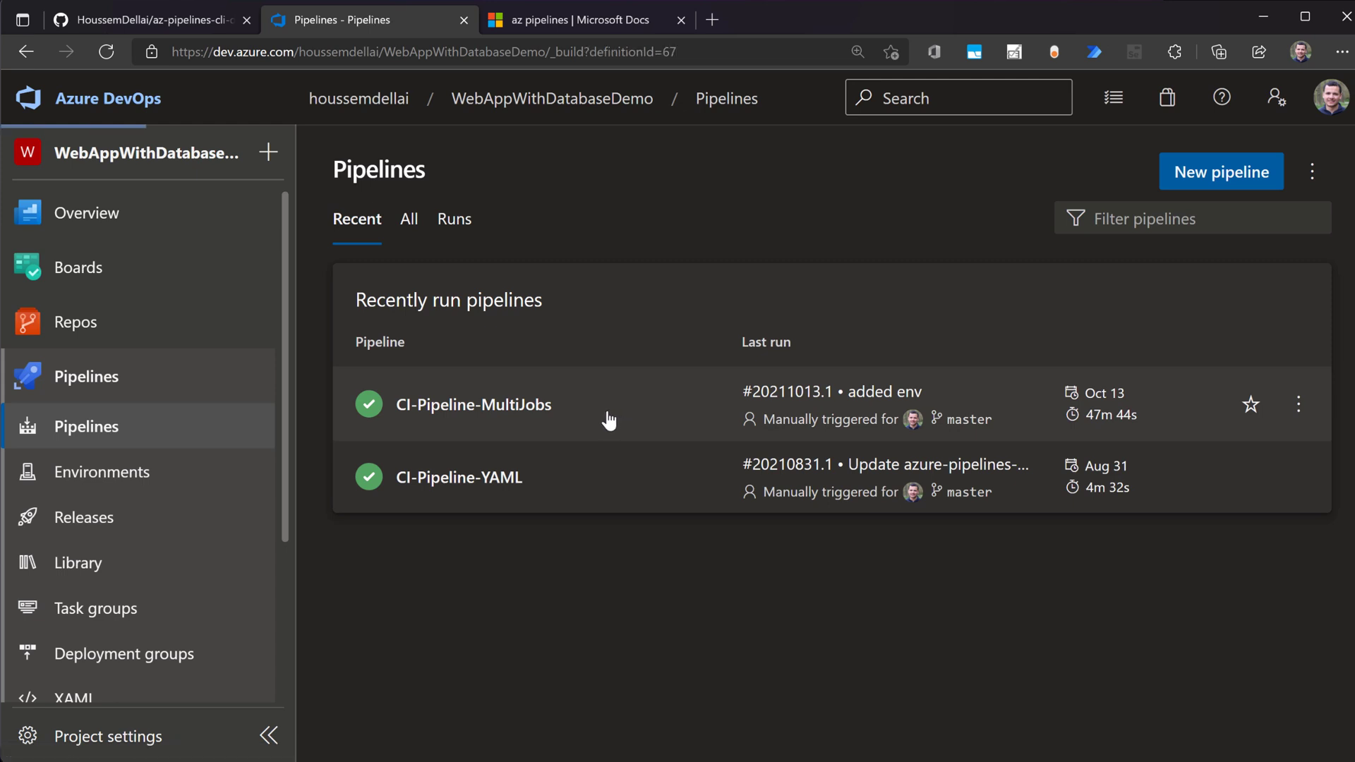
- Open CI-Pipeline-MultiJobs from Recently run pipelines
{"action": "left_click", "coordinate": [477, 404]}
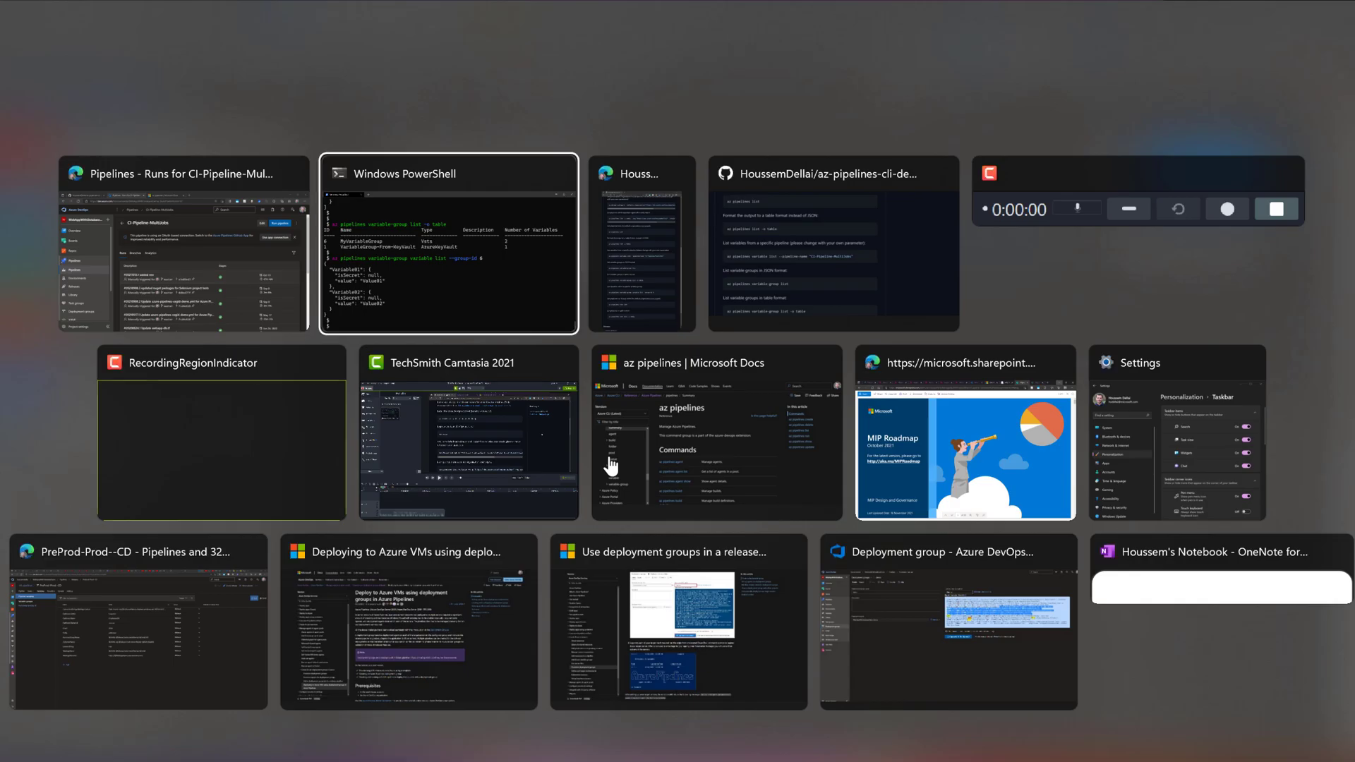
- Run az pipelines runs list in PowerShell and scroll to build 1180's JSON details
{"action": "left_click", "coordinate": [449, 242]}
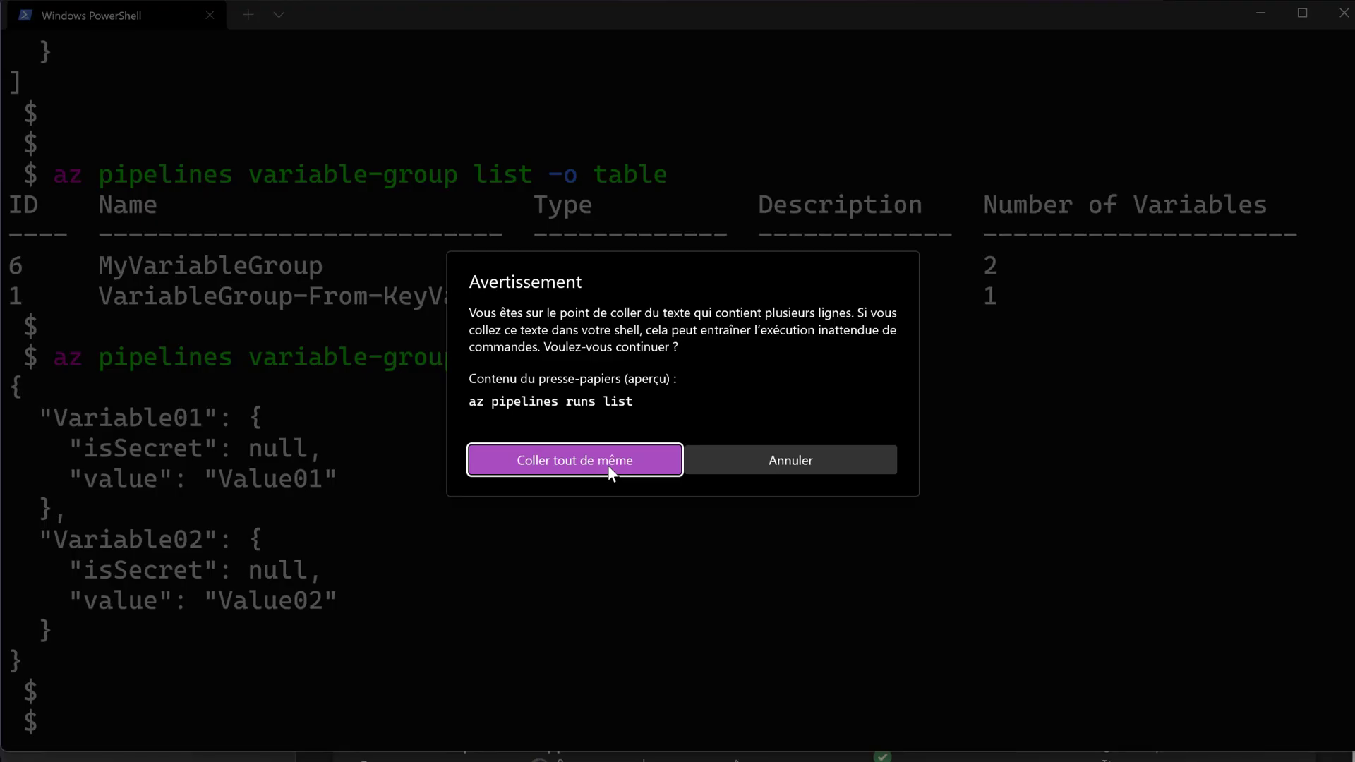
{"action": "left_click", "coordinate": [573, 460]}
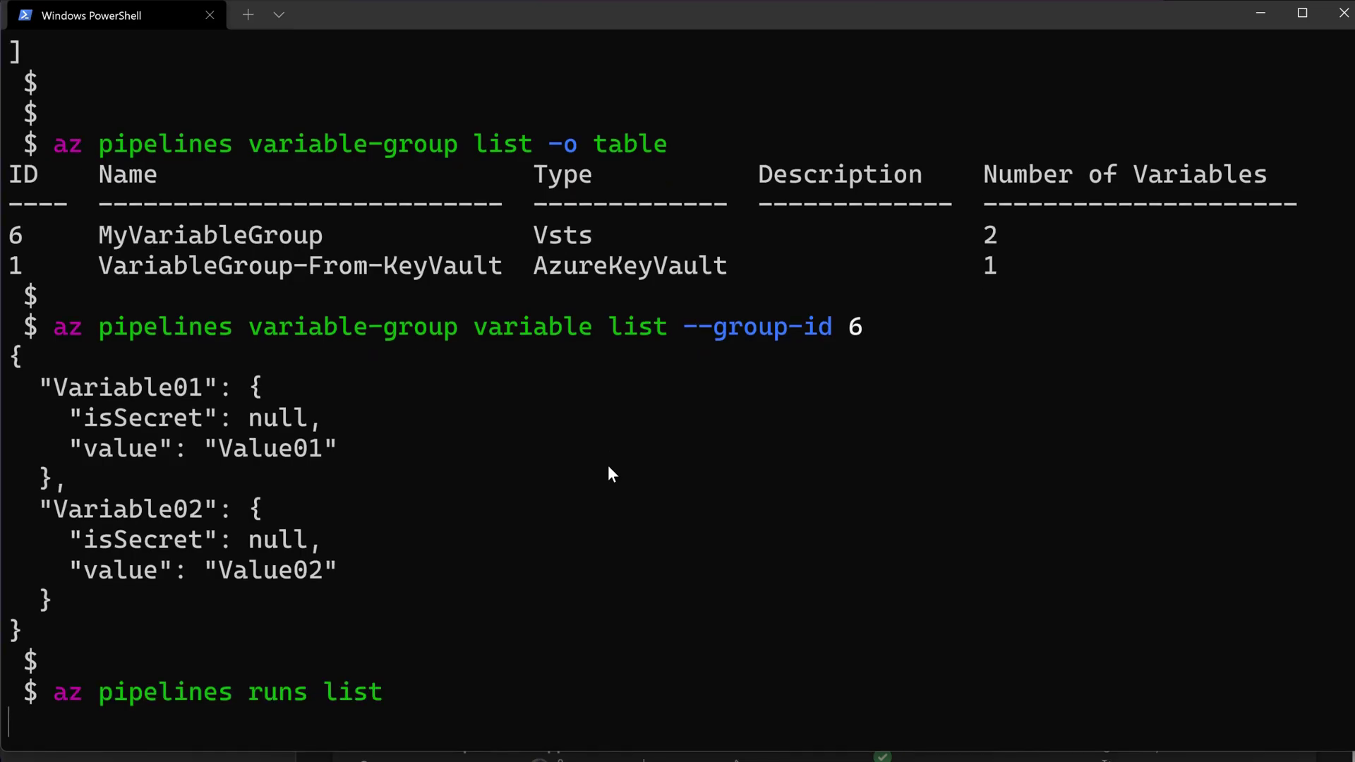
{"action": "mouse_move", "coordinate": [407, 706]}
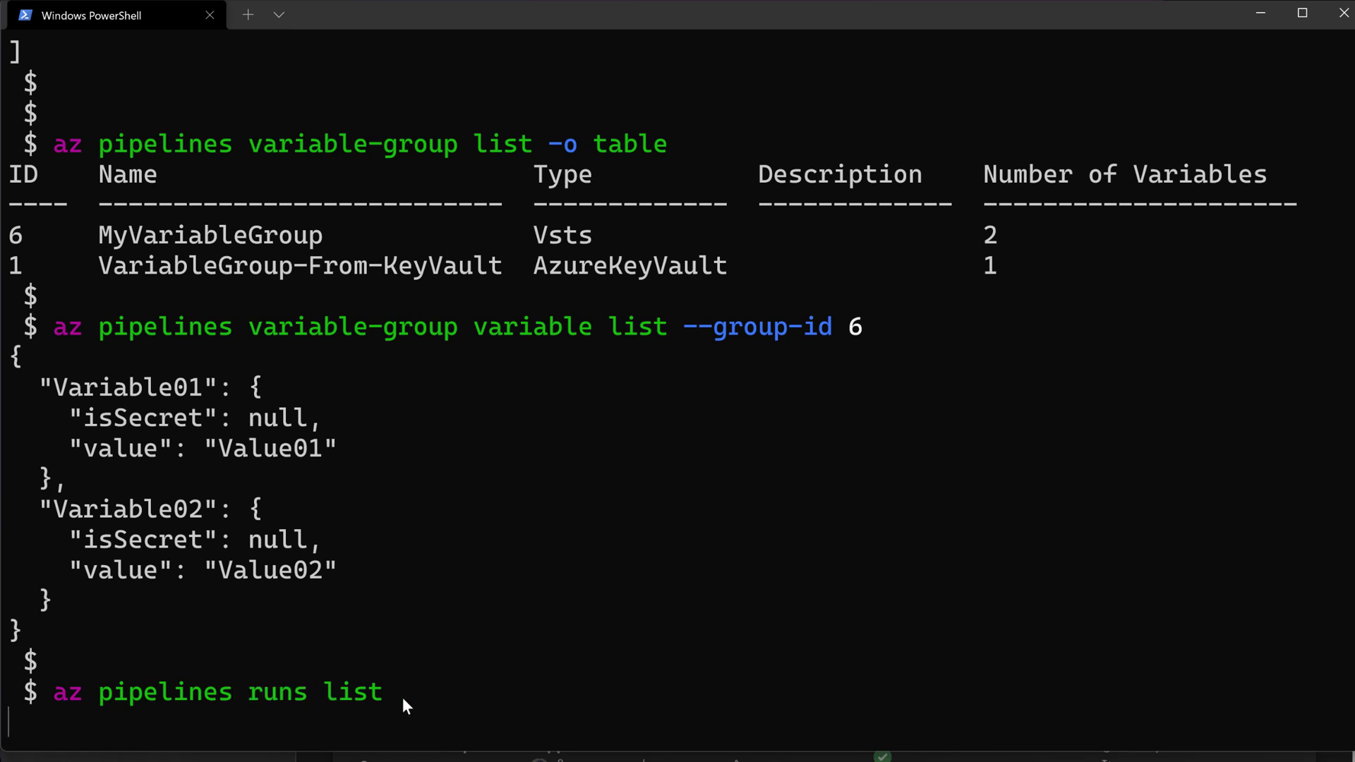
{"action": "mouse_move", "coordinate": [400, 698]}
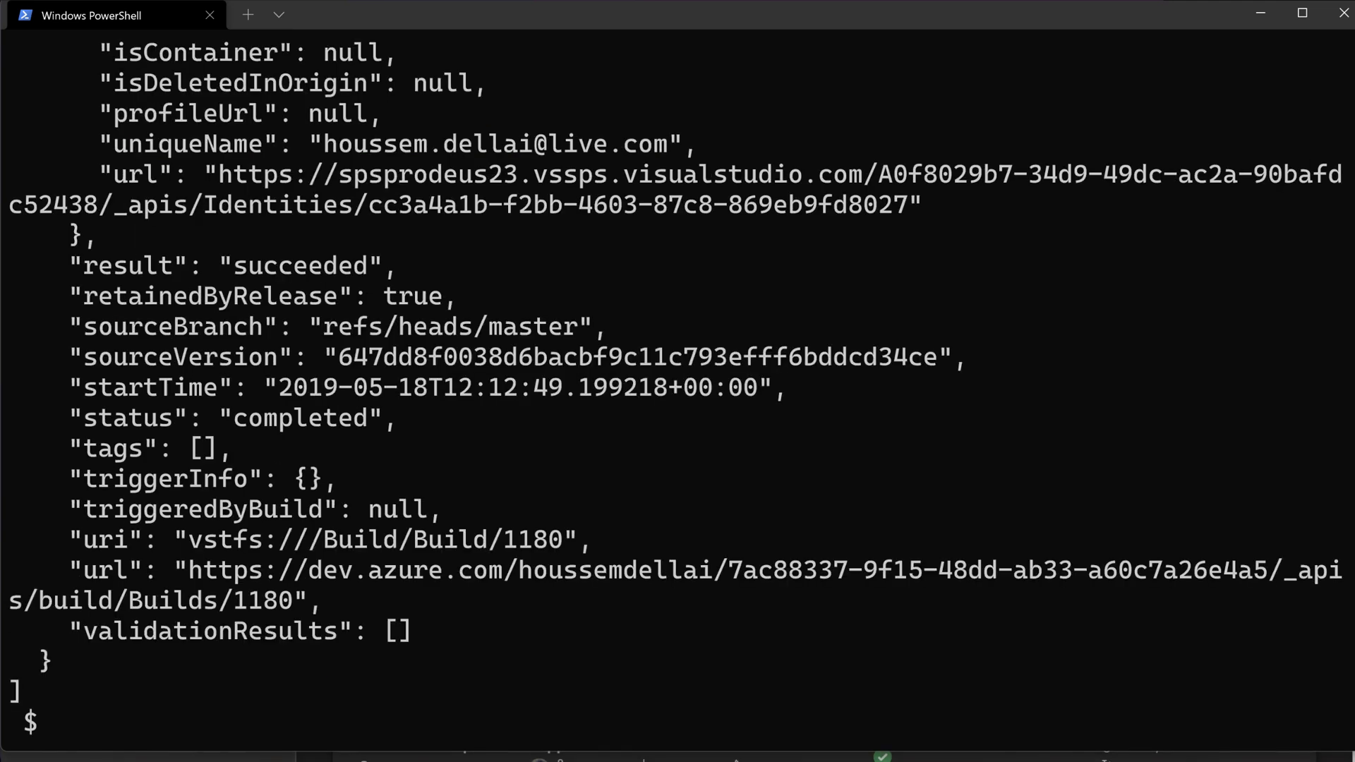
{"action": "mouse_move", "coordinate": [762, 296]}
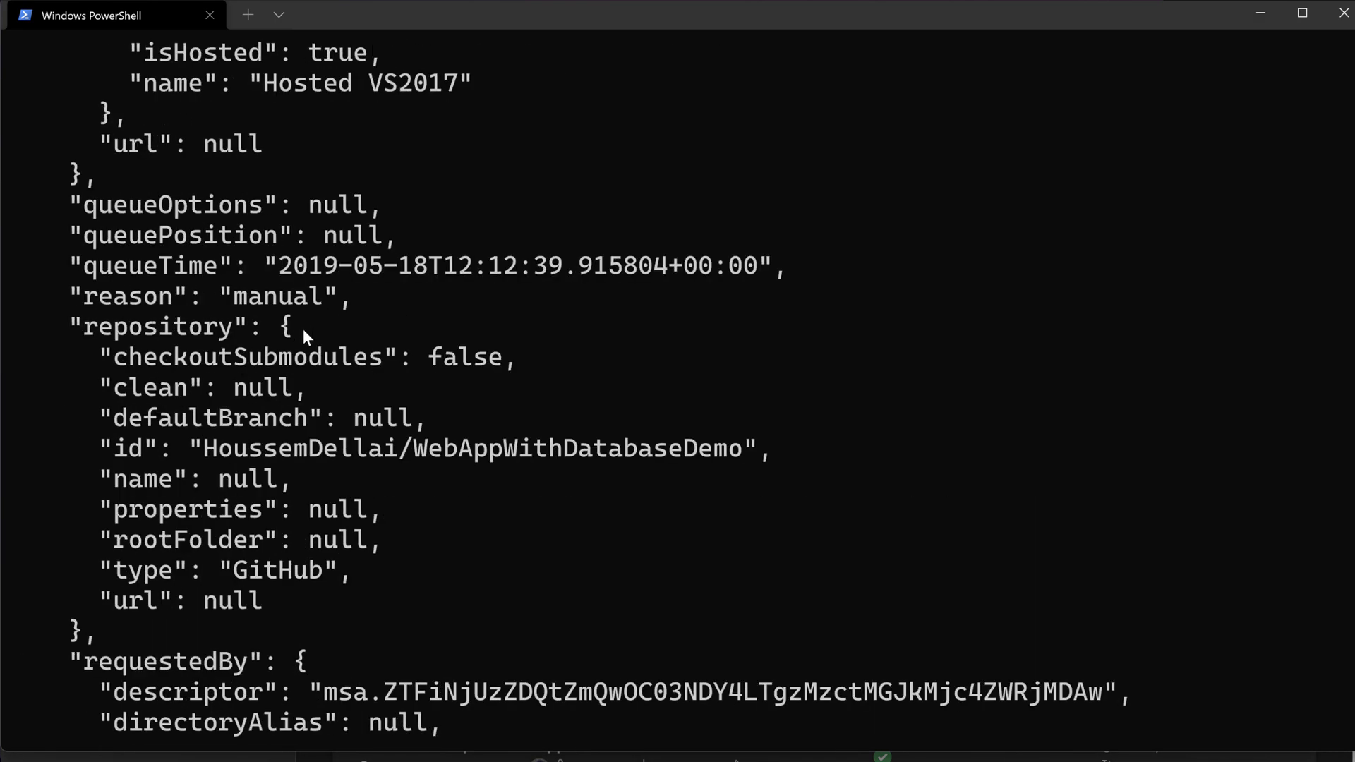
{"action": "scroll", "scroll_direction": "down", "scroll_amount": 3}
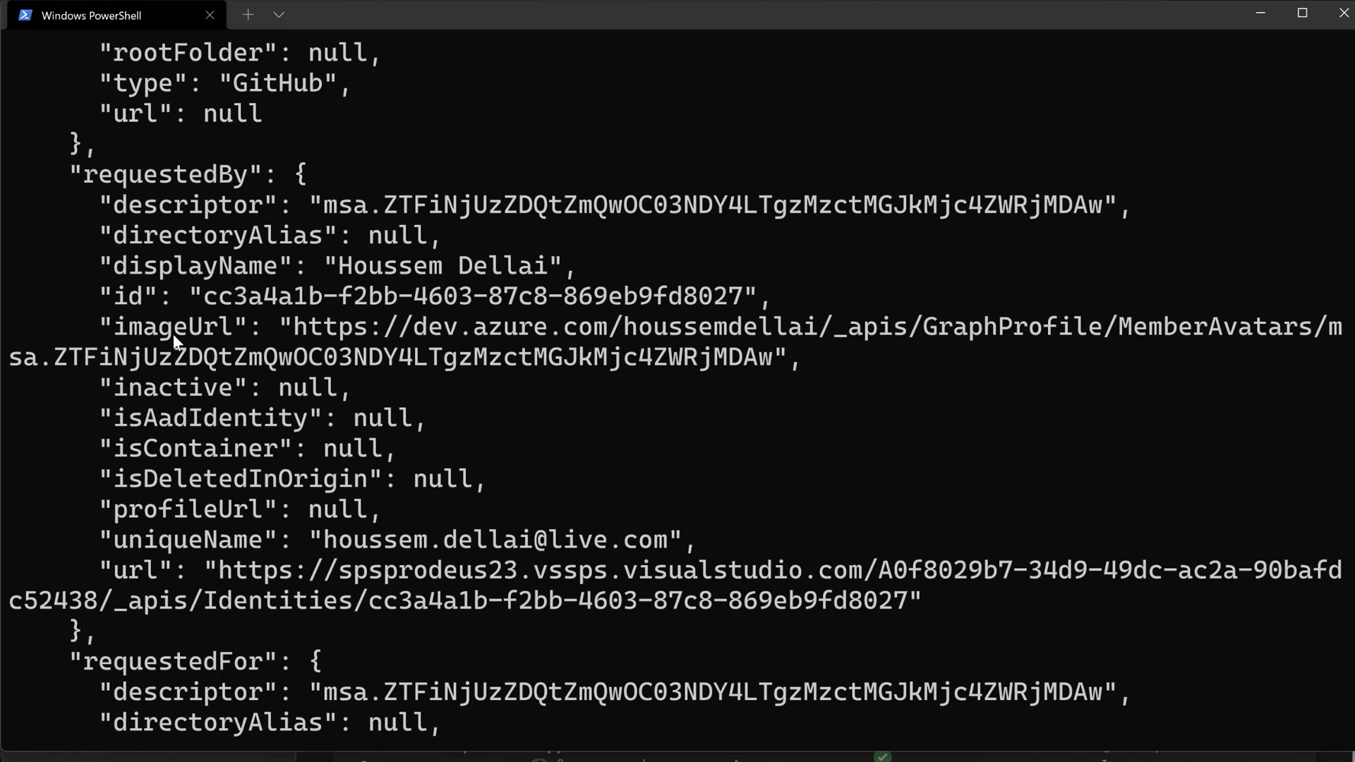
{"action": "scroll", "scroll_direction": "down", "scroll_amount": 3}
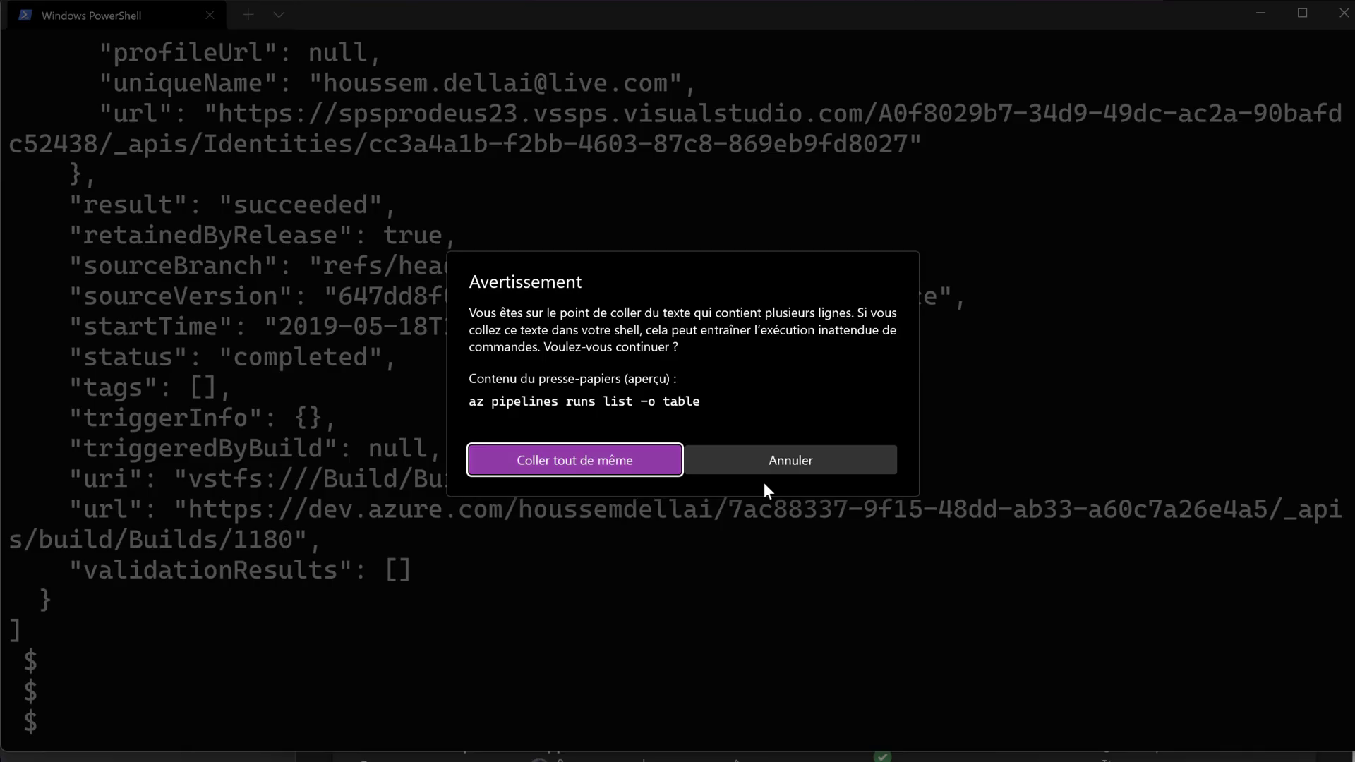
- Run az pipelines runs list -o table and scroll through runs 5624 to 1180
{"action": "left_click", "coordinate": [574, 460]}
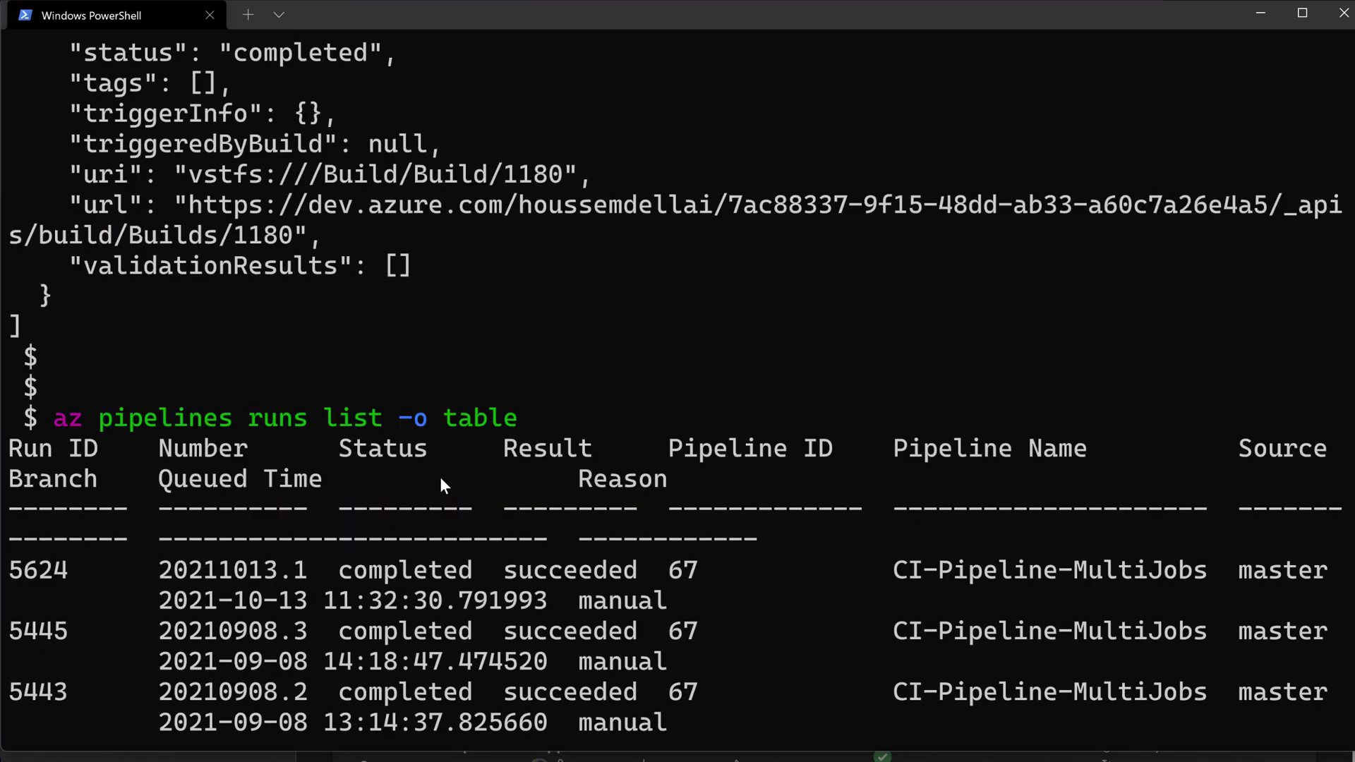
{"action": "scroll", "scroll_direction": "down", "scroll_amount": 3}
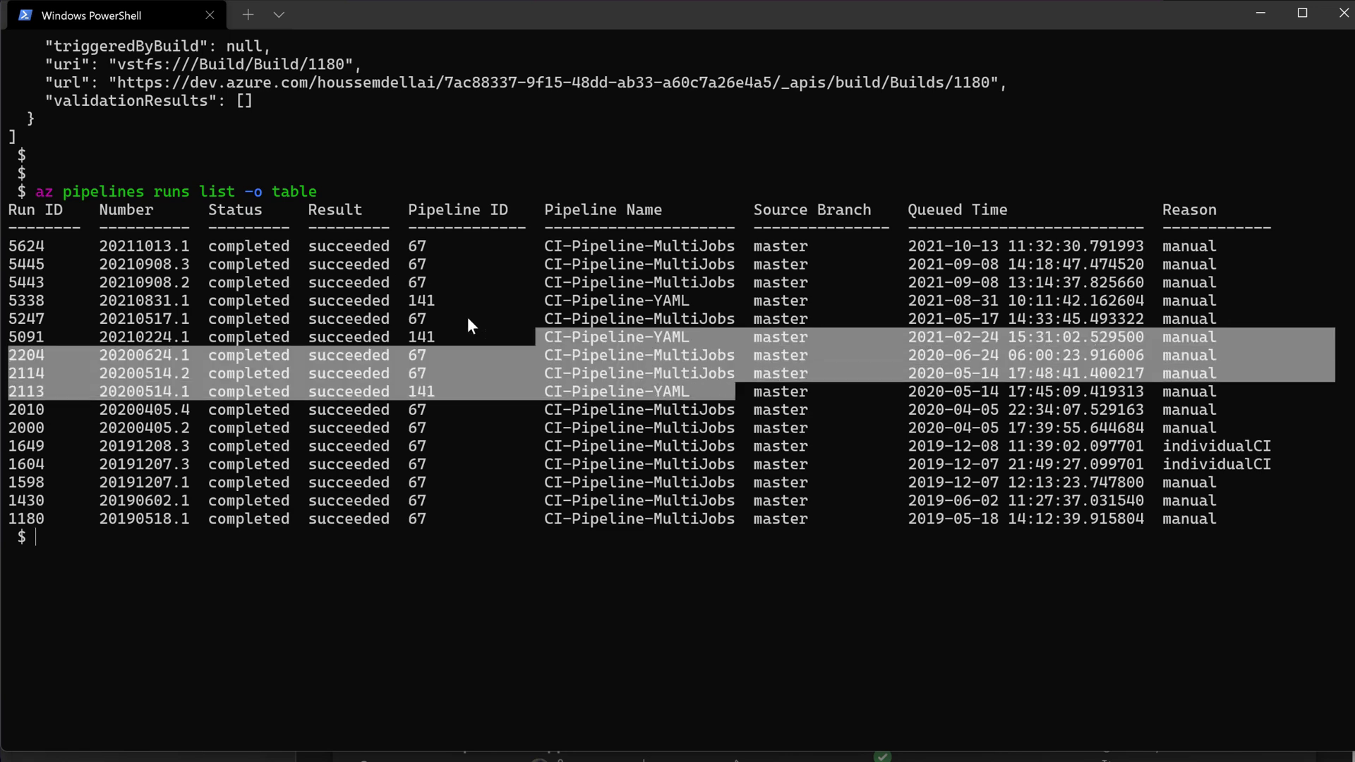
{"action": "scroll", "scroll_direction": "down", "scroll_amount": 3}
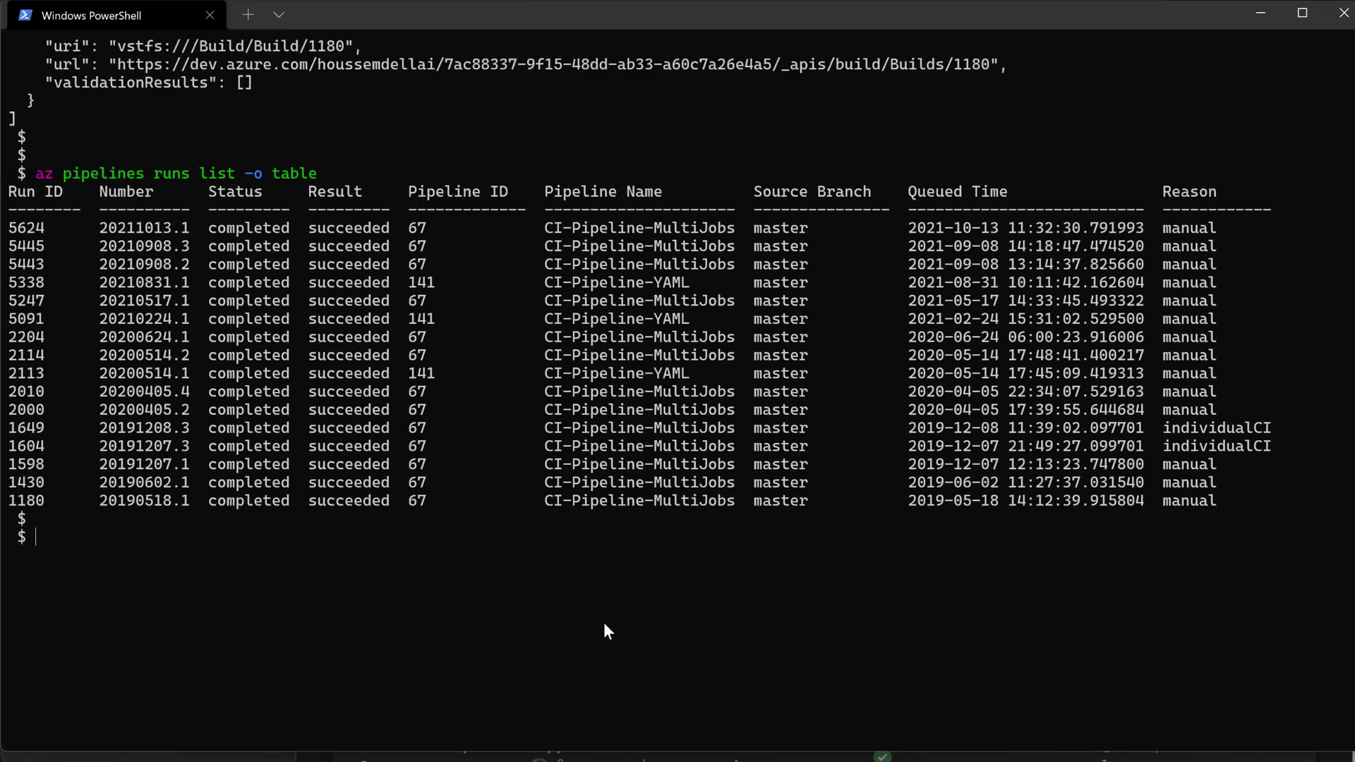
{"action": "mouse_move", "coordinate": [735, 658]}
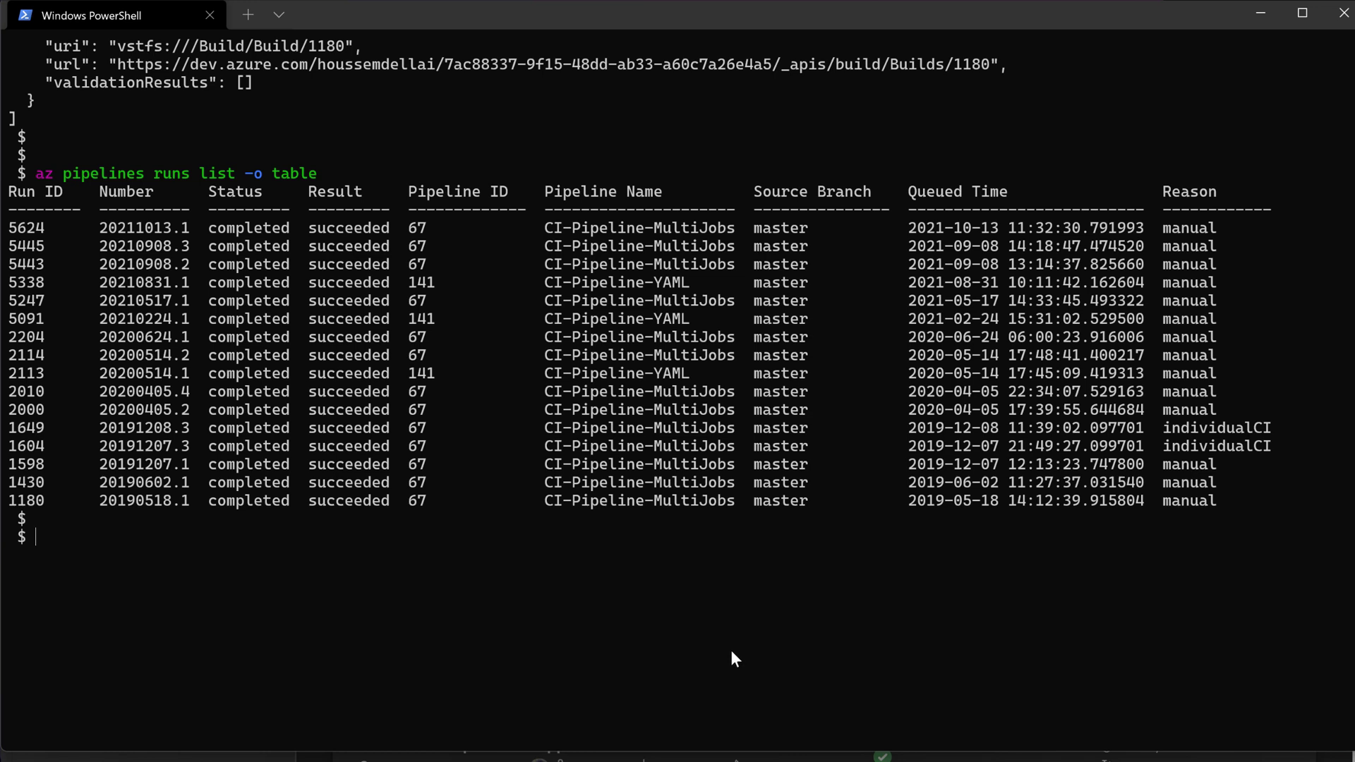
{"action": "mouse_move", "coordinate": [313, 590]}
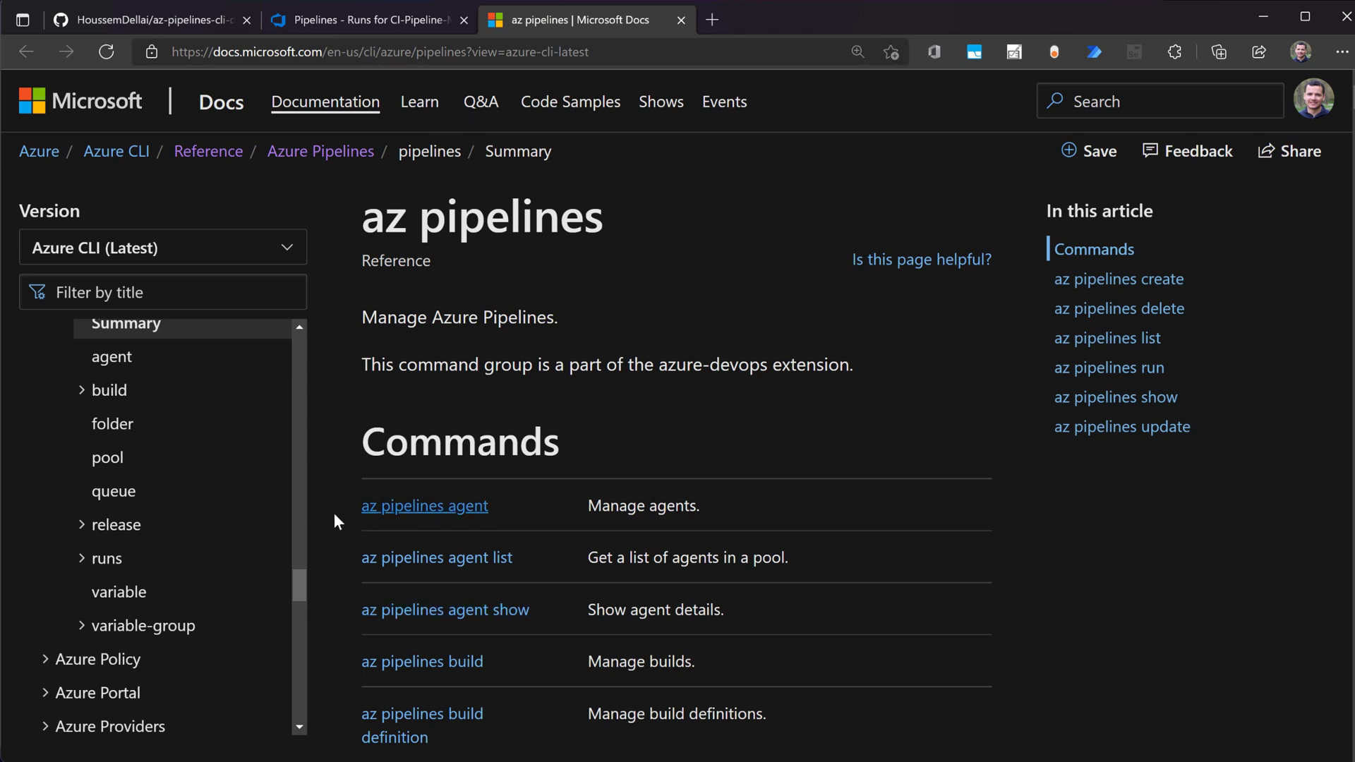
{"action": "scroll", "scroll_direction": "down", "scroll_amount": 3}
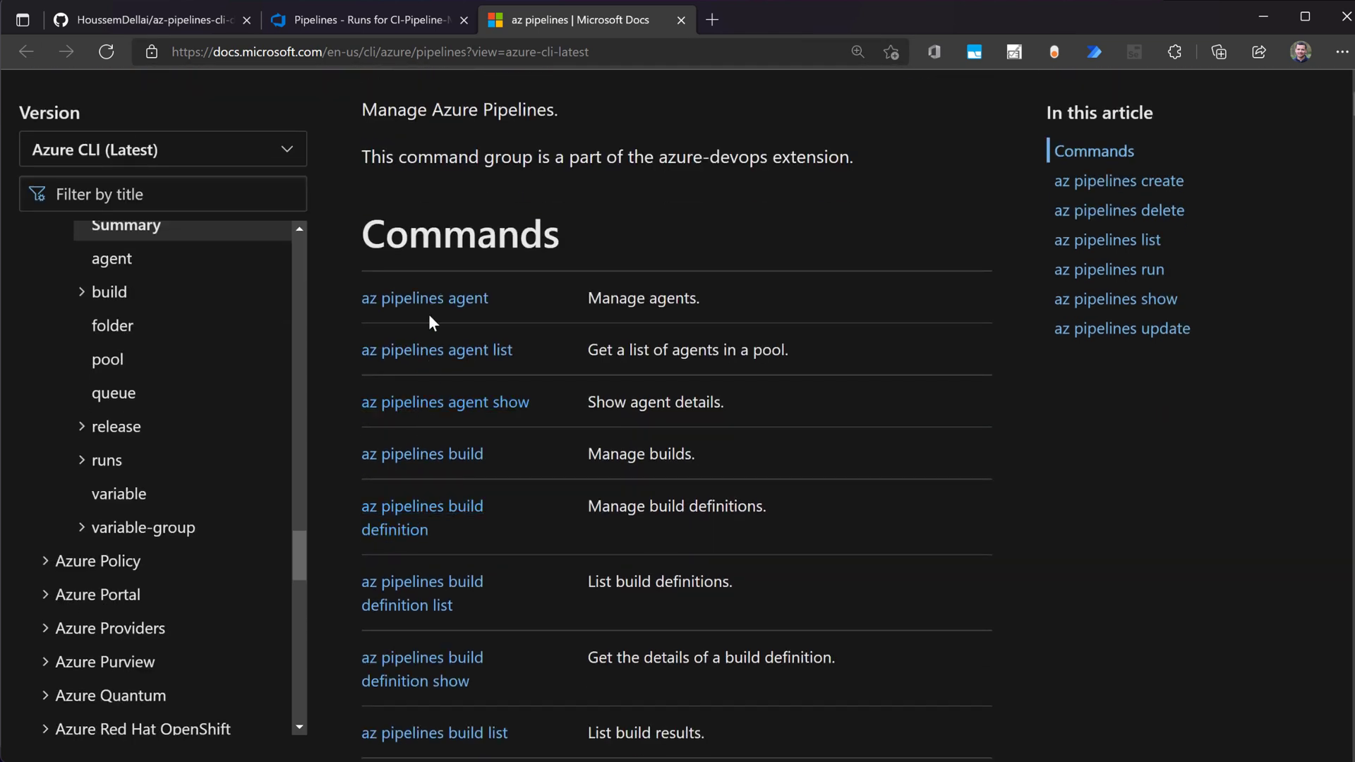
{"action": "scroll", "scroll_direction": "down", "scroll_amount": 3}
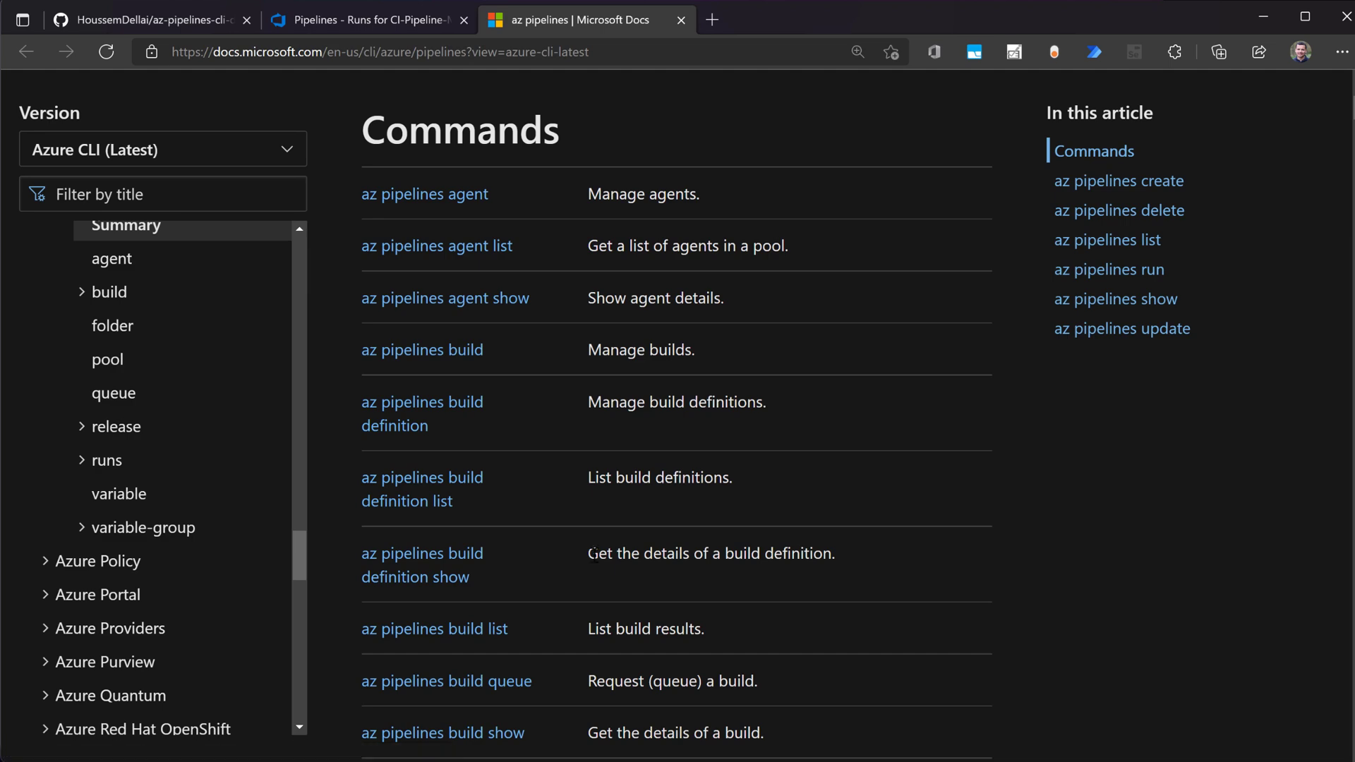
{"action": "scroll", "scroll_direction": "down", "scroll_amount": 3}
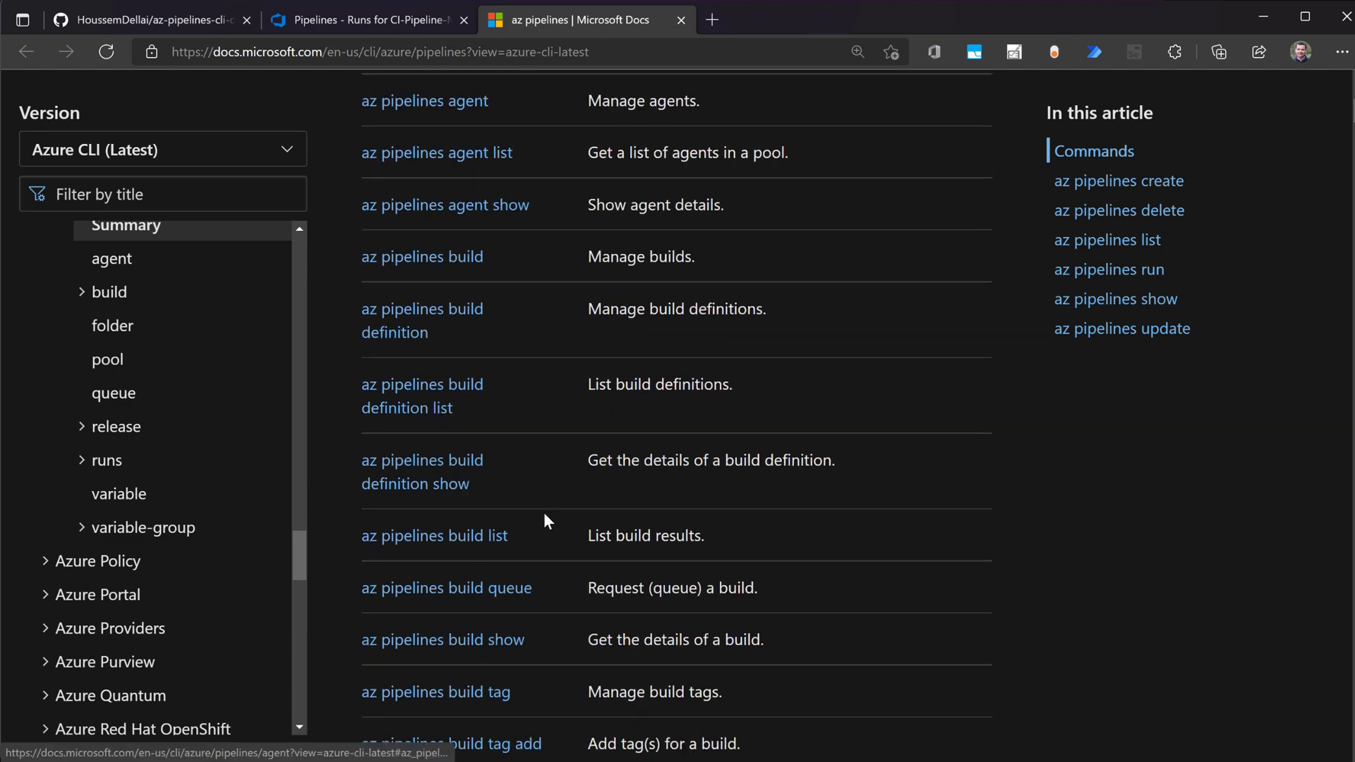
{"action": "scroll", "scroll_direction": "down", "scroll_amount": 3}
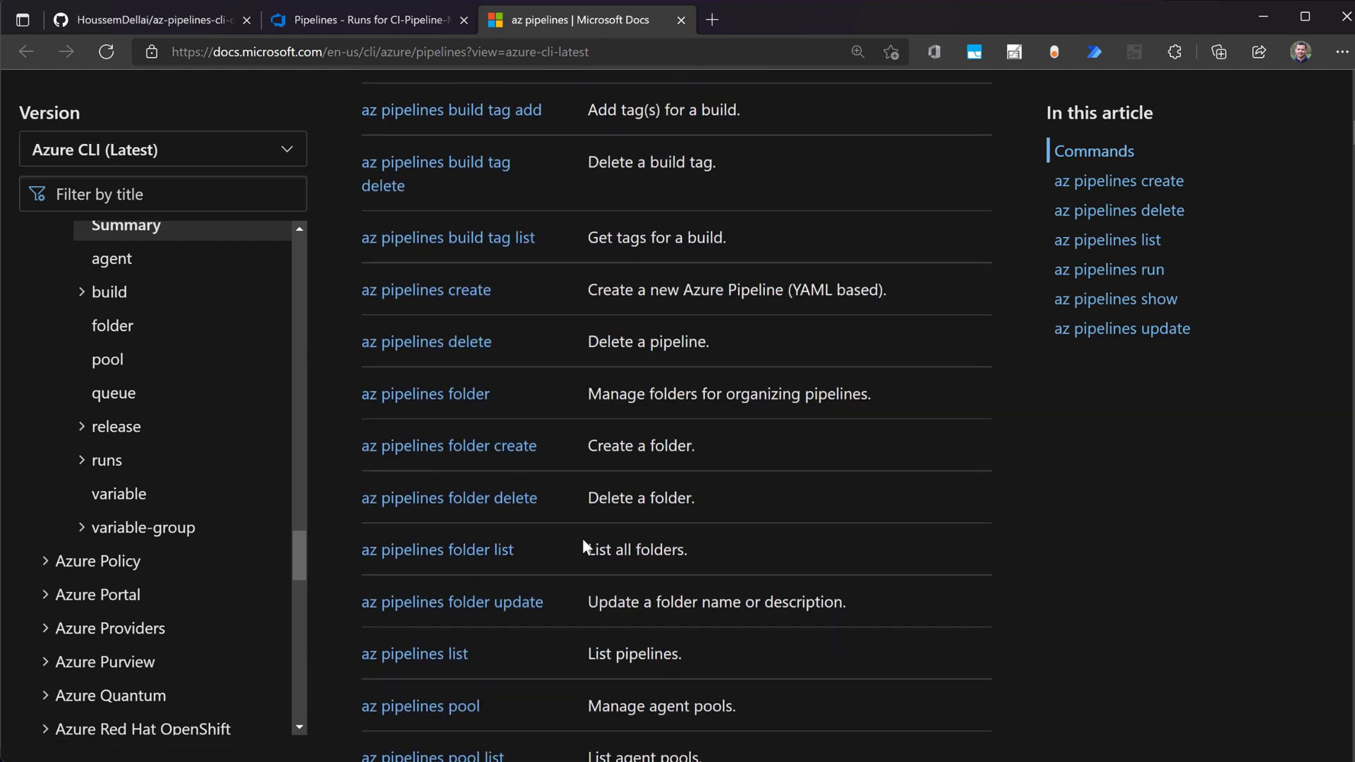
{"action": "scroll", "scroll_direction": "down", "scroll_amount": 3}
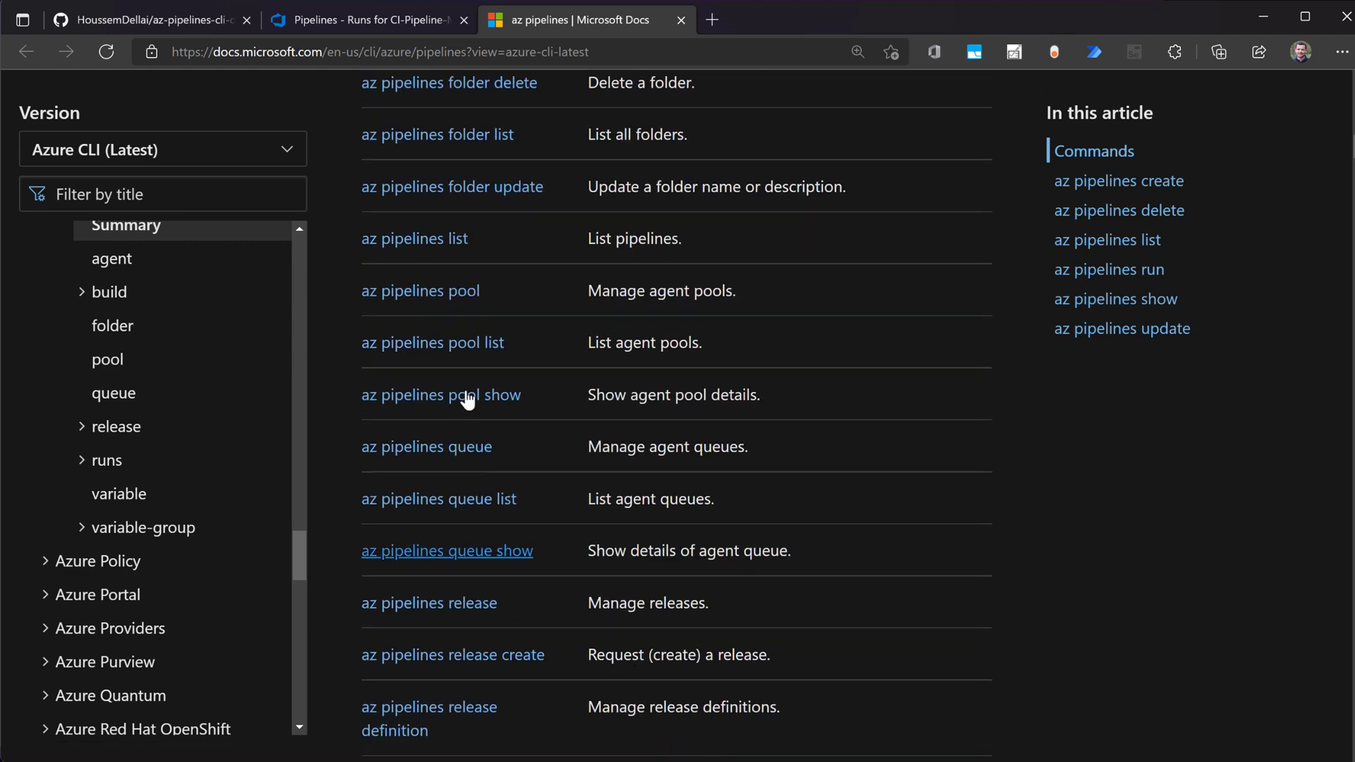
{"action": "scroll", "scroll_direction": "down", "scroll_amount": 3}
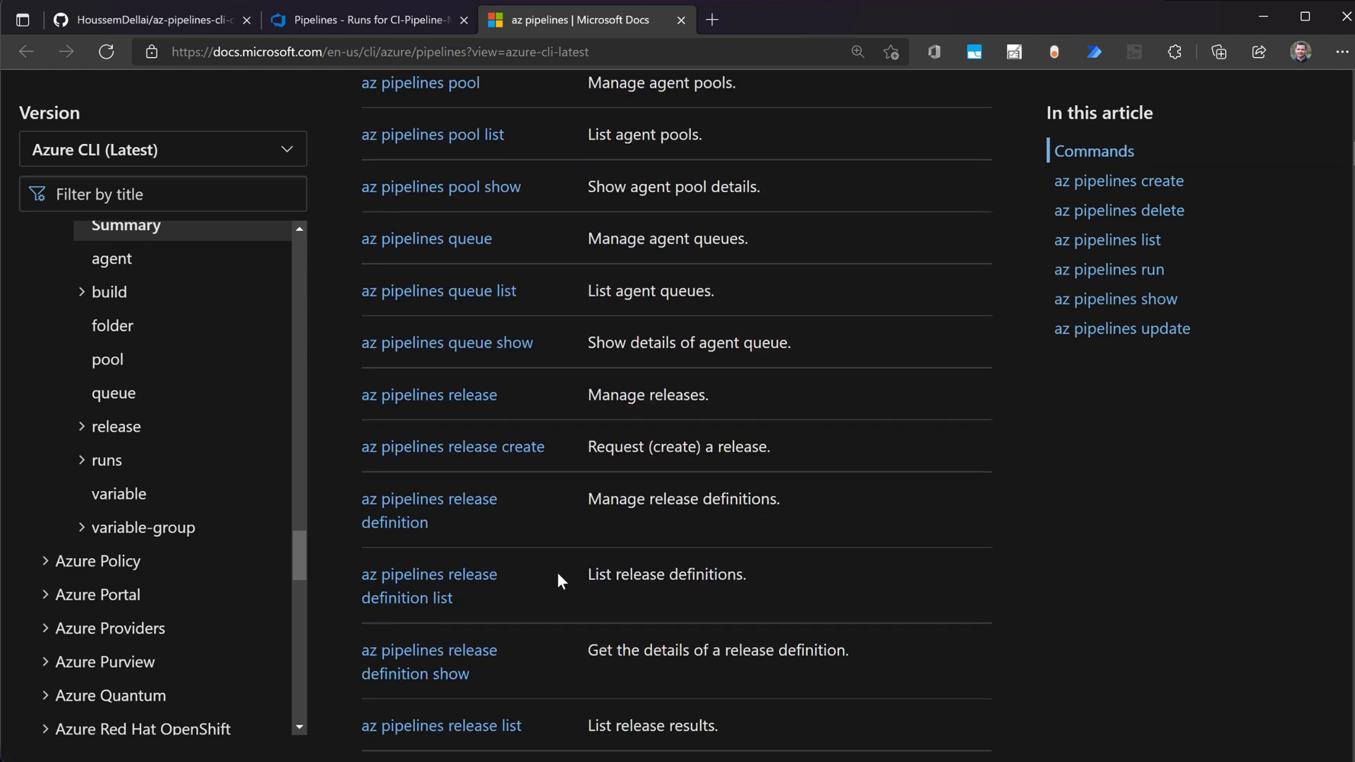
{"action": "scroll", "scroll_direction": "down", "scroll_amount": 3}
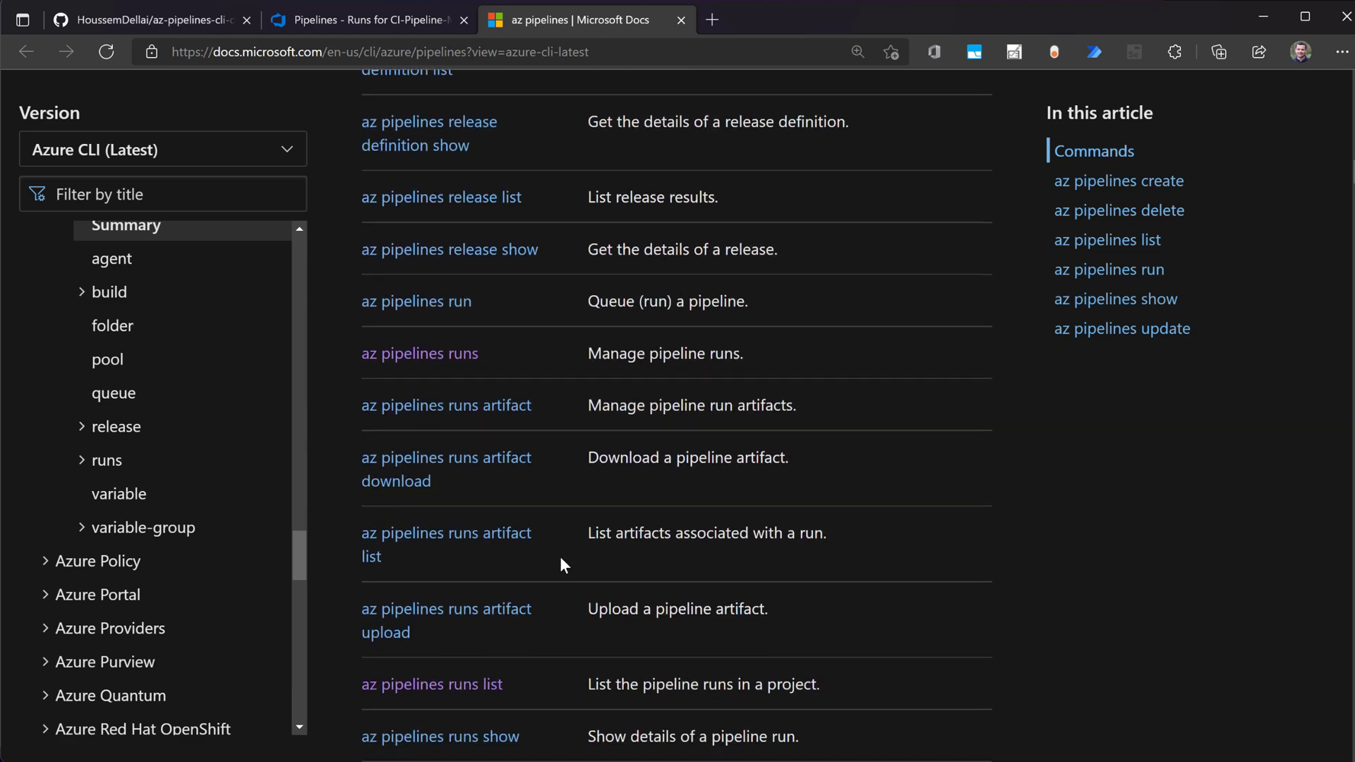
{"action": "scroll", "scroll_direction": "down", "scroll_amount": 3}
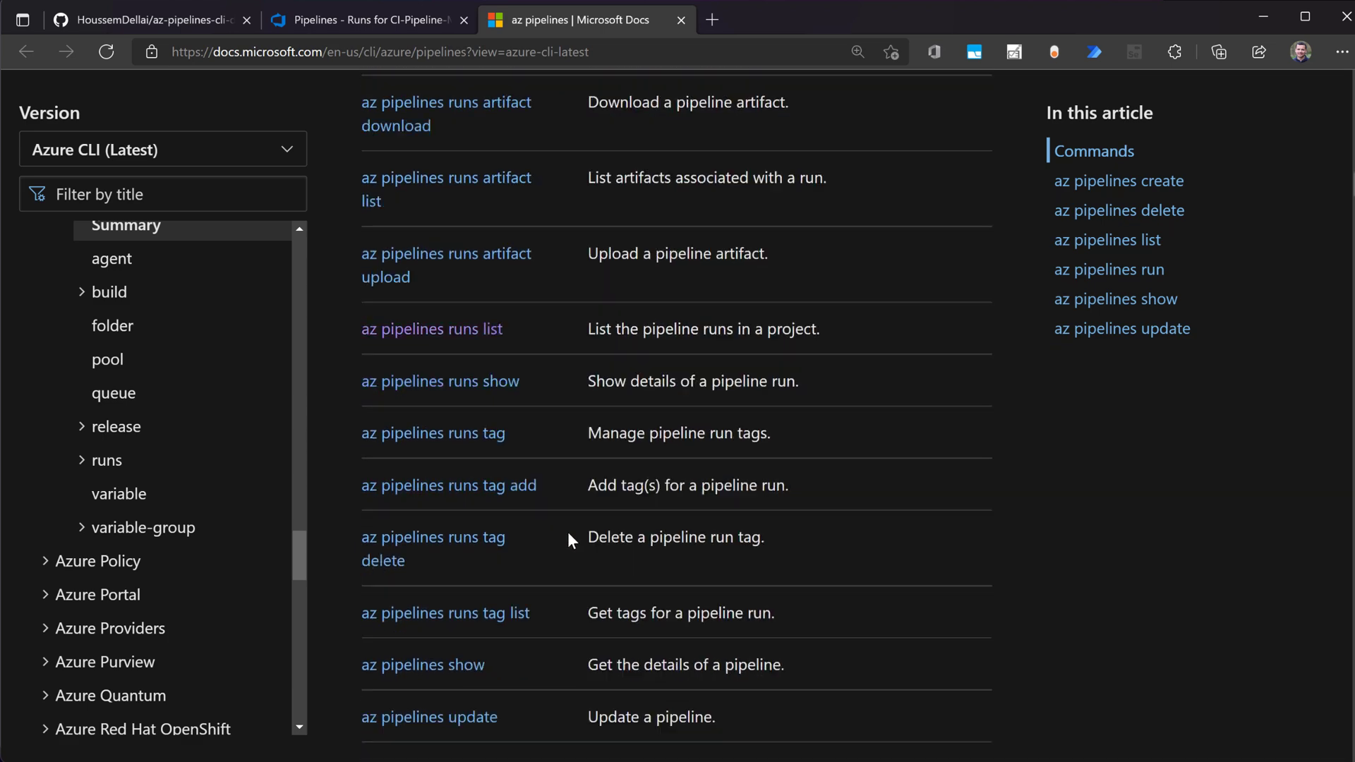